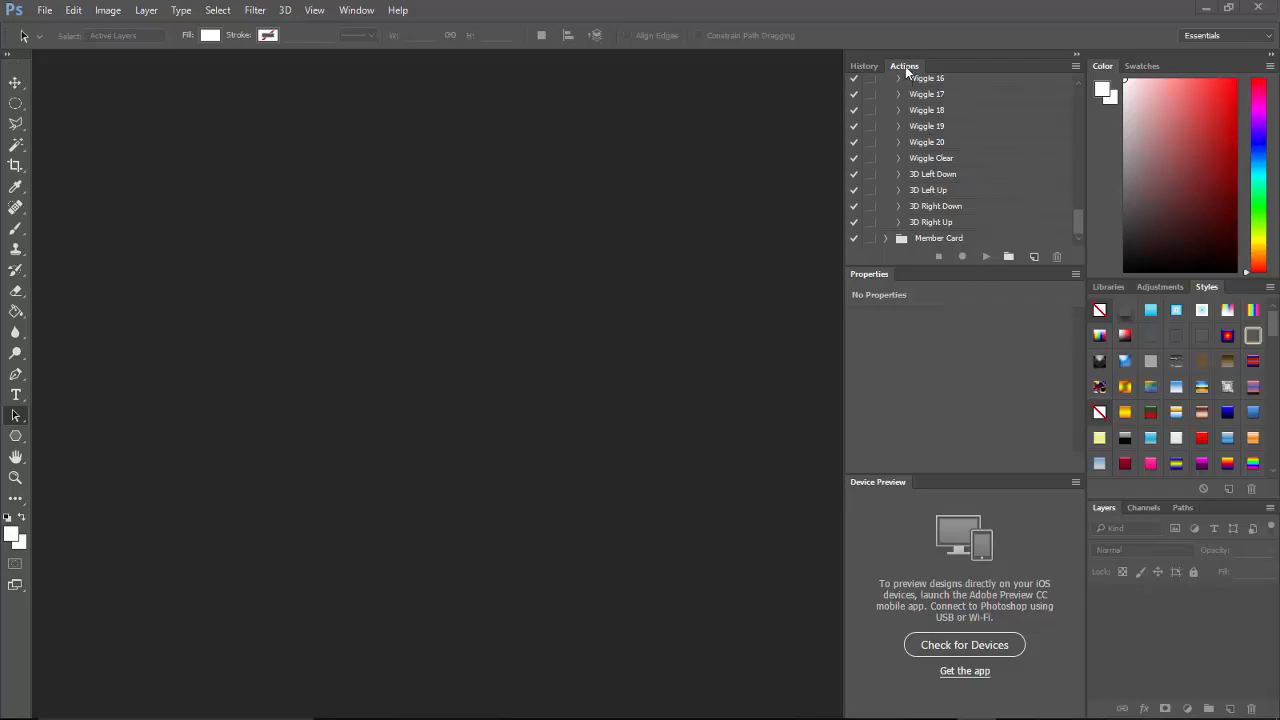
# Step: Run the recorded Member Card action that builds the rounded navy-blue card layer
pyautogui.click(356, 10)
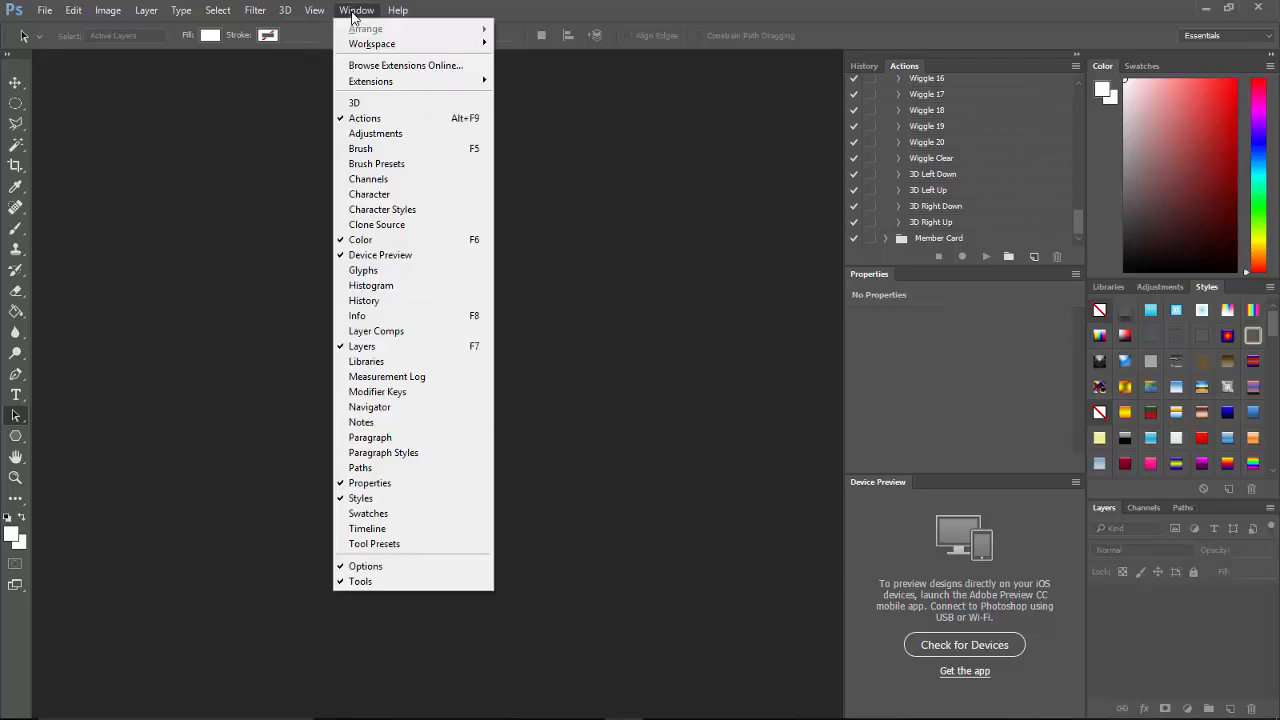
pyautogui.moveTo(364, 118)
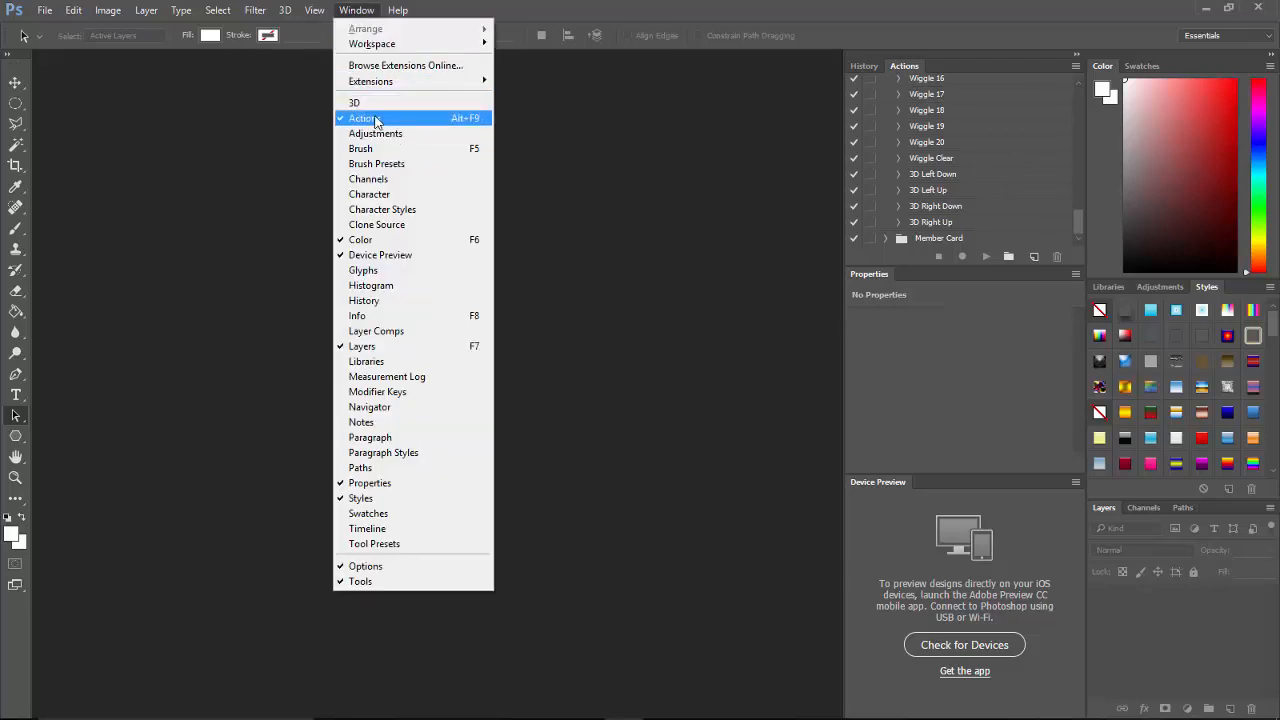
pyautogui.moveTo(462, 128)
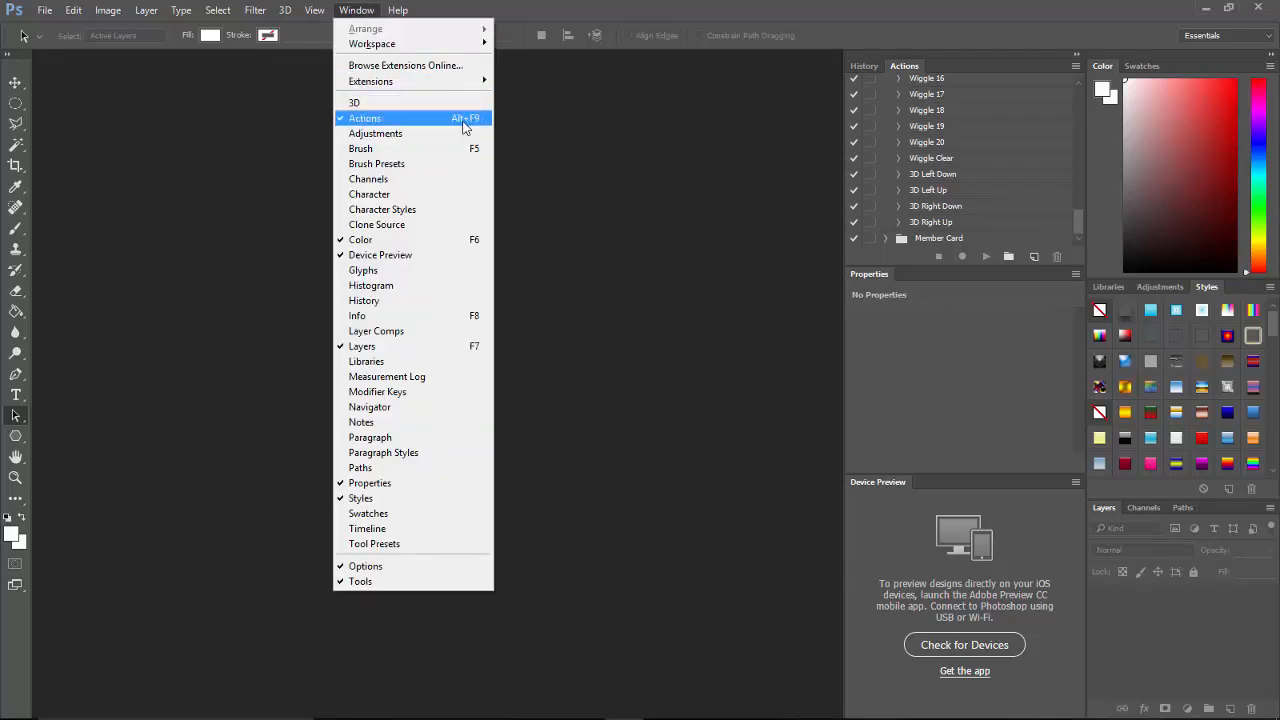
pyautogui.moveTo(370, 80)
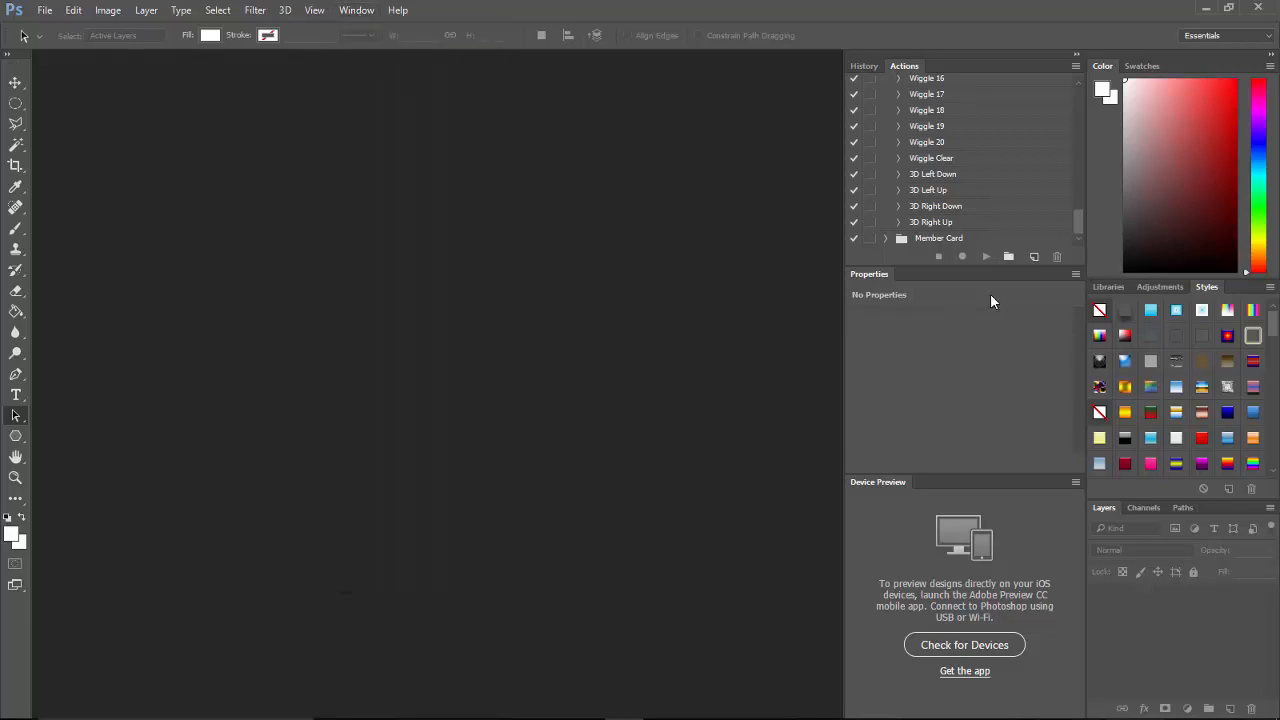
pyautogui.click(938, 238)
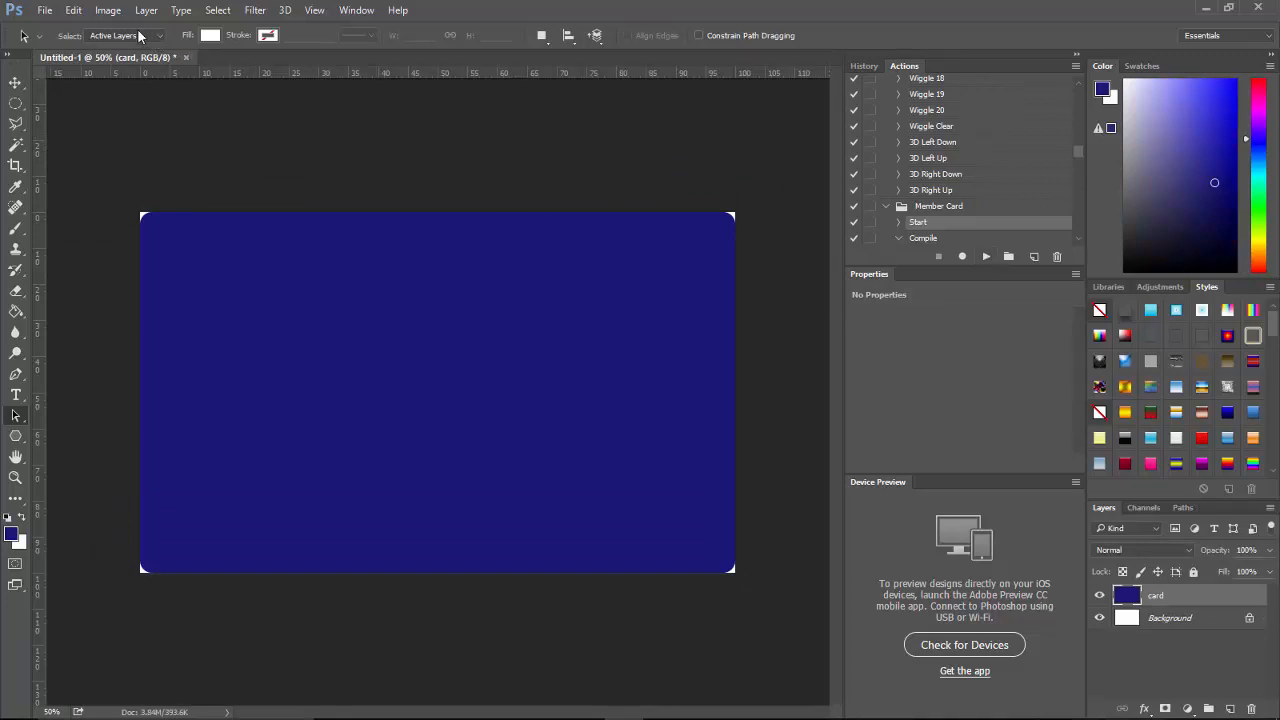
# Step: Resize the image to 72 ppi via Image Size, giving 357×216 pixels
pyautogui.click(108, 10)
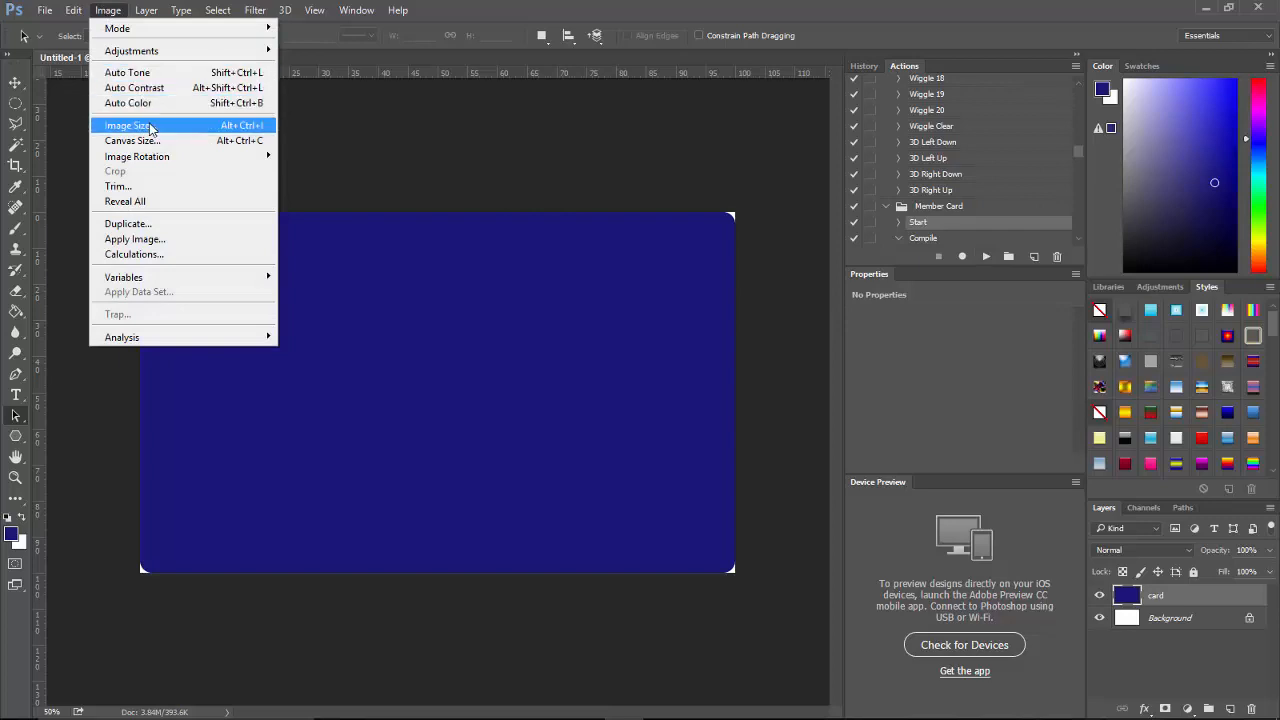
pyautogui.click(128, 124)
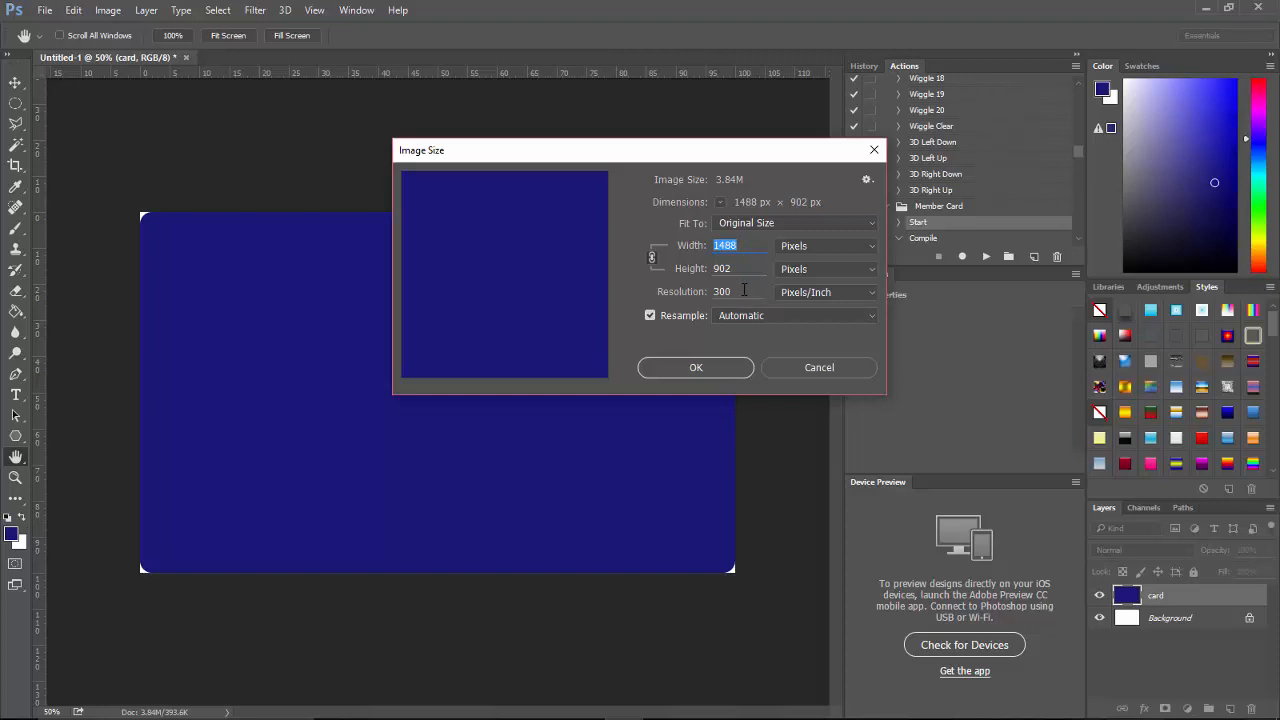
pyautogui.click(730, 292)
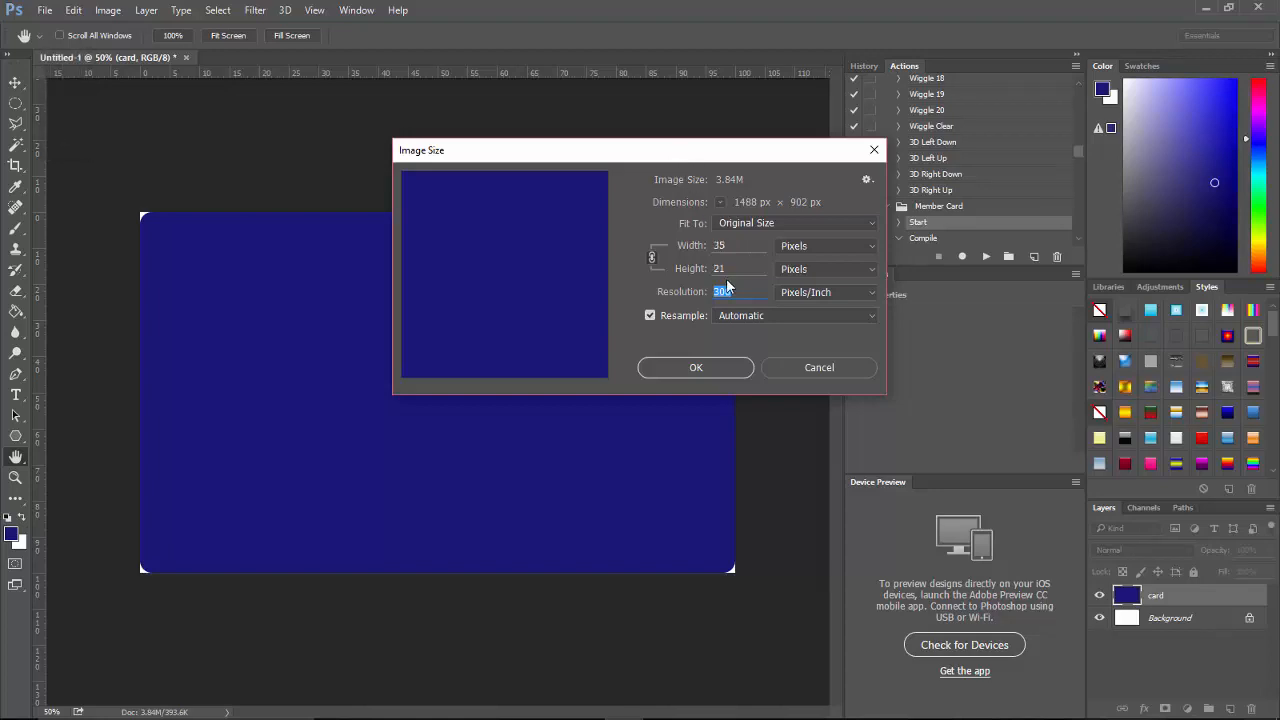
pyautogui.write('72')
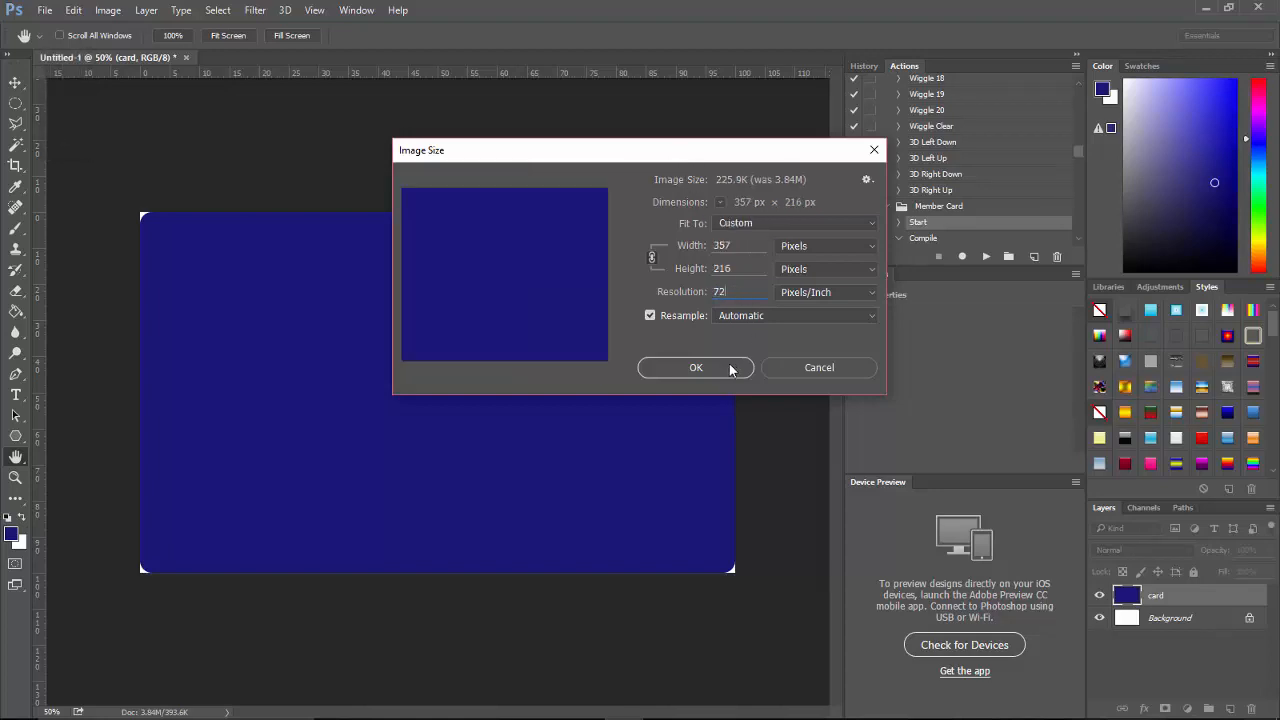
pyautogui.click(696, 368)
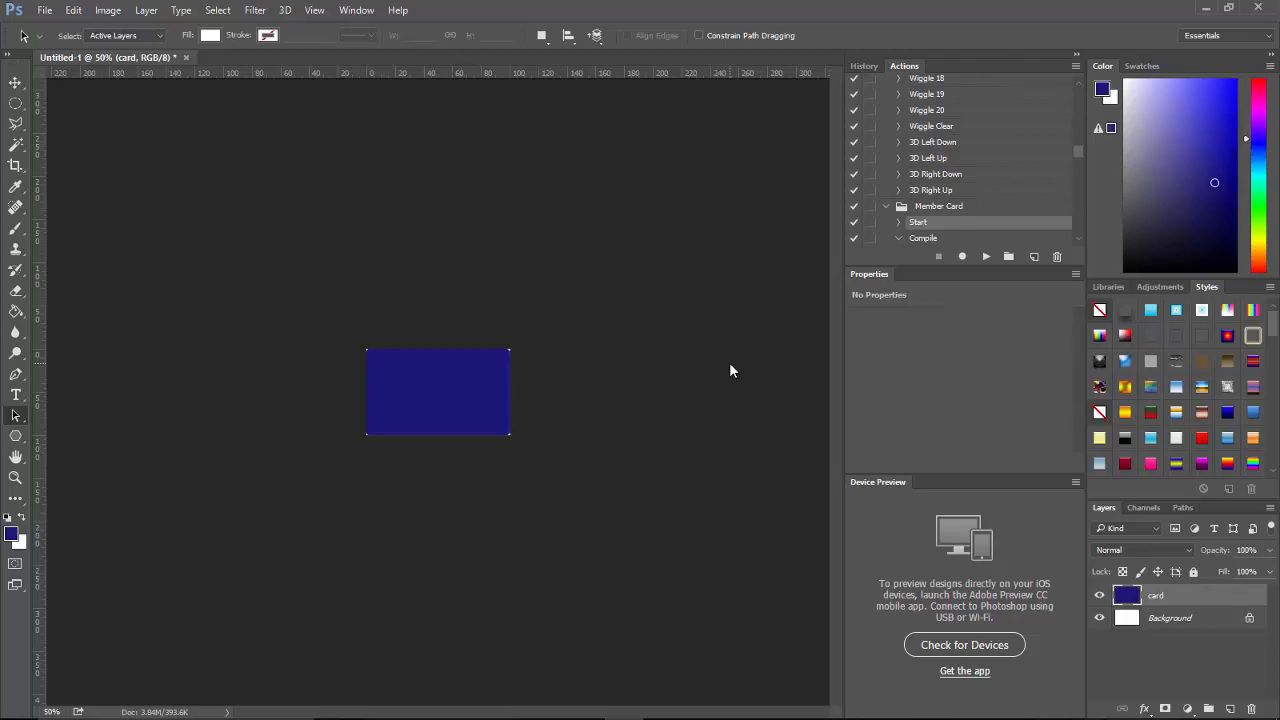
pyautogui.moveTo(702, 356)
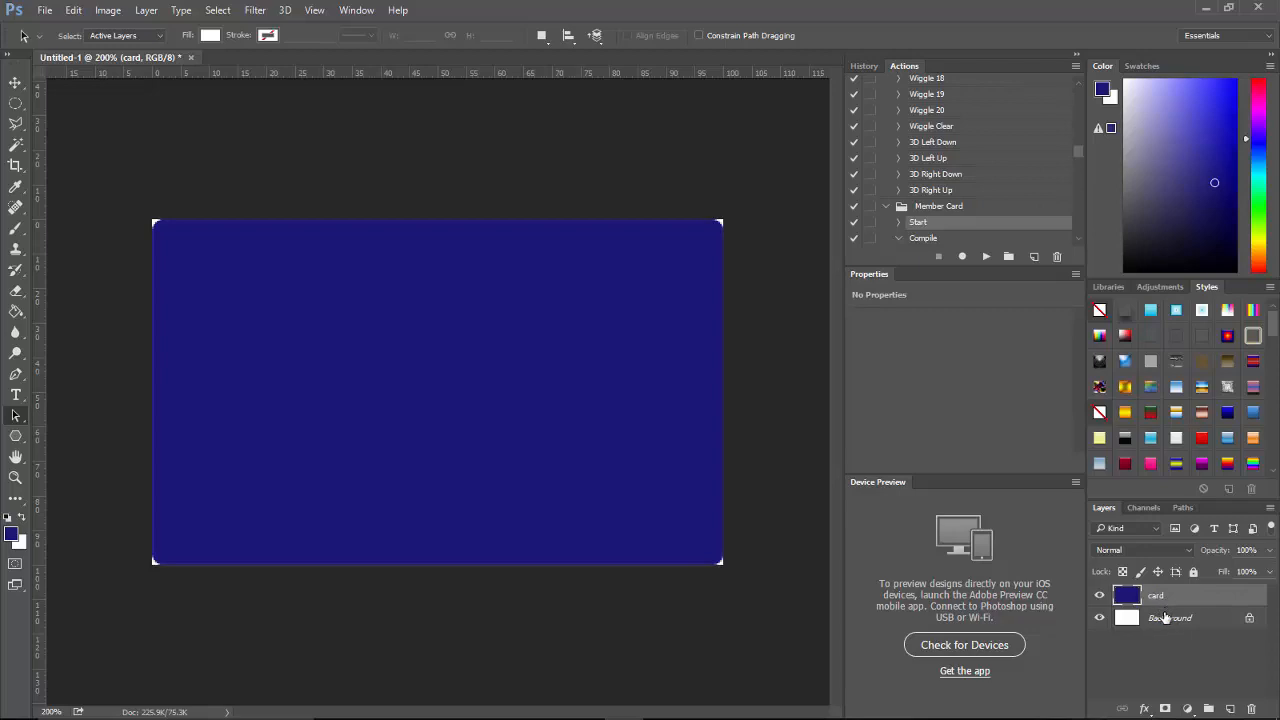
# Step: Create a new empty Layer 1 above the card layer
pyautogui.doubleClick(1170, 616)
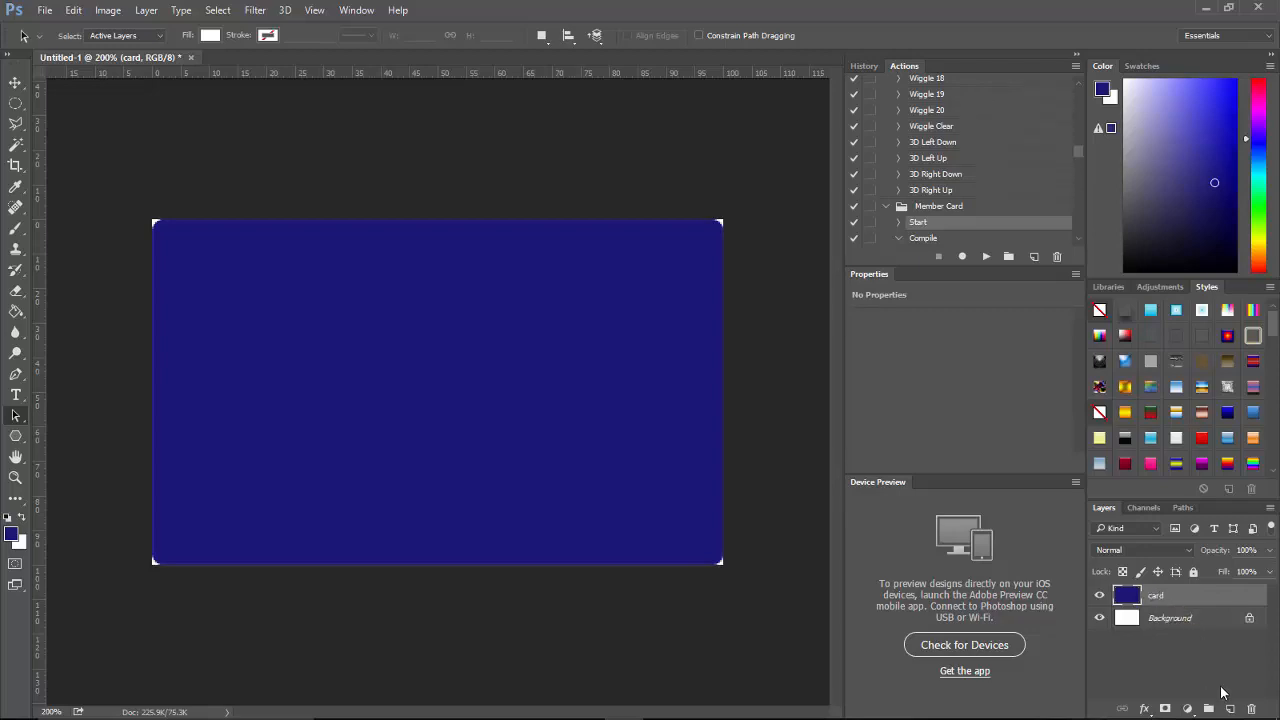
pyautogui.click(1228, 708)
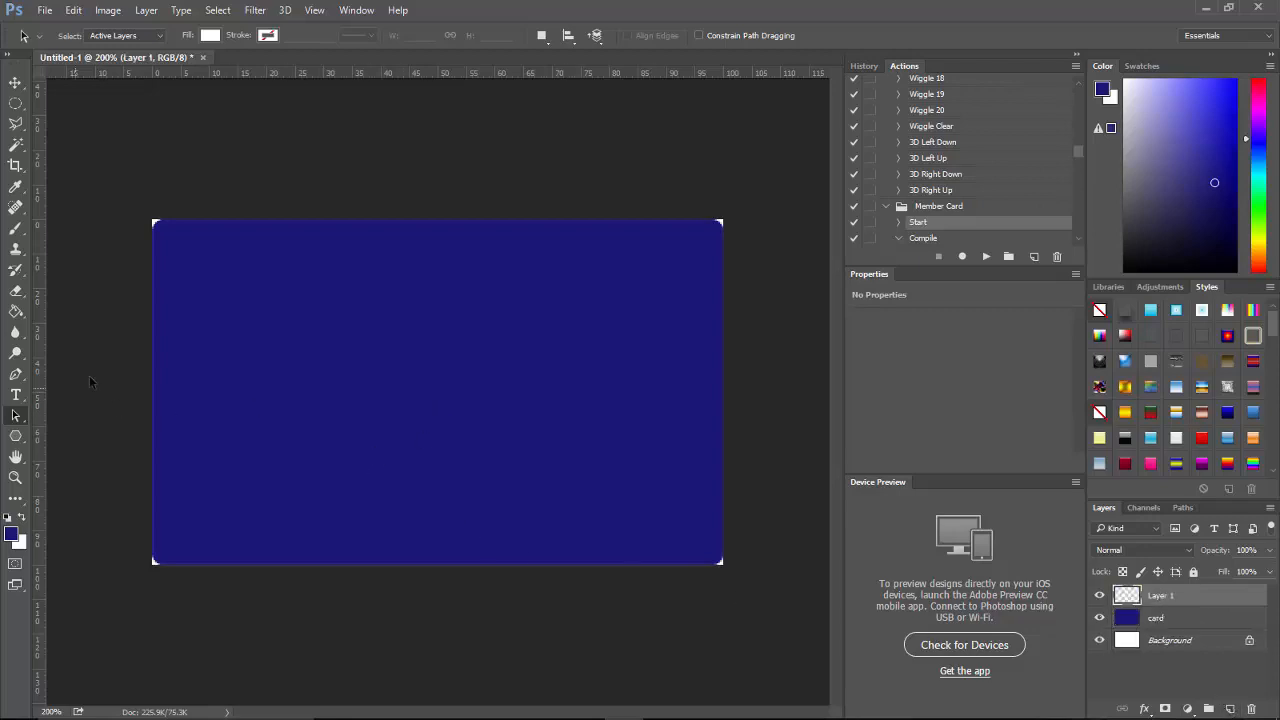
pyautogui.moveTo(16, 312)
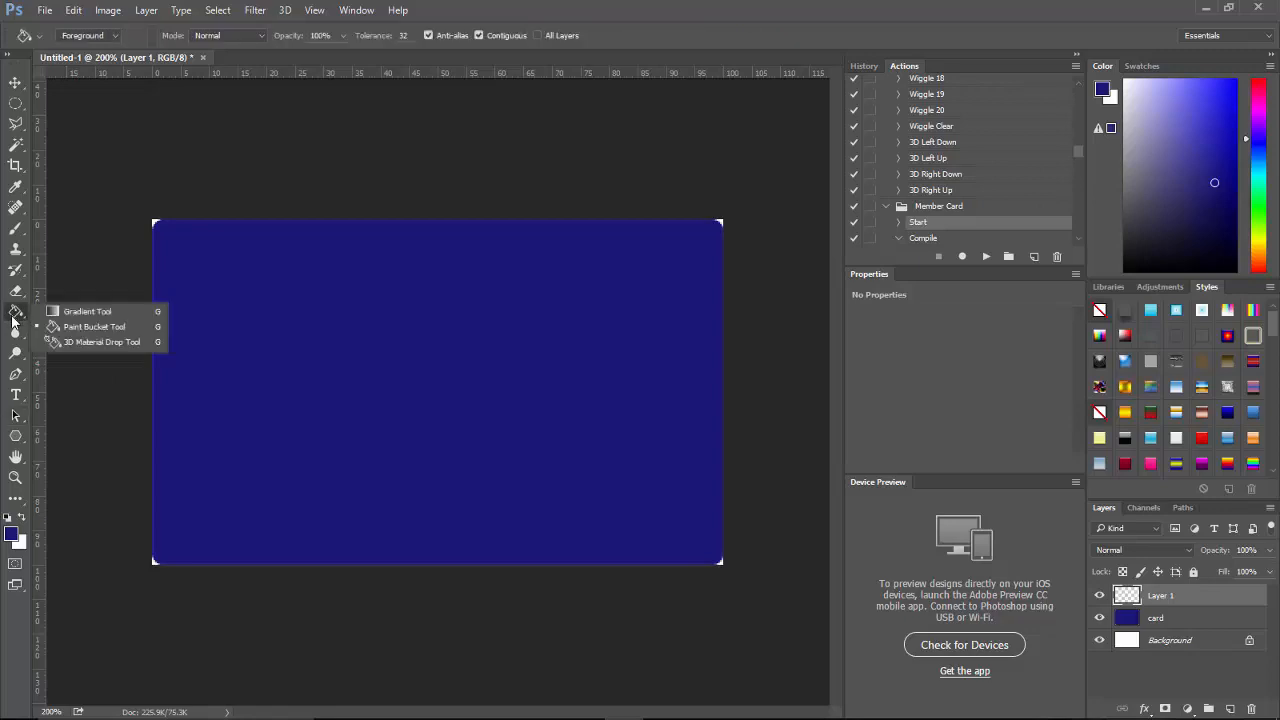
# Step: Define a gradient with middle stop #0a3b57 dark teal and end stop #1fbce9 sky blue
pyautogui.click(88, 312)
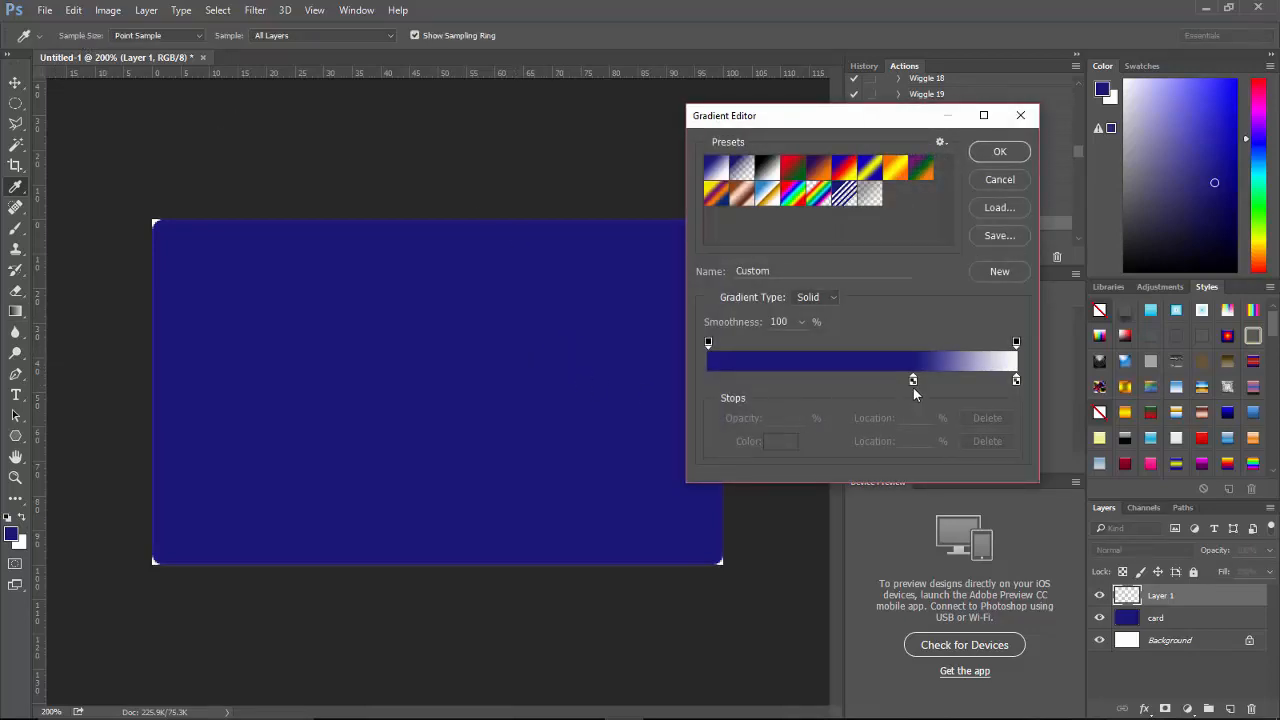
pyautogui.click(912, 378)
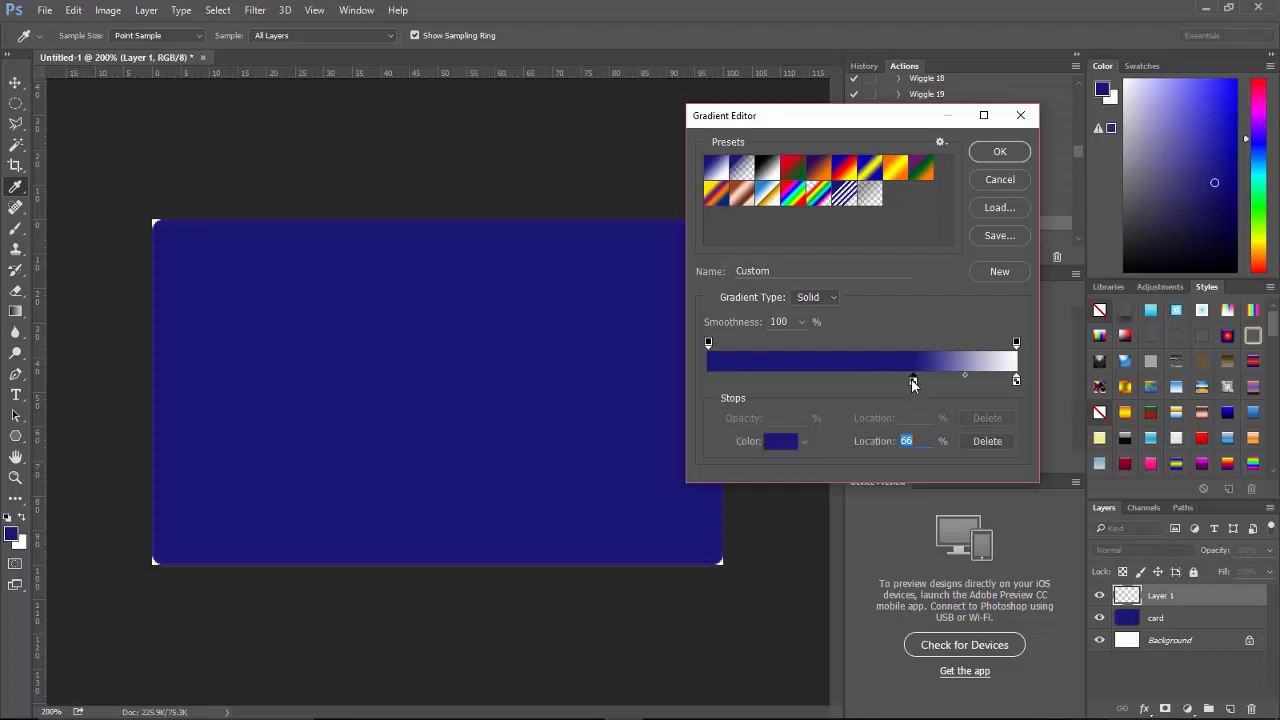
pyautogui.click(780, 442)
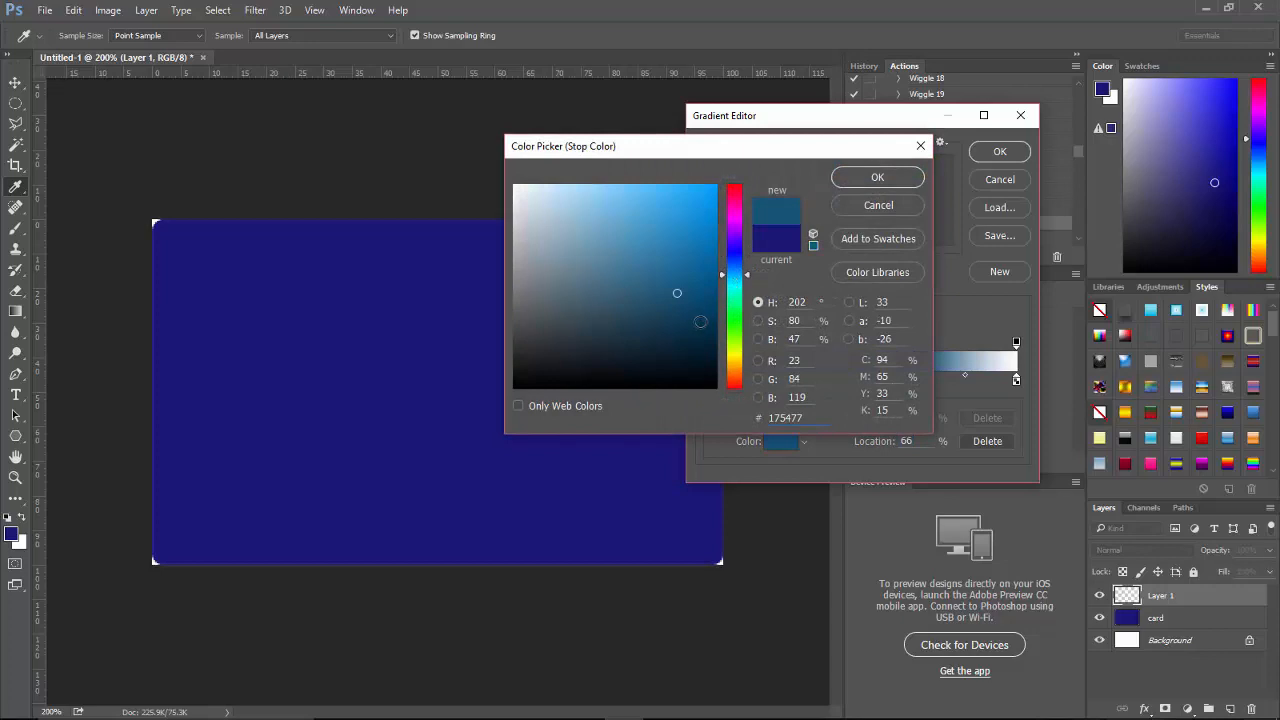
pyautogui.click(696, 318)
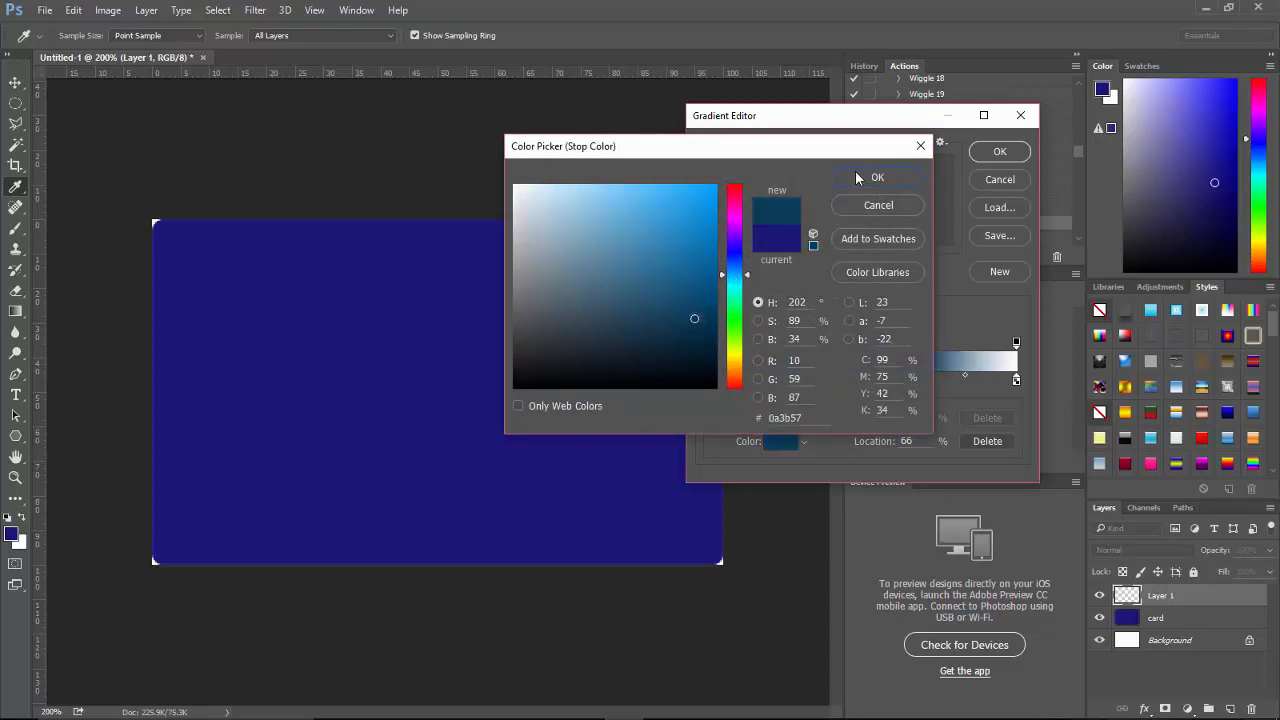
pyautogui.click(876, 176)
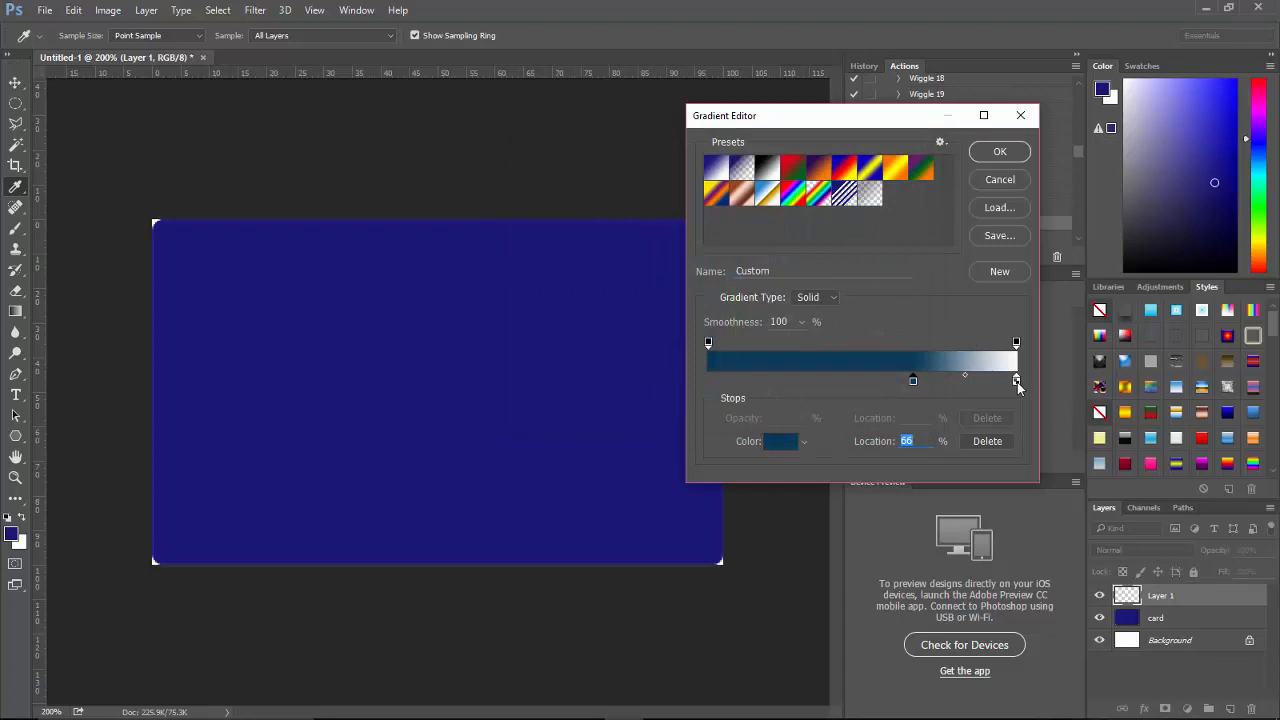
pyautogui.click(1016, 380)
pyautogui.write('1fbce9')
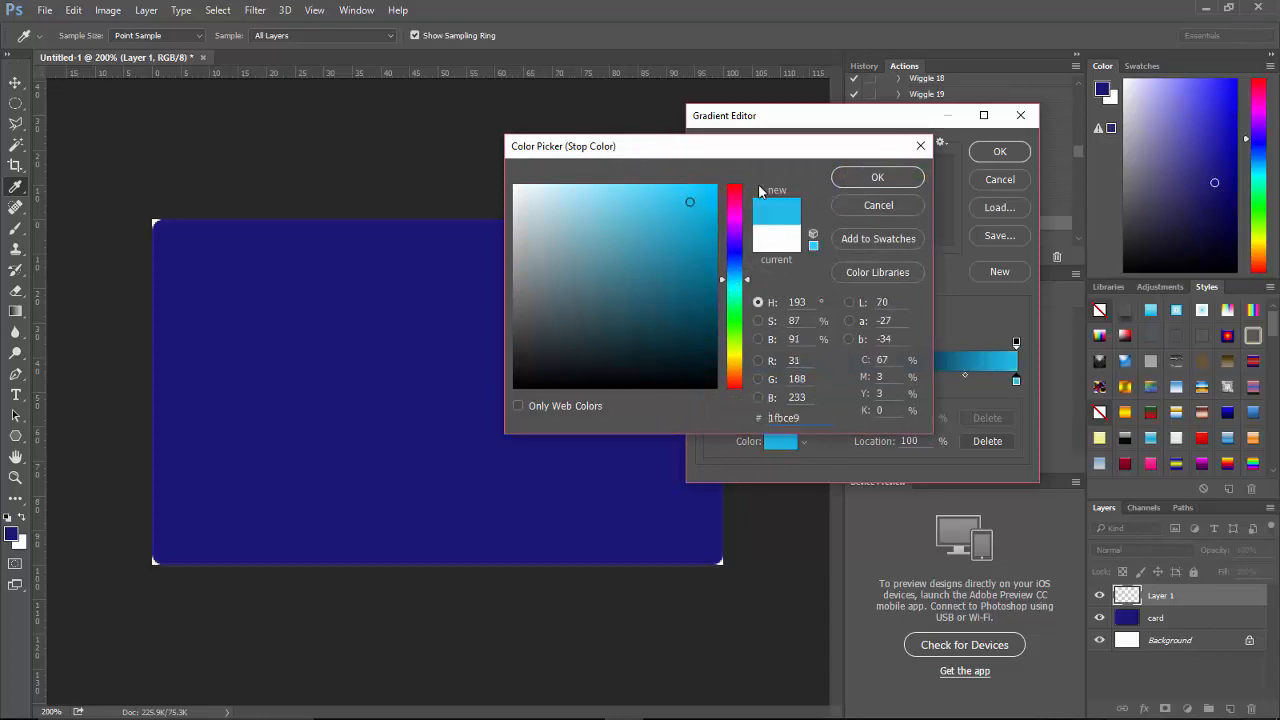
pyautogui.click(876, 176)
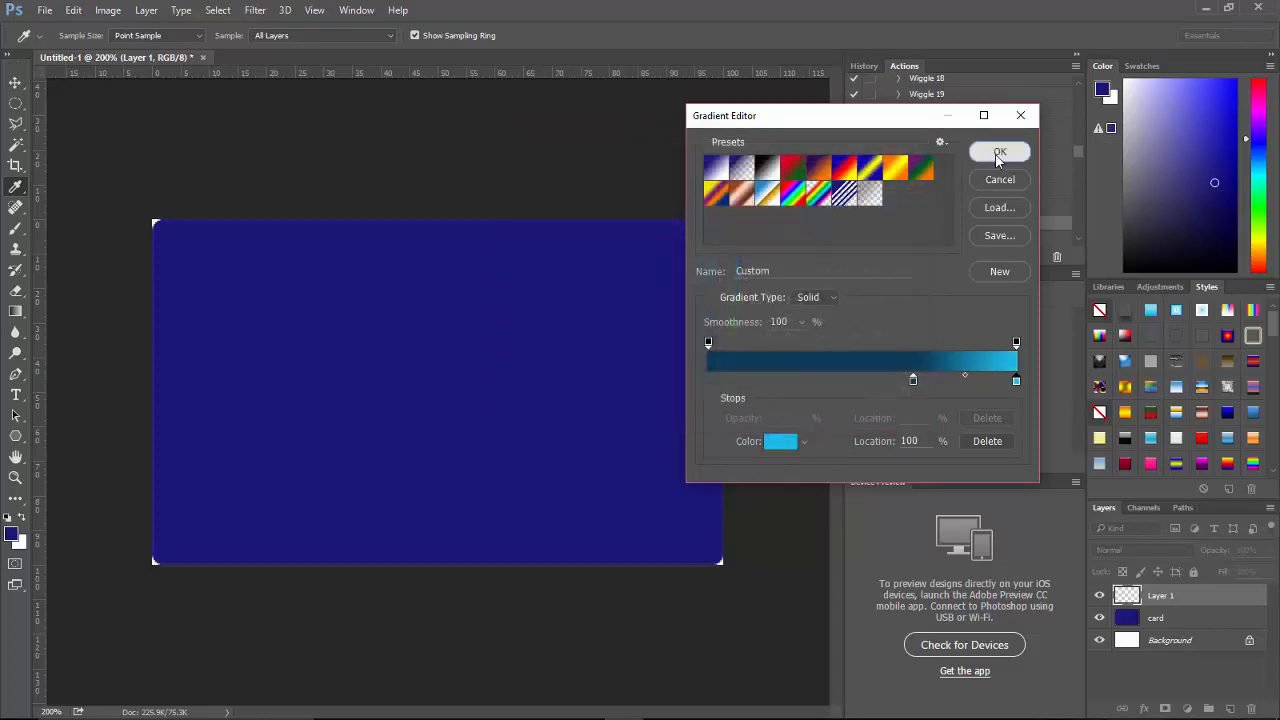
pyautogui.click(1000, 152)
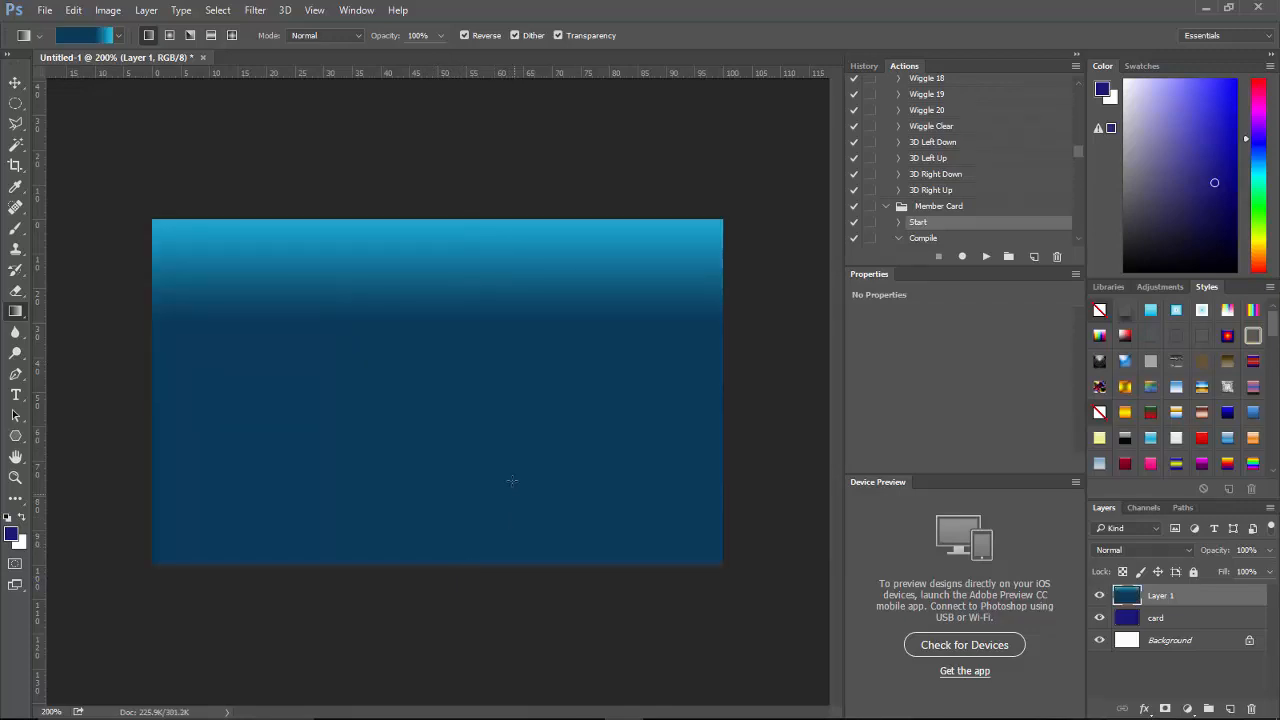
pyautogui.moveTo(476, 68)
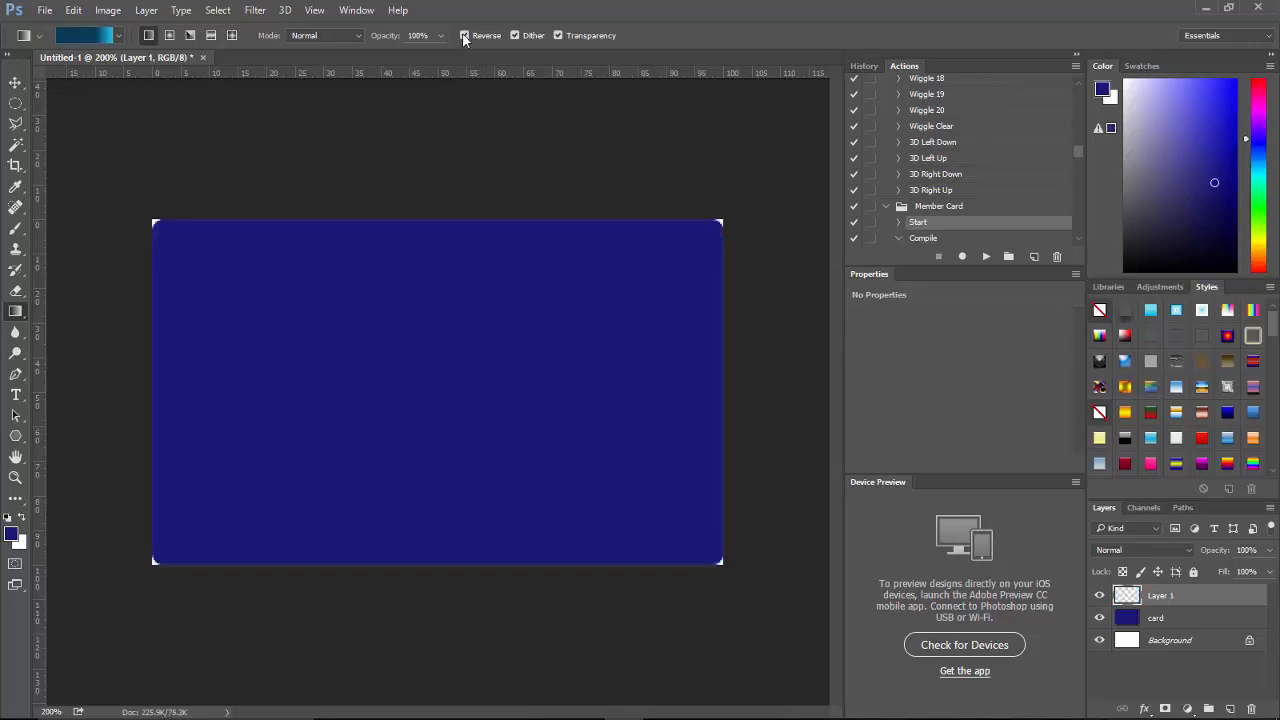
# Step: Reverse the gradient so dark teal sits at top and bright sky blue at bottom
pyautogui.click(464, 36)
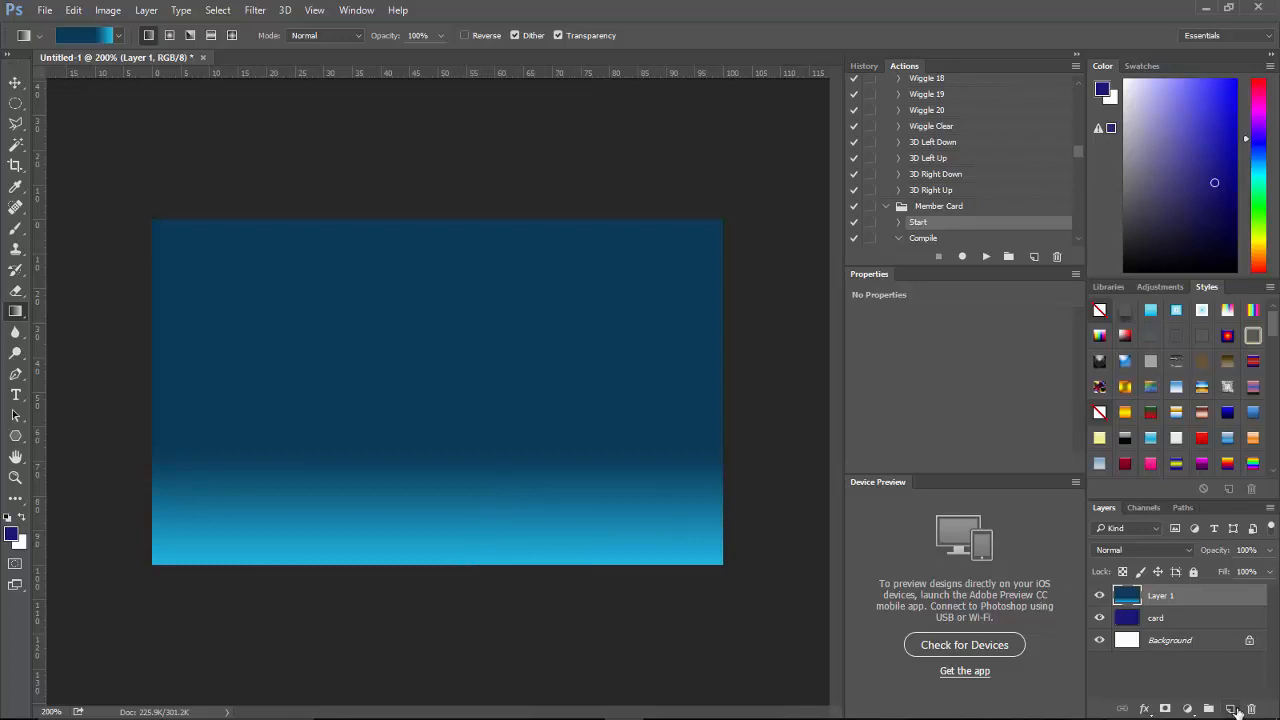
# Step: Draw a red-filled rectangle band across the full width of the card's lower part
pyautogui.click(1232, 708)
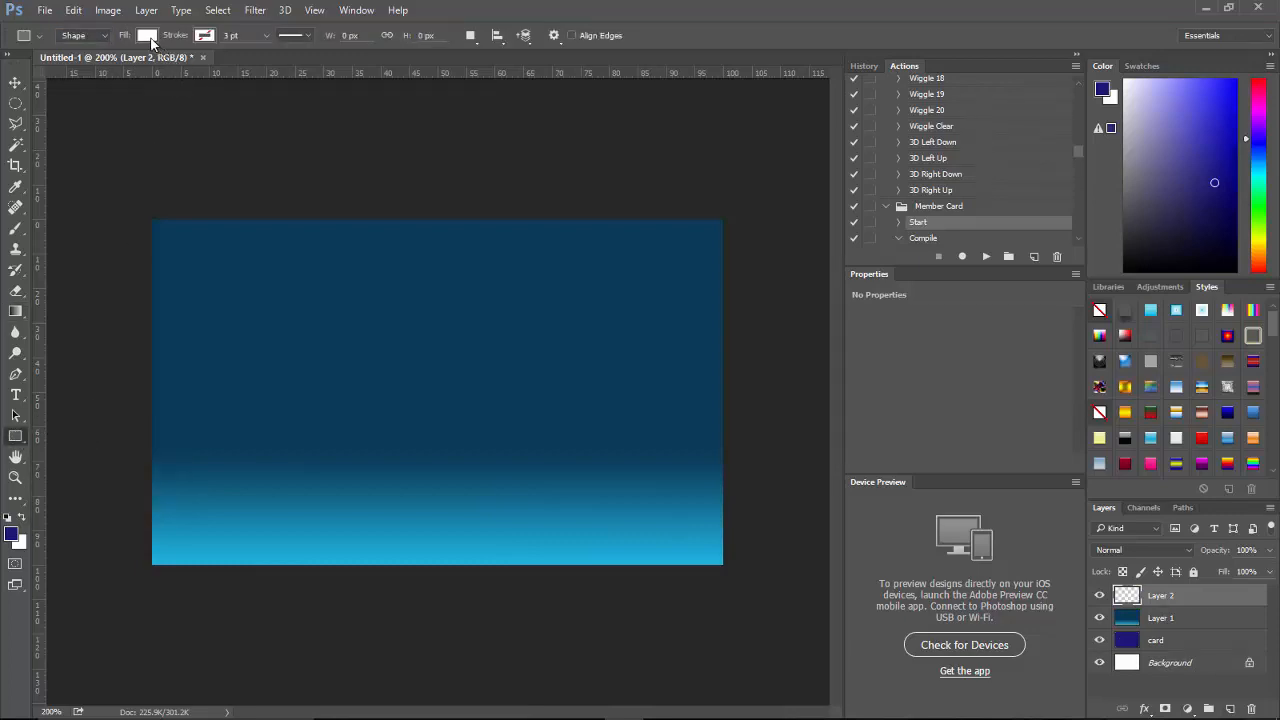
pyautogui.click(148, 36)
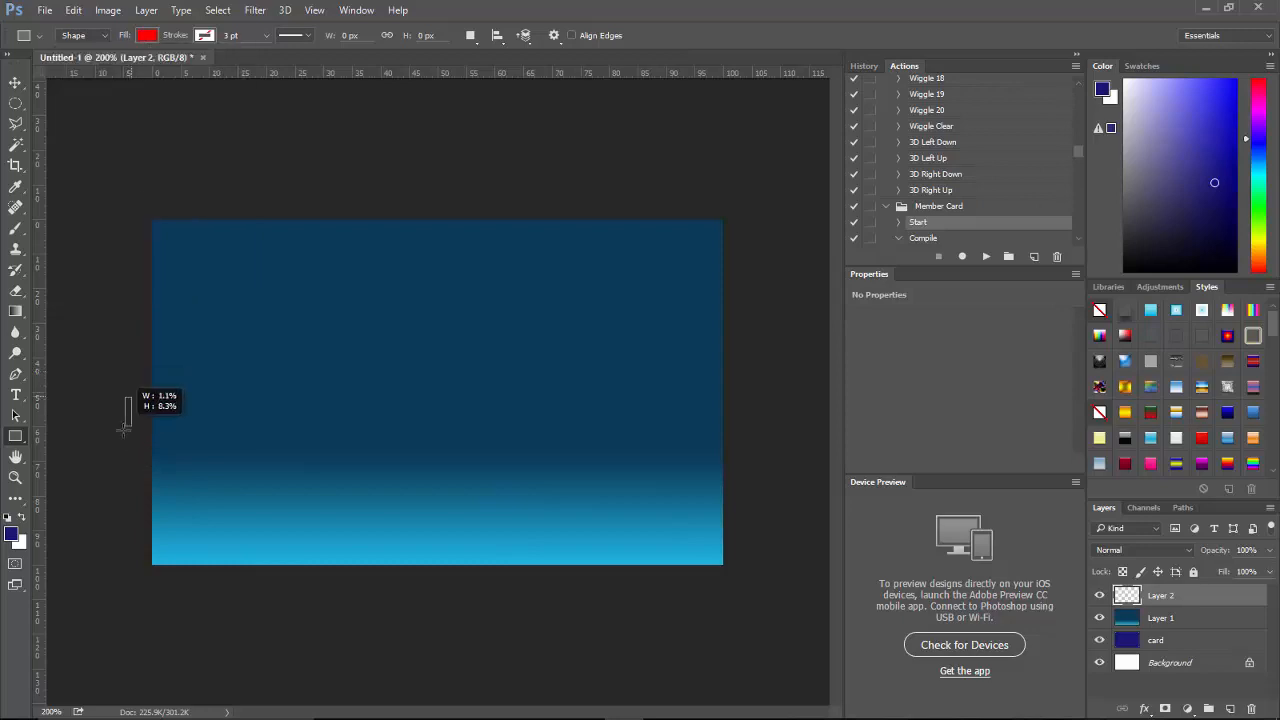
pyautogui.moveTo(128, 398); pyautogui.dragTo(684, 464)
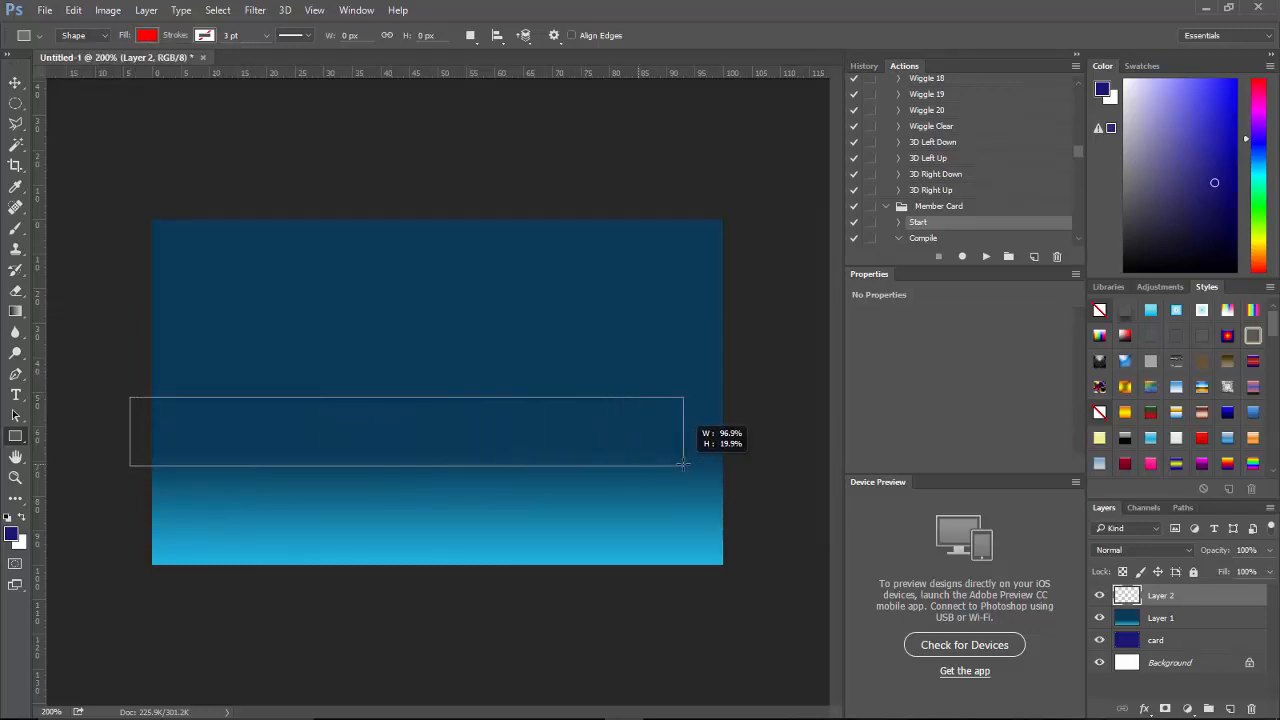
pyautogui.moveTo(130, 396); pyautogui.dragTo(748, 464)
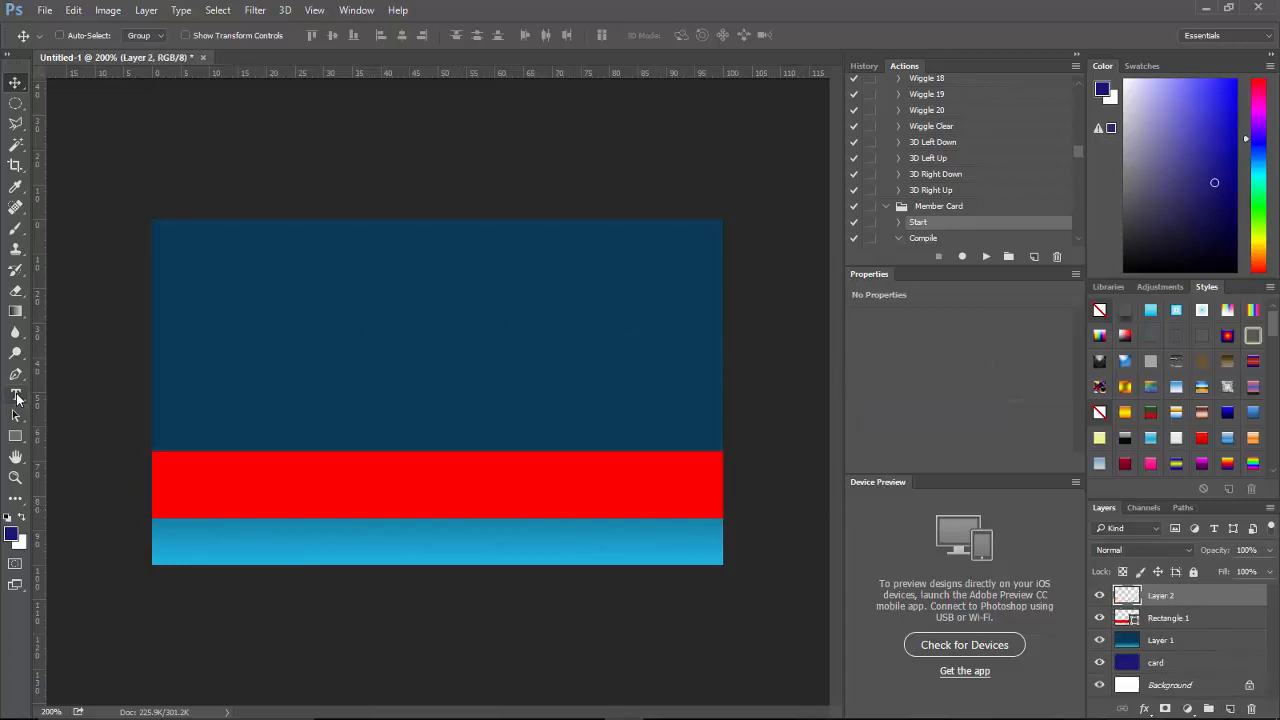
pyautogui.click(16, 394)
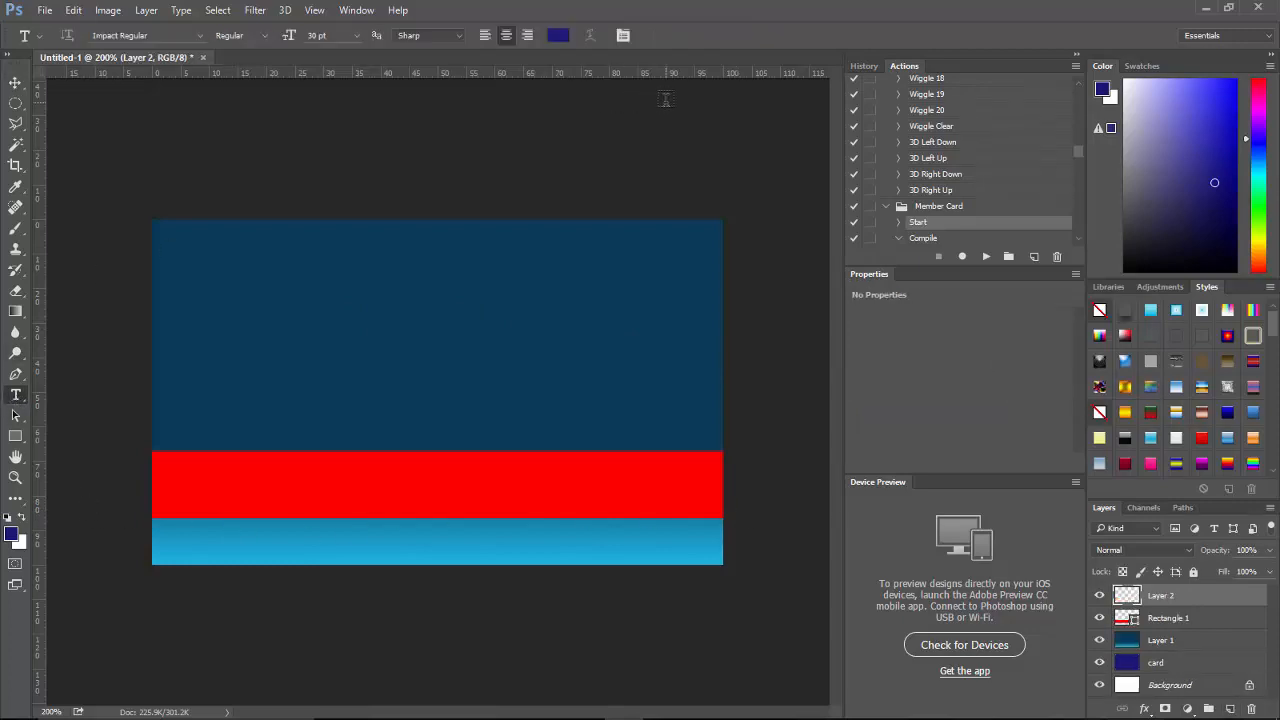
pyautogui.moveTo(676, 108)
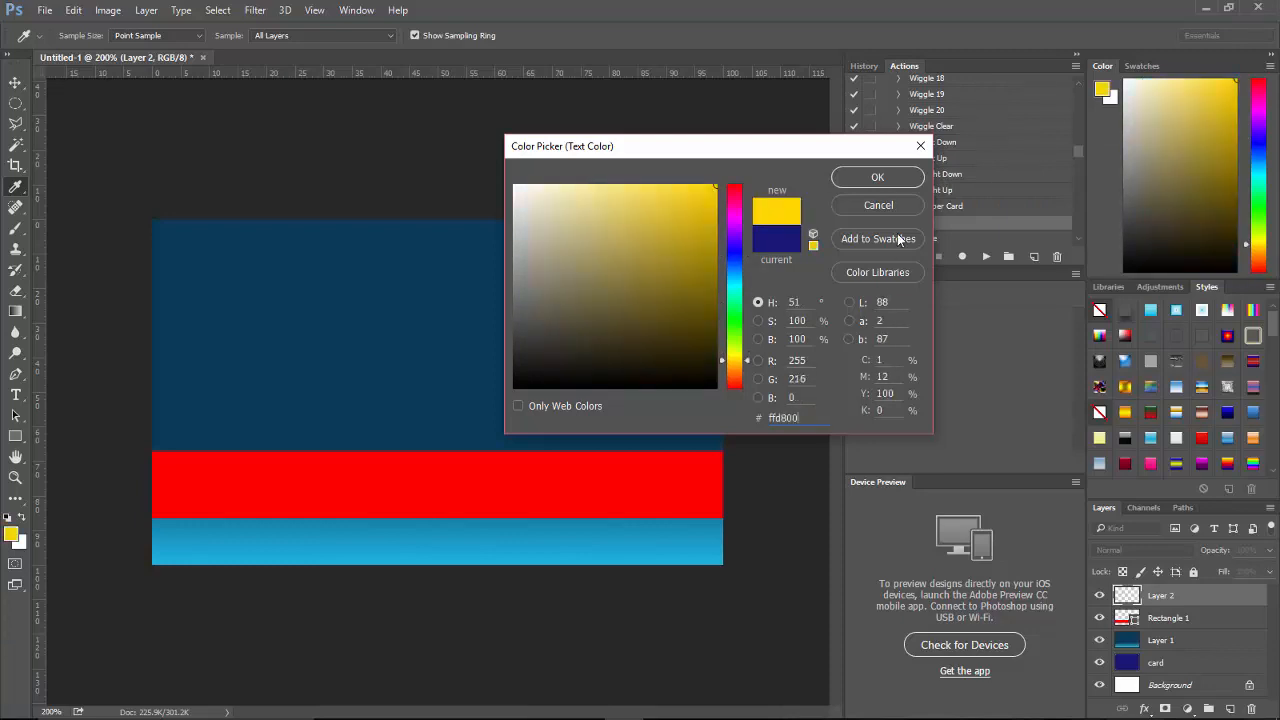
pyautogui.click(876, 176)
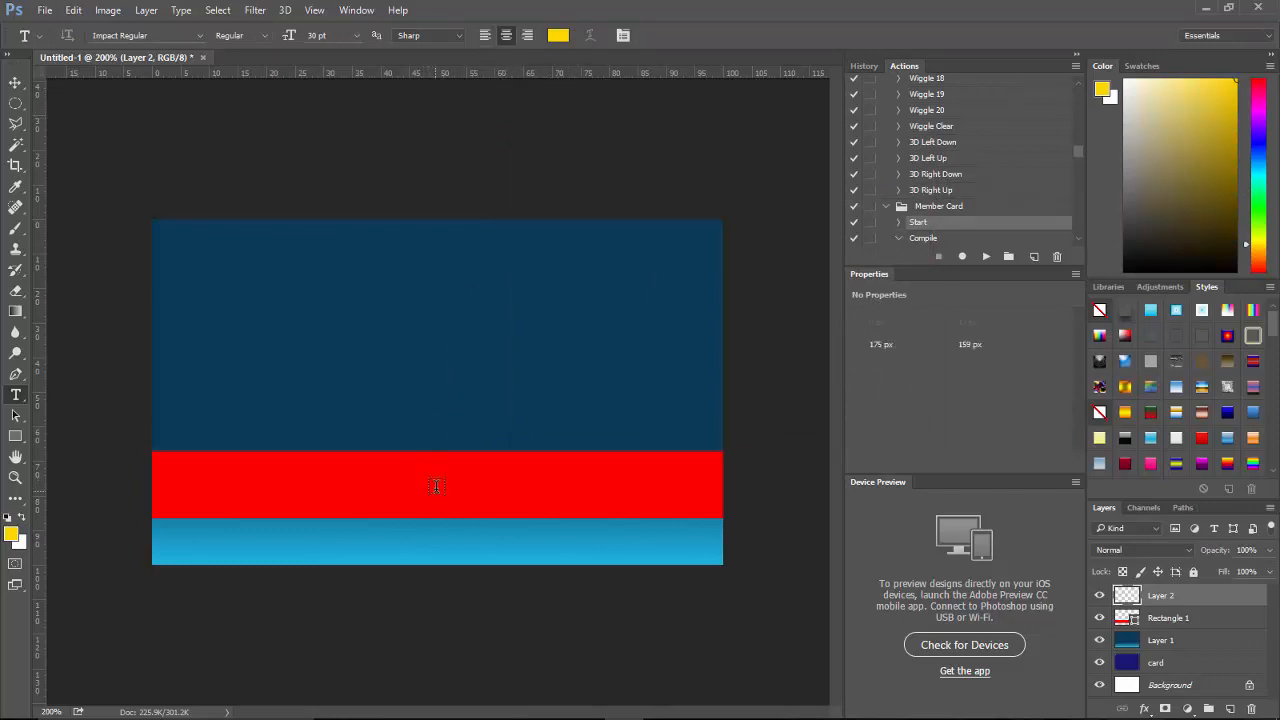
pyautogui.click(436, 486)
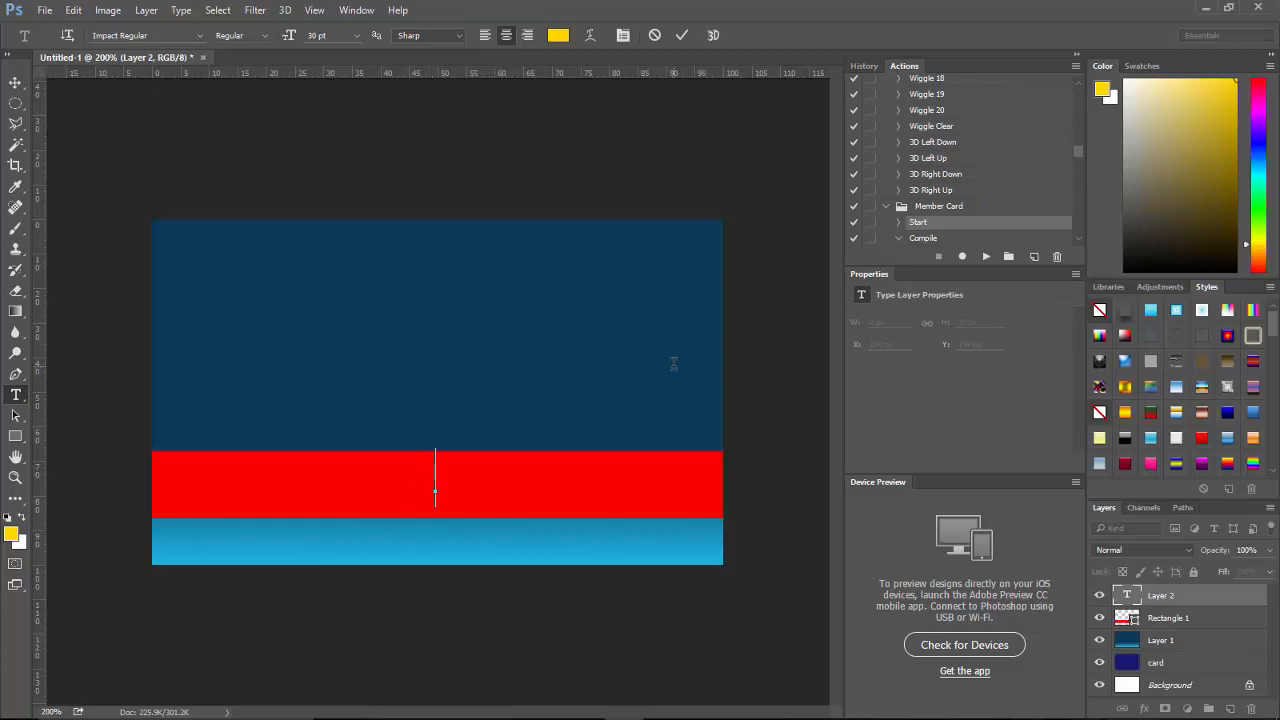
pyautogui.write('0123456')
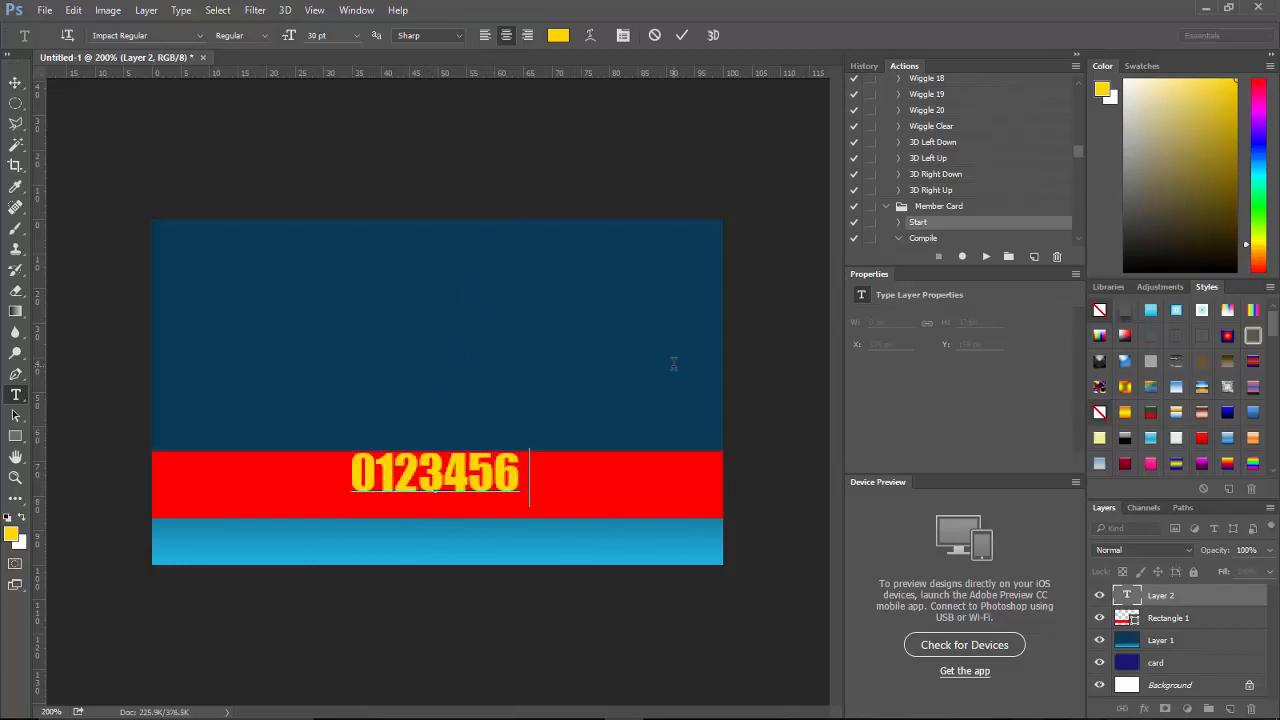
pyautogui.write('789')
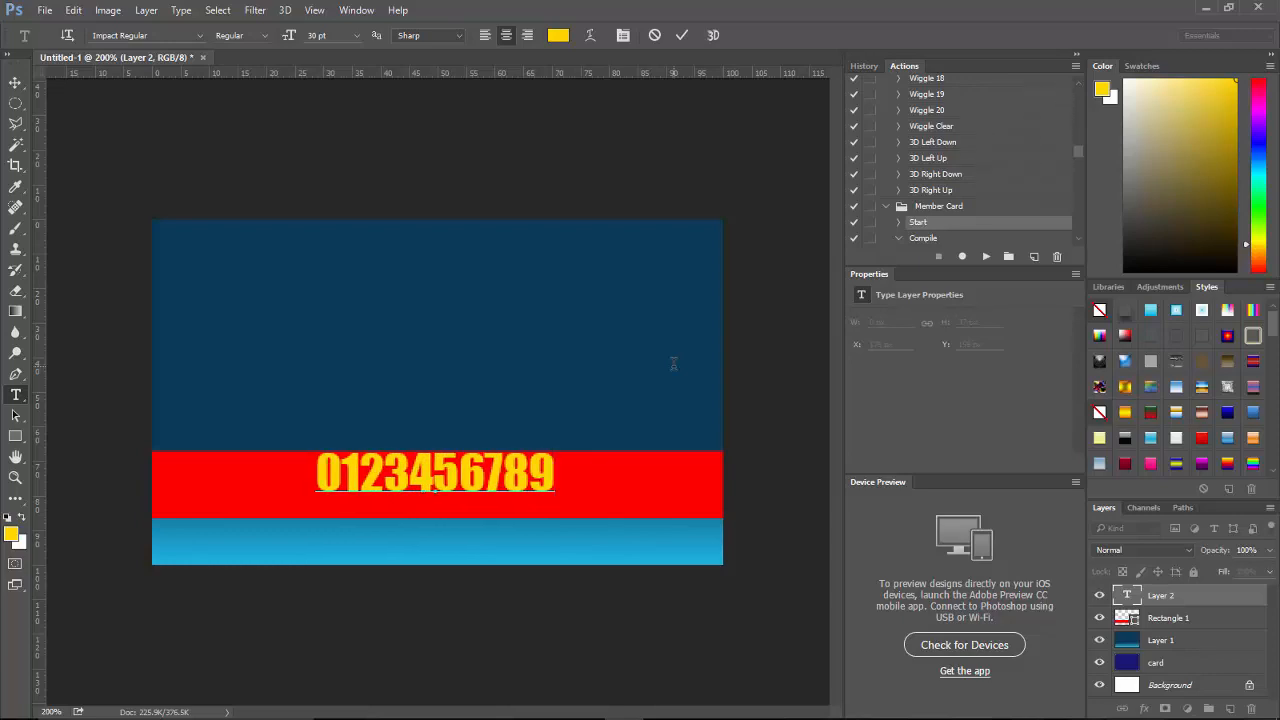
pyautogui.moveTo(448, 556)
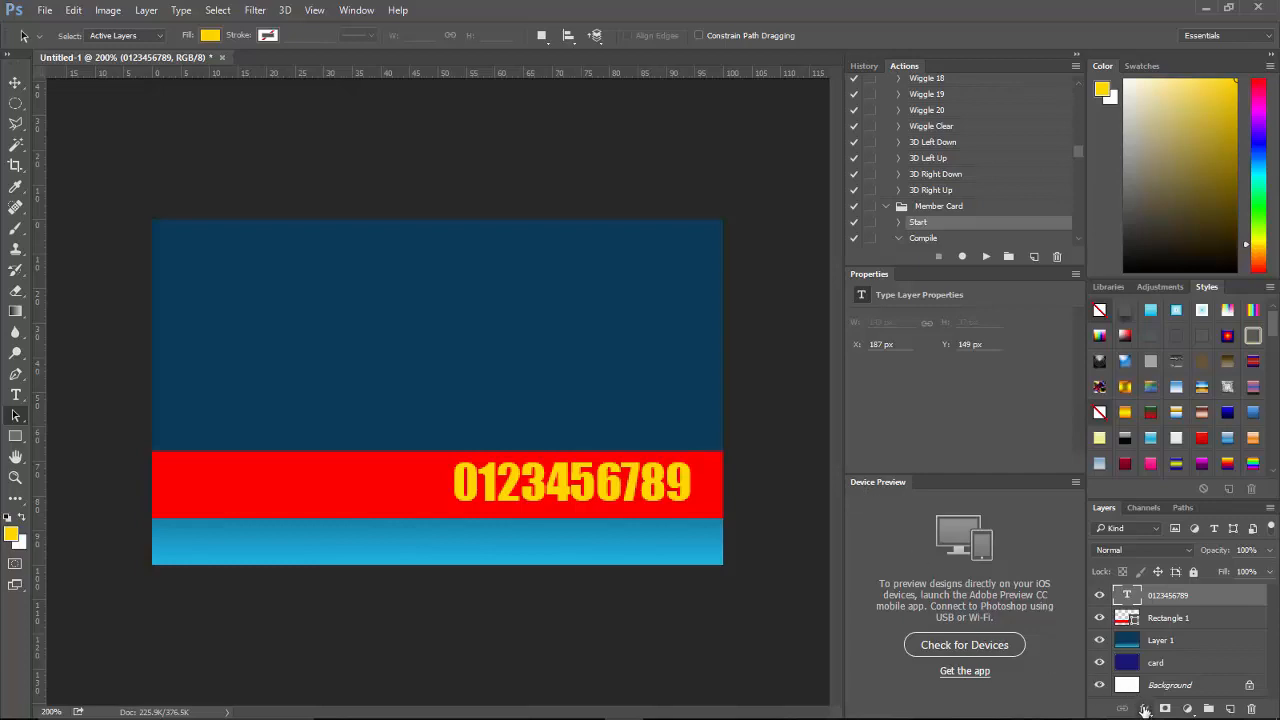
# Step: Add a near-black Stroke layer effect to the yellow number
pyautogui.click(1144, 708)
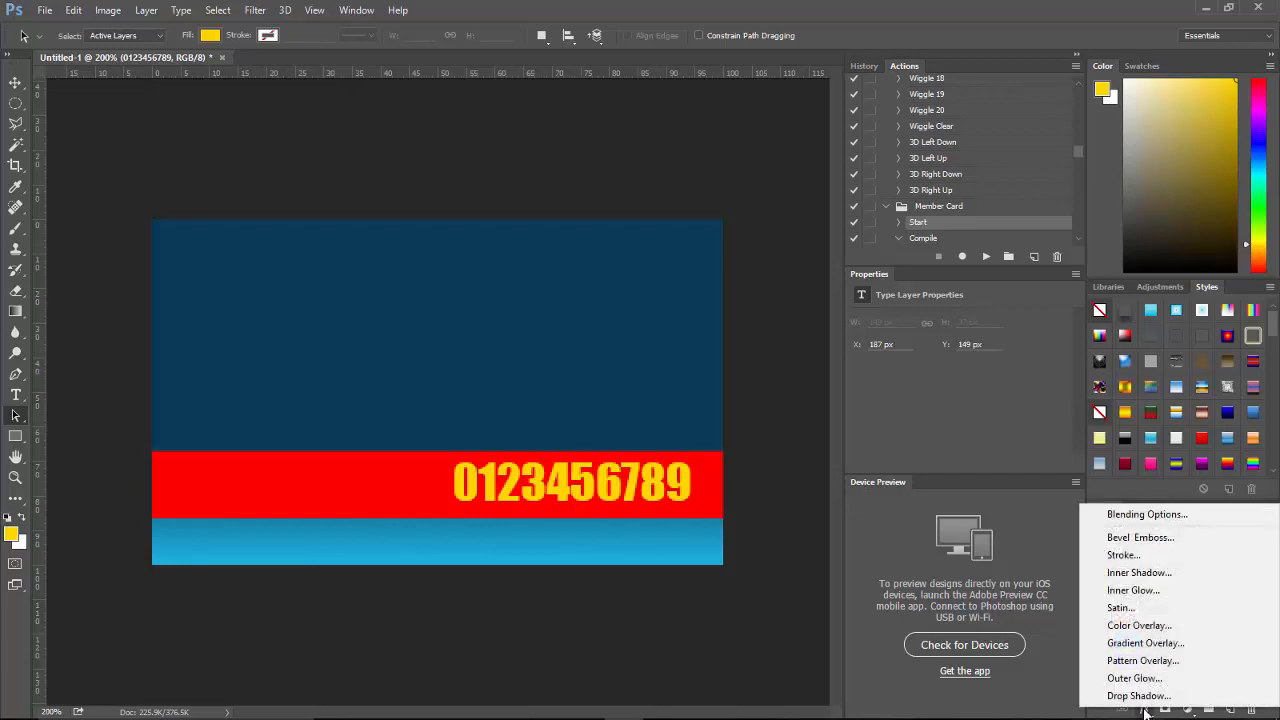
pyautogui.click(1140, 708)
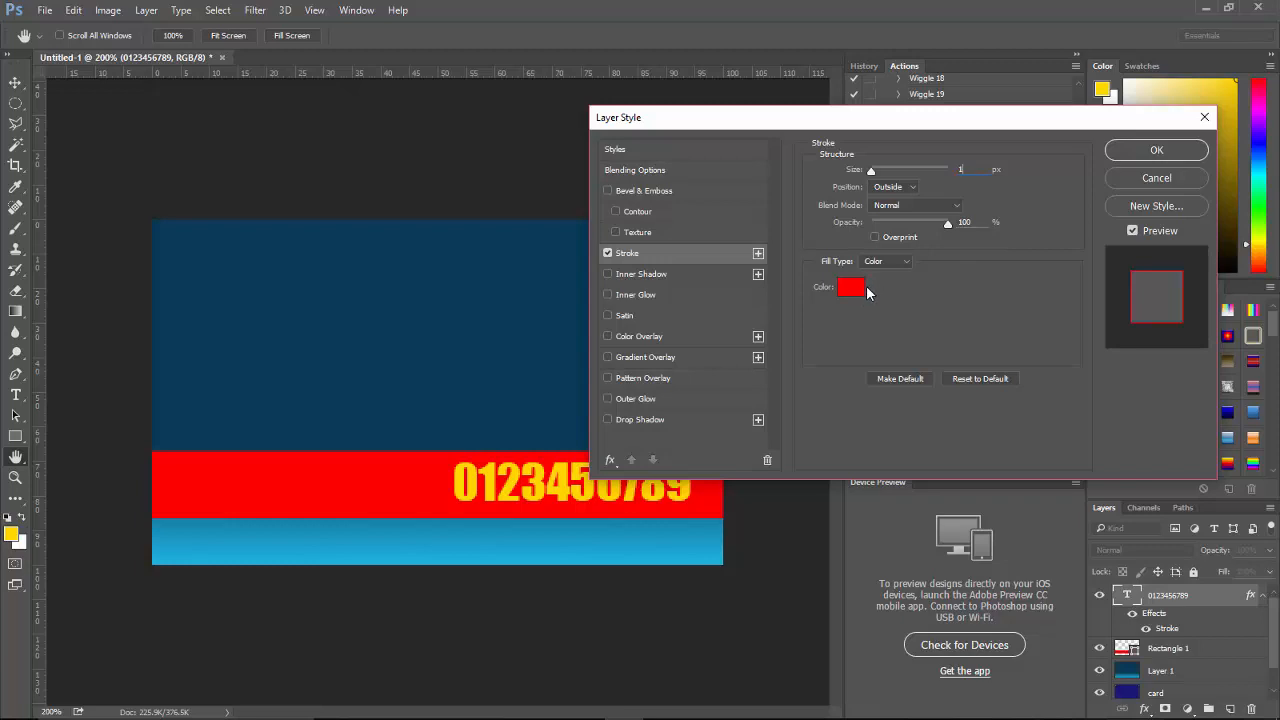
pyautogui.click(850, 288)
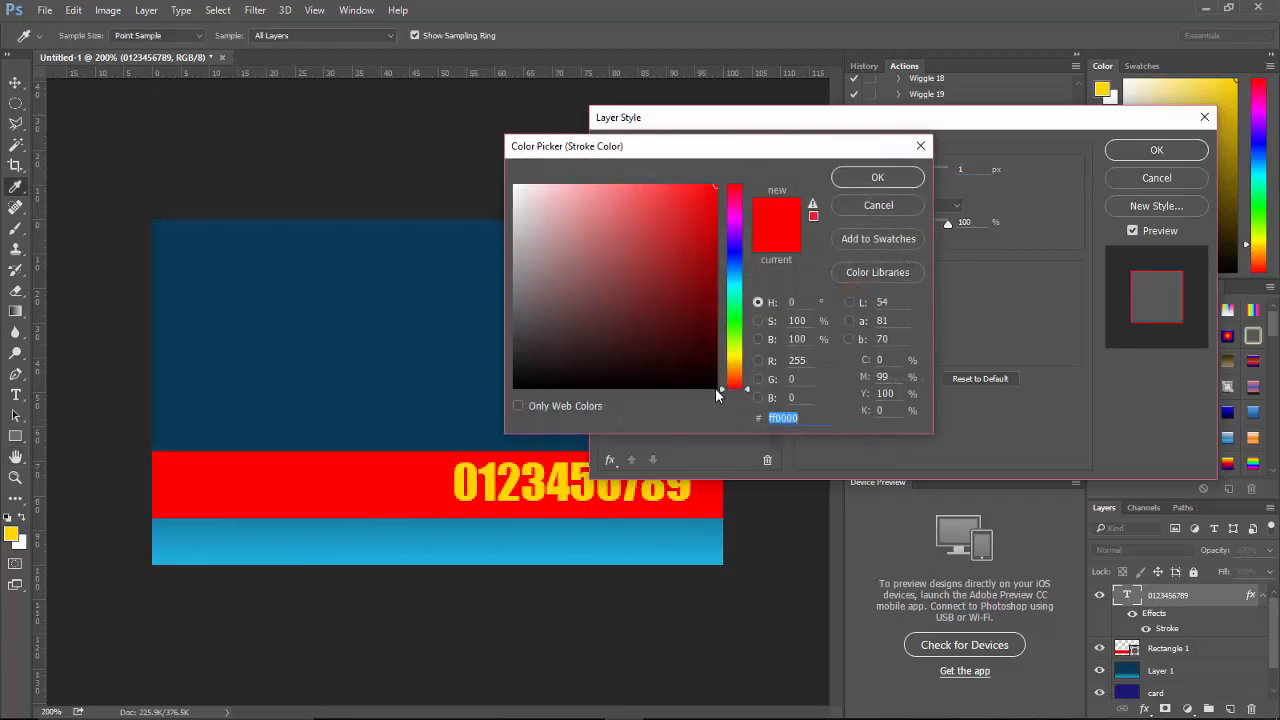
pyautogui.moveTo(714, 388)
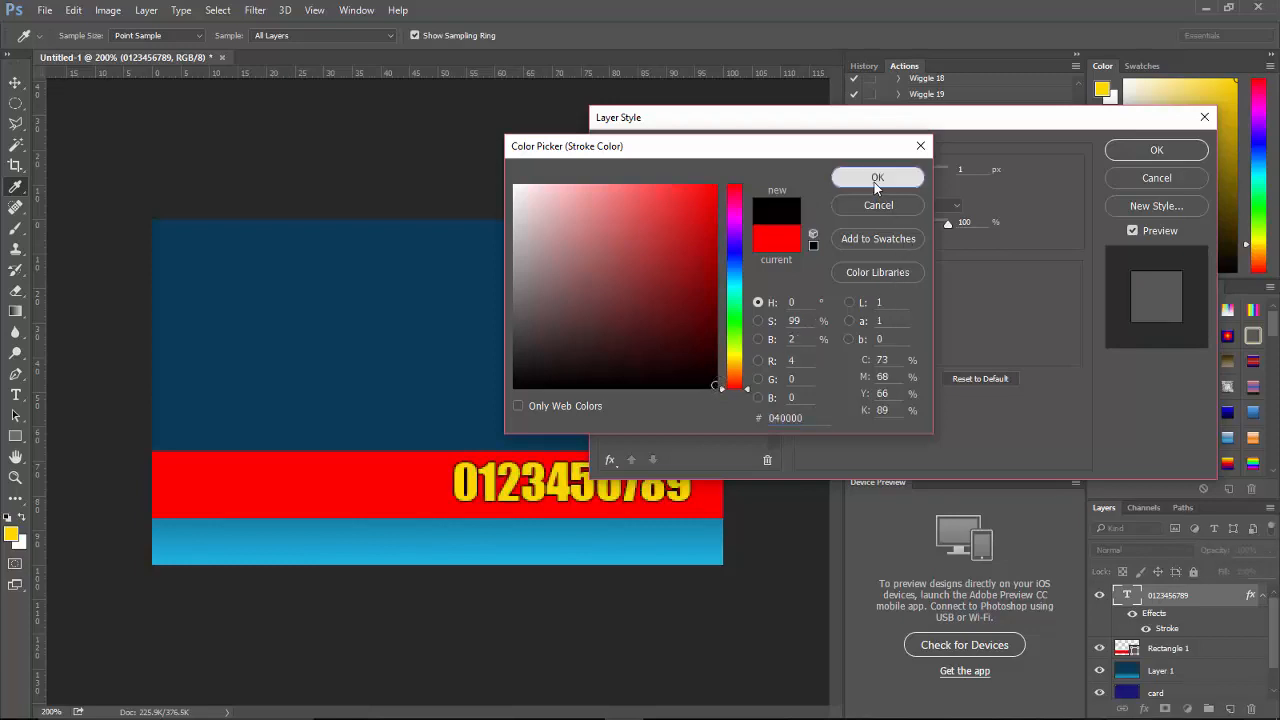
pyautogui.click(876, 176)
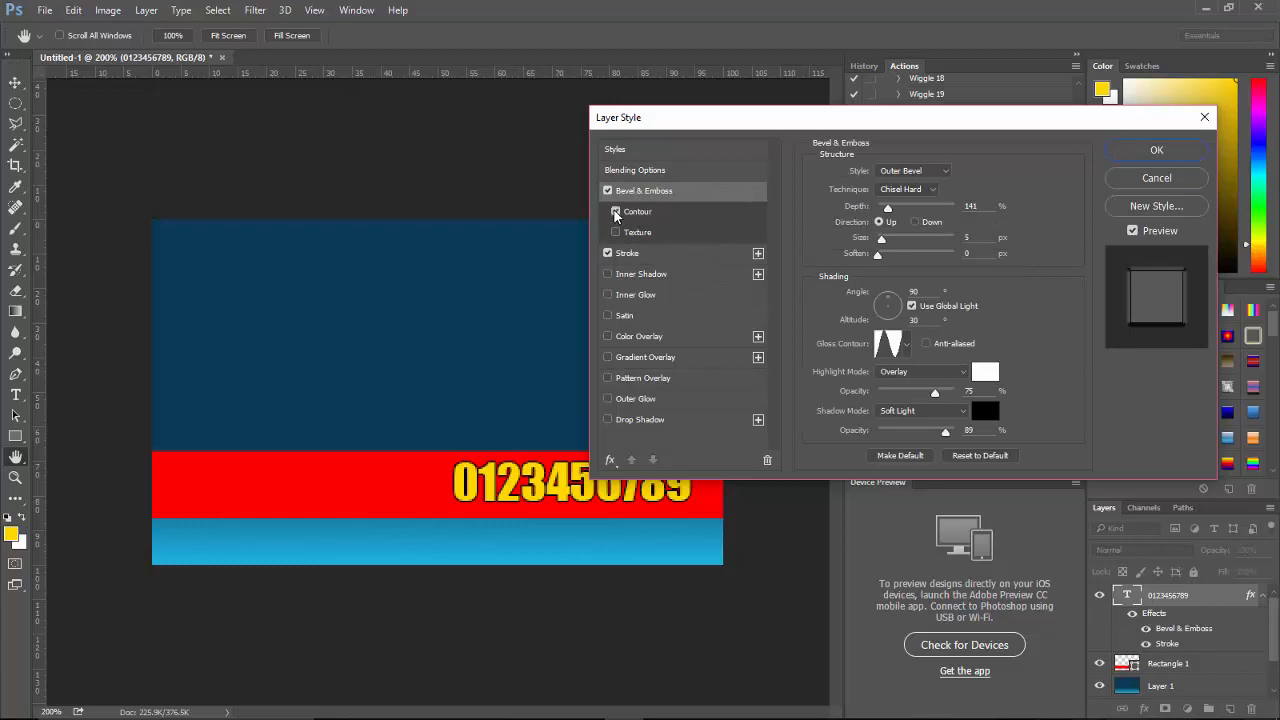
# Step: Enable Bevel & Emboss with a Ring - Double contour and apply the effects
pyautogui.click(636, 212)
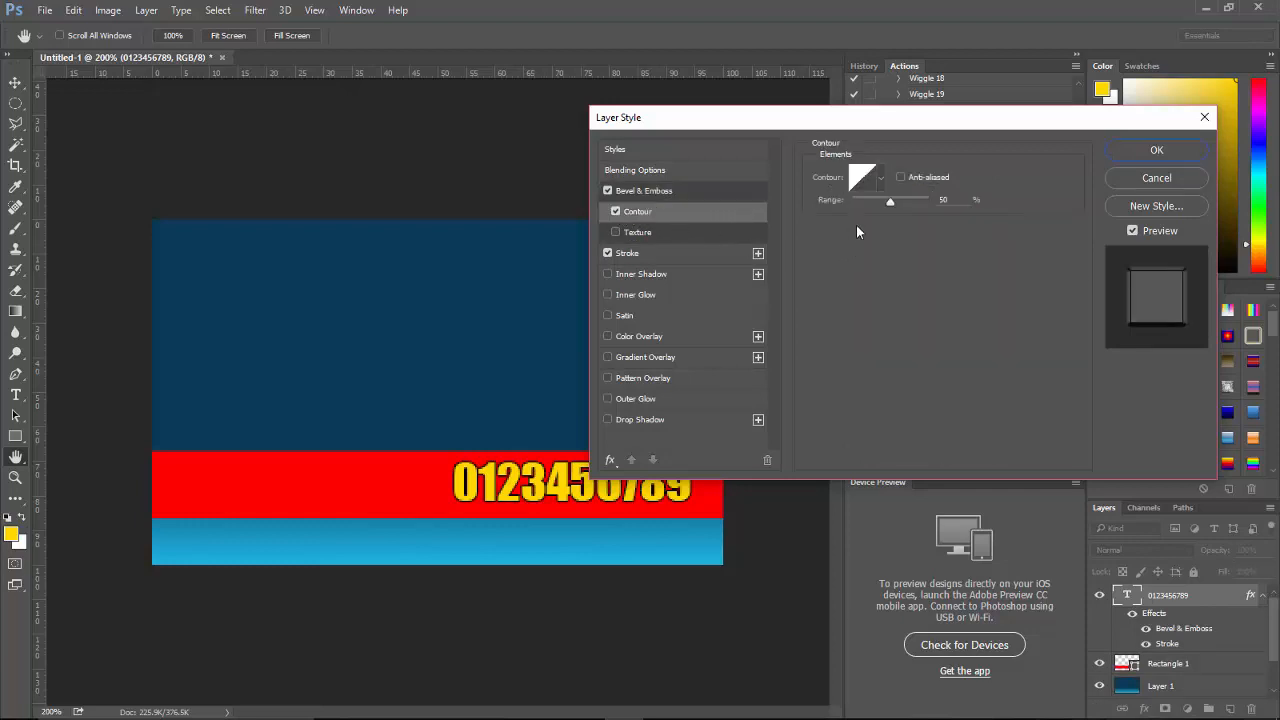
pyautogui.click(864, 176)
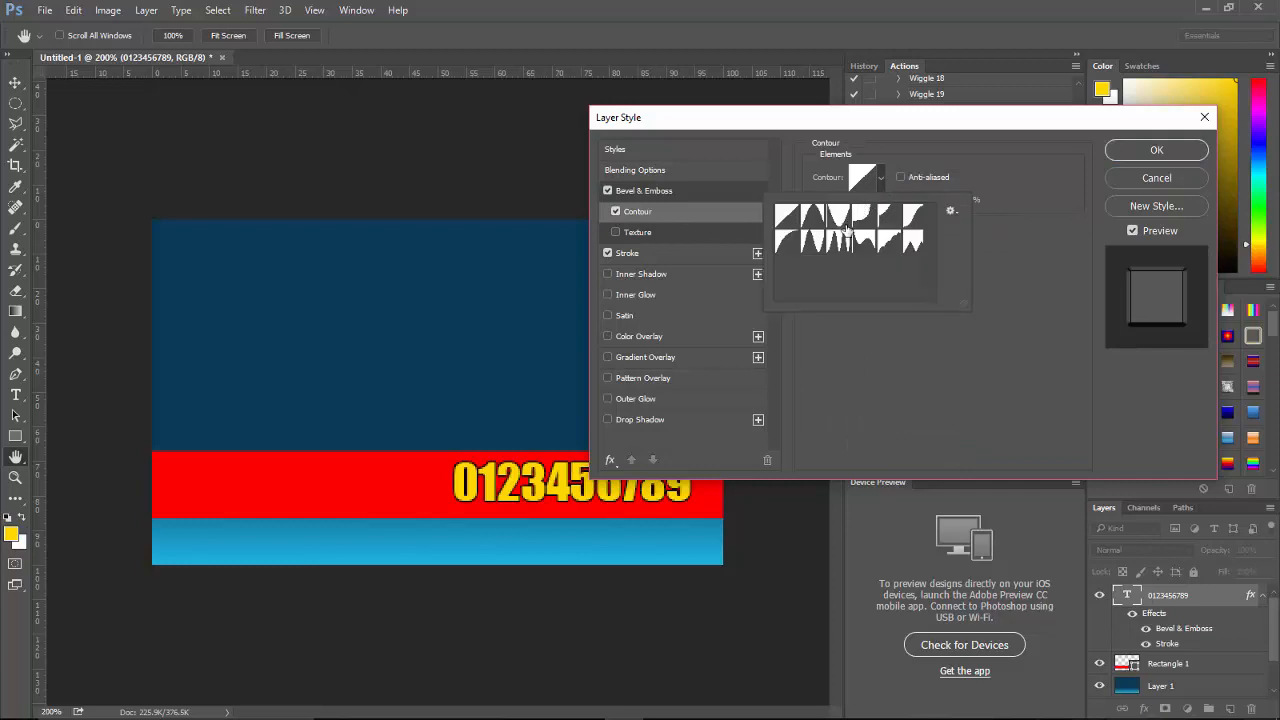
pyautogui.click(840, 240)
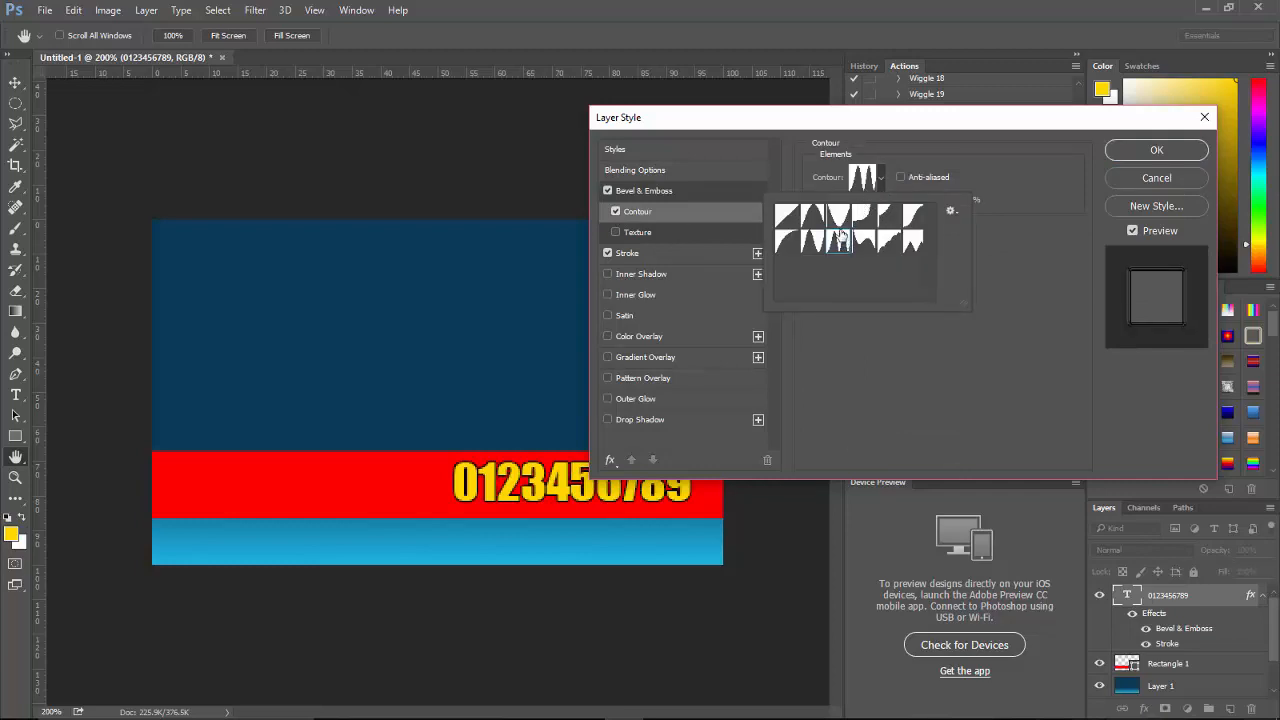
pyautogui.click(838, 236)
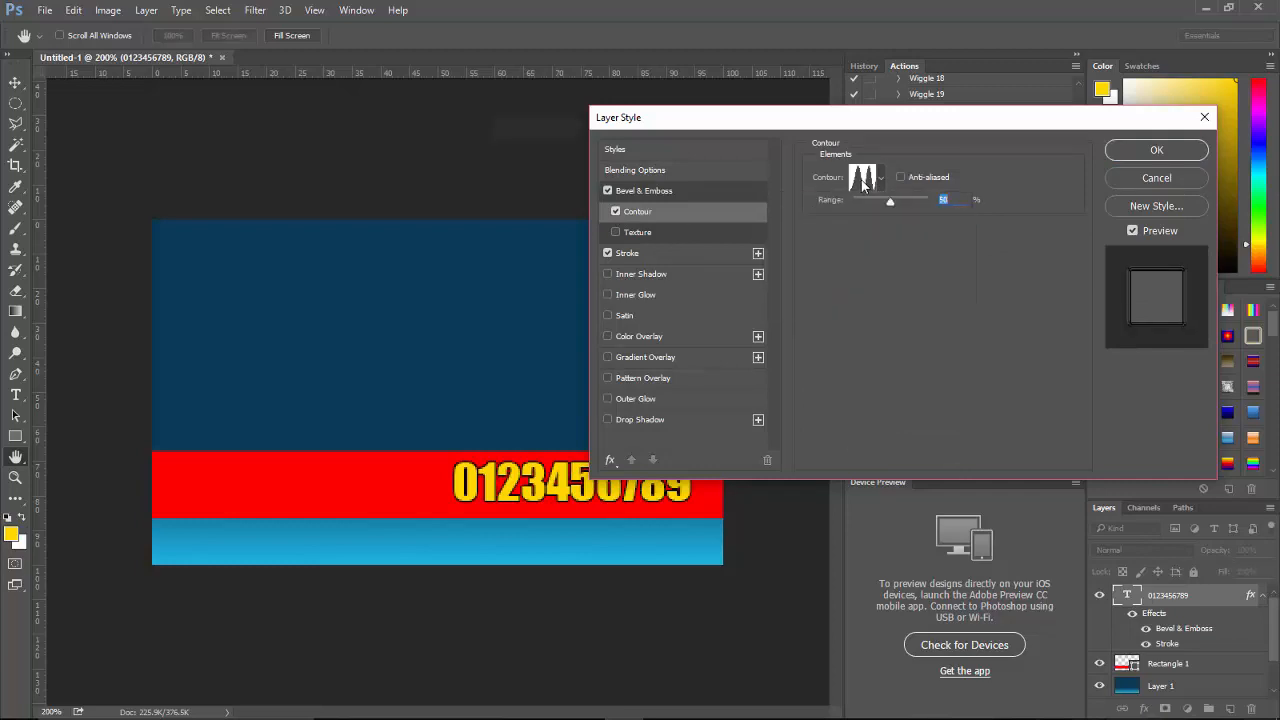
pyautogui.click(864, 176)
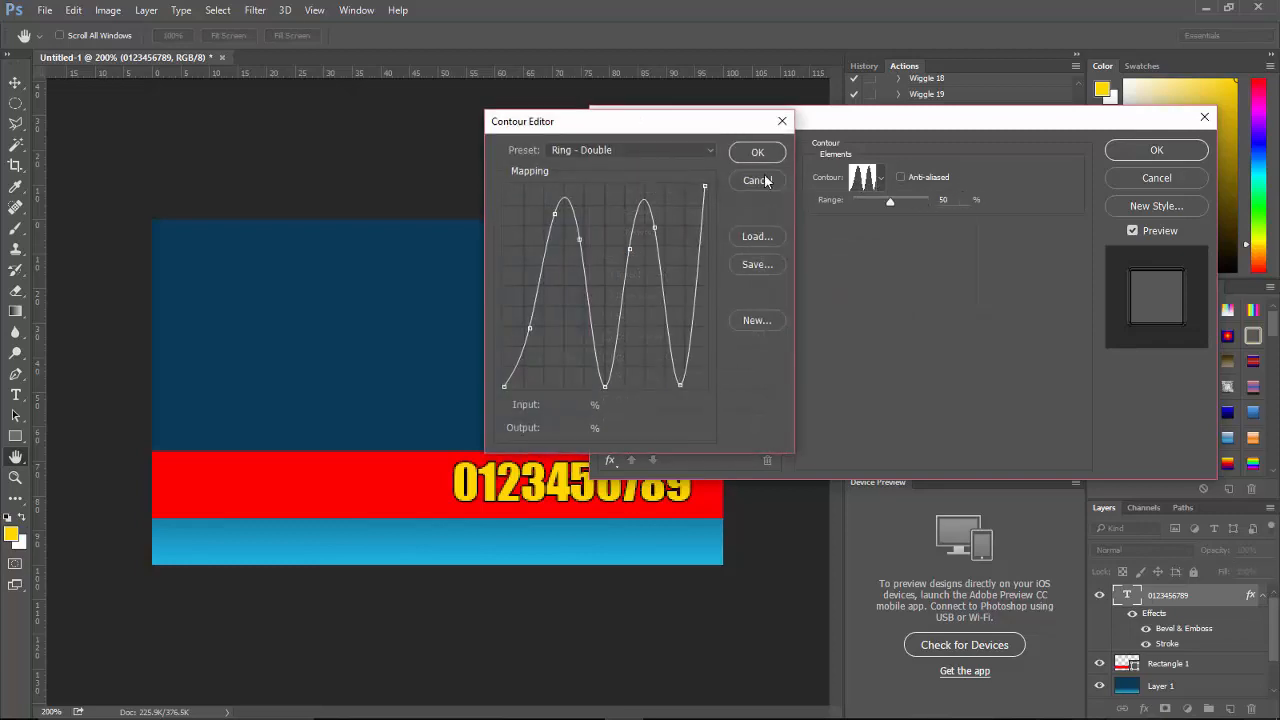
pyautogui.click(756, 180)
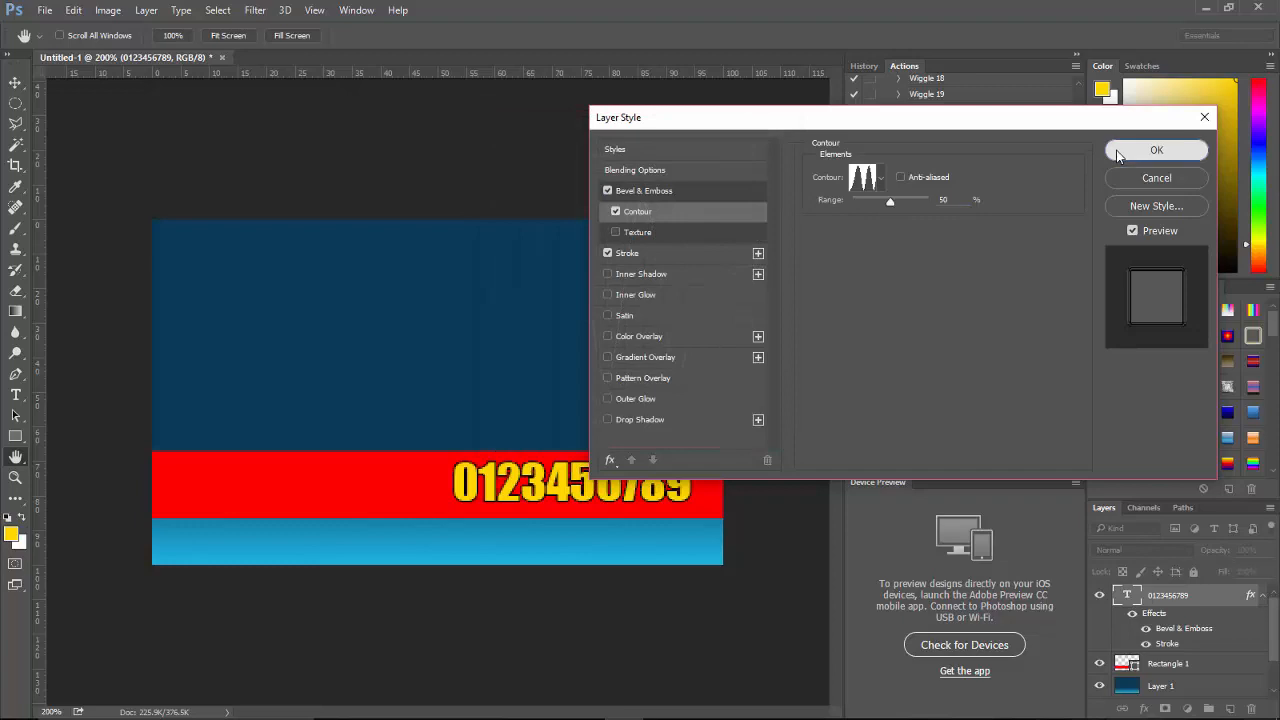
pyautogui.click(1156, 150)
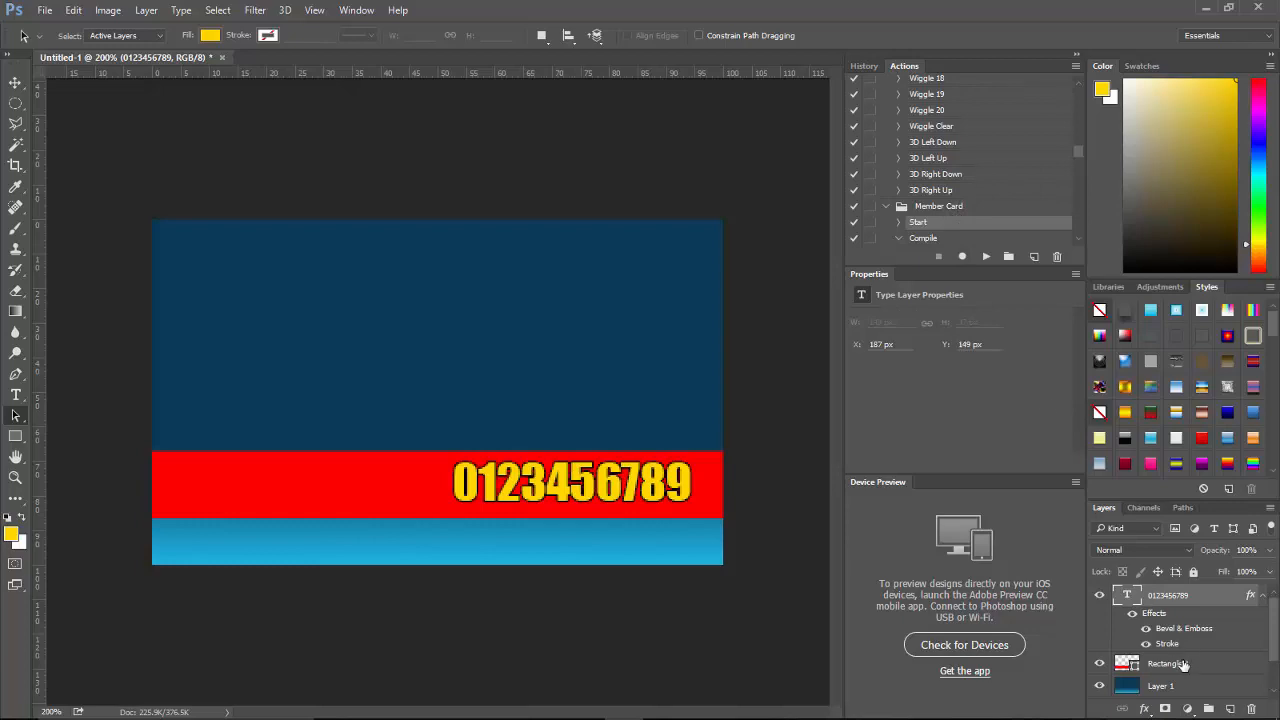
# Step: Give Rectangle 1 a white 2 px stroke positioned inside its edges
pyautogui.click(1168, 664)
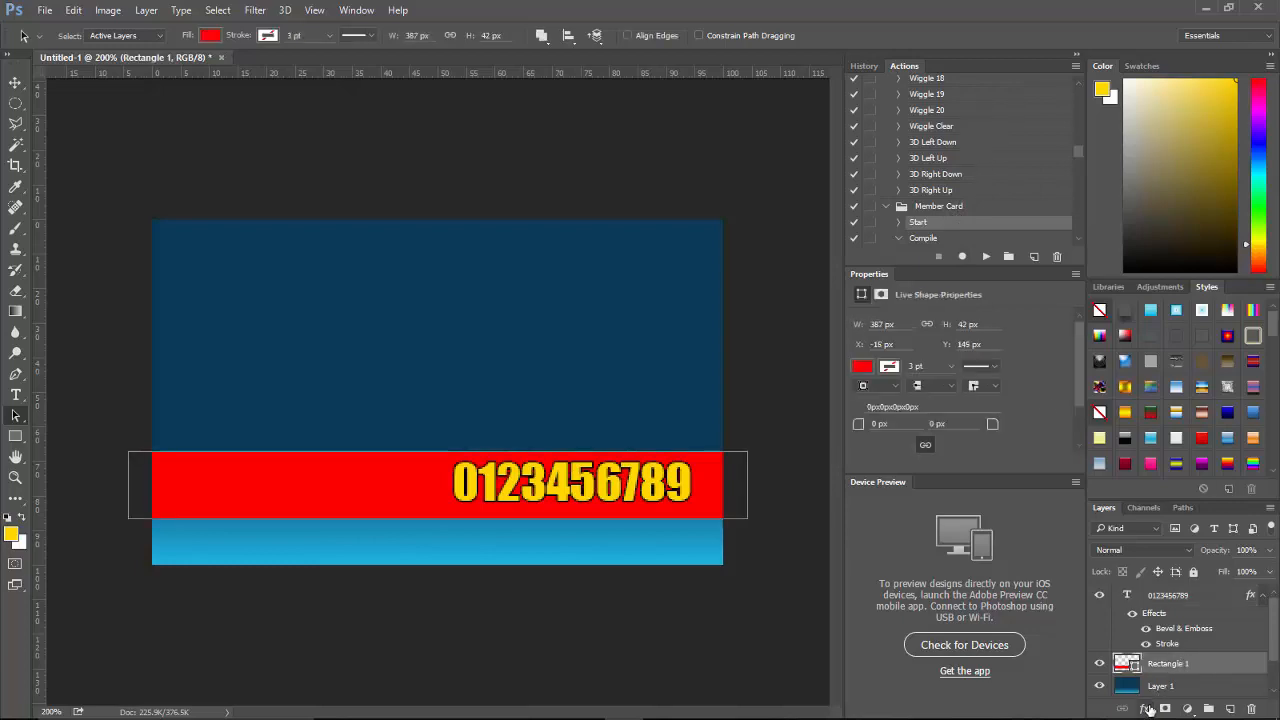
pyautogui.click(1148, 708)
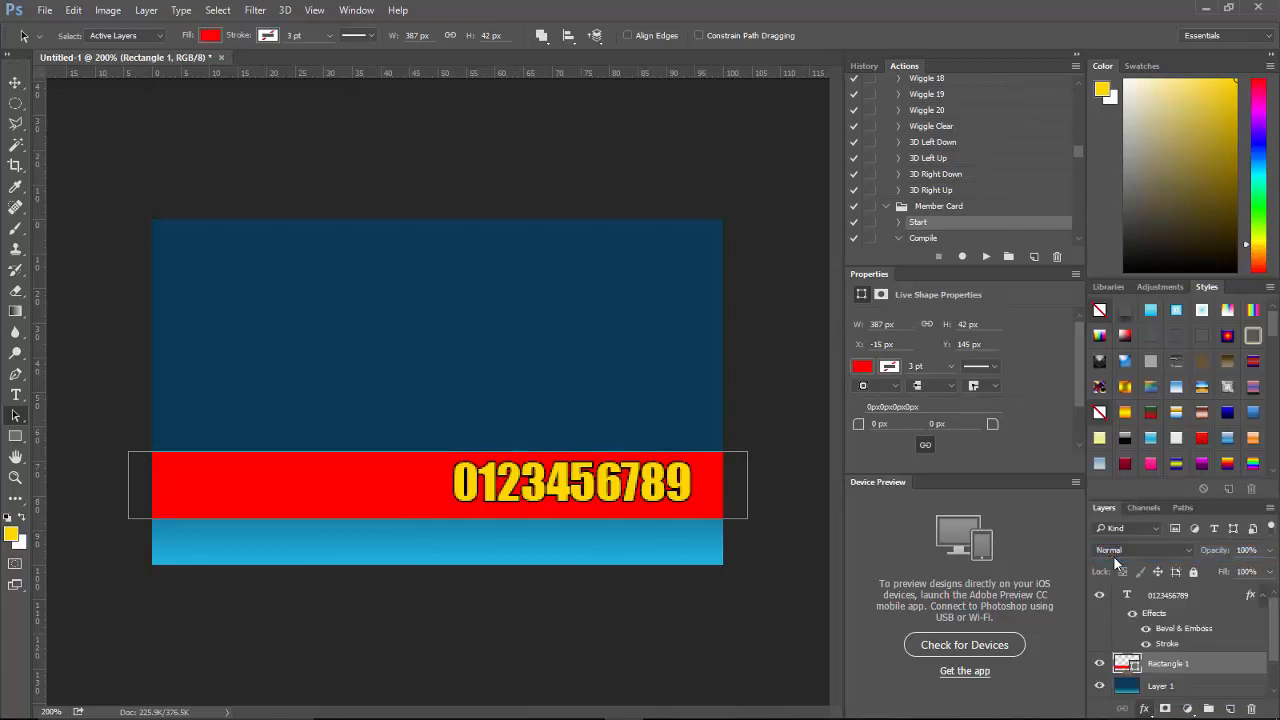
pyautogui.doubleClick(1168, 644)
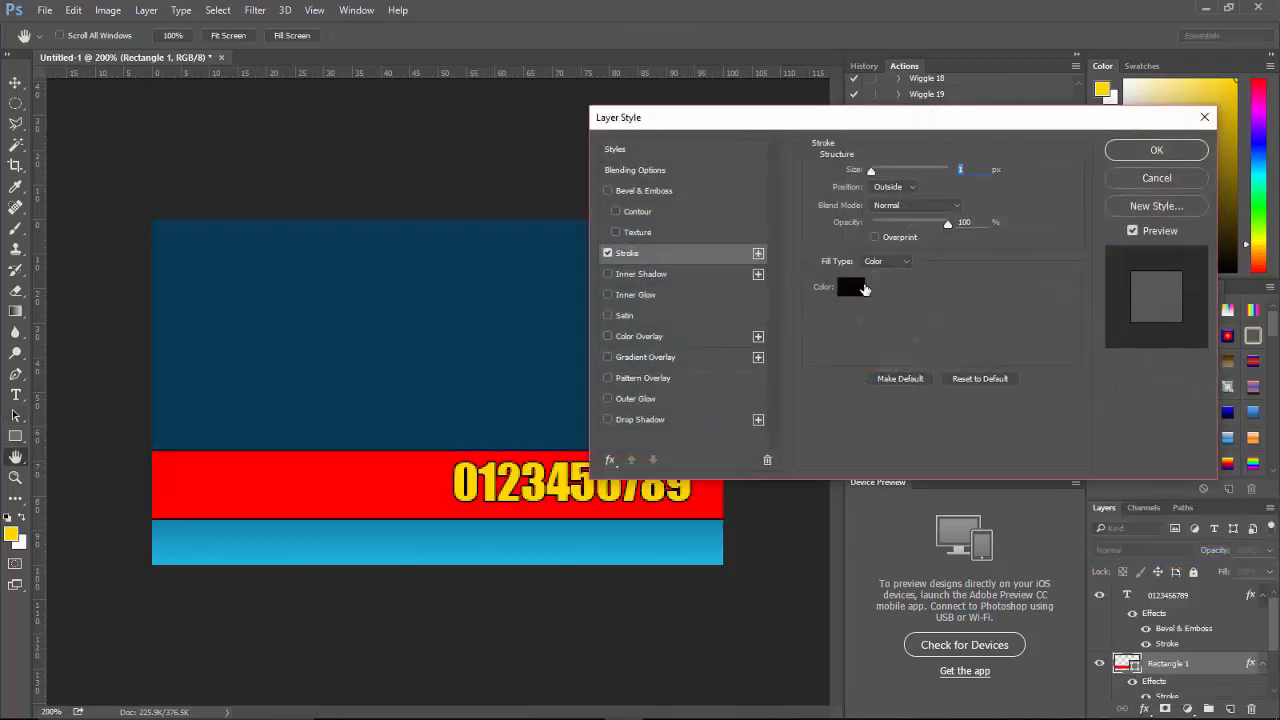
pyautogui.click(848, 288)
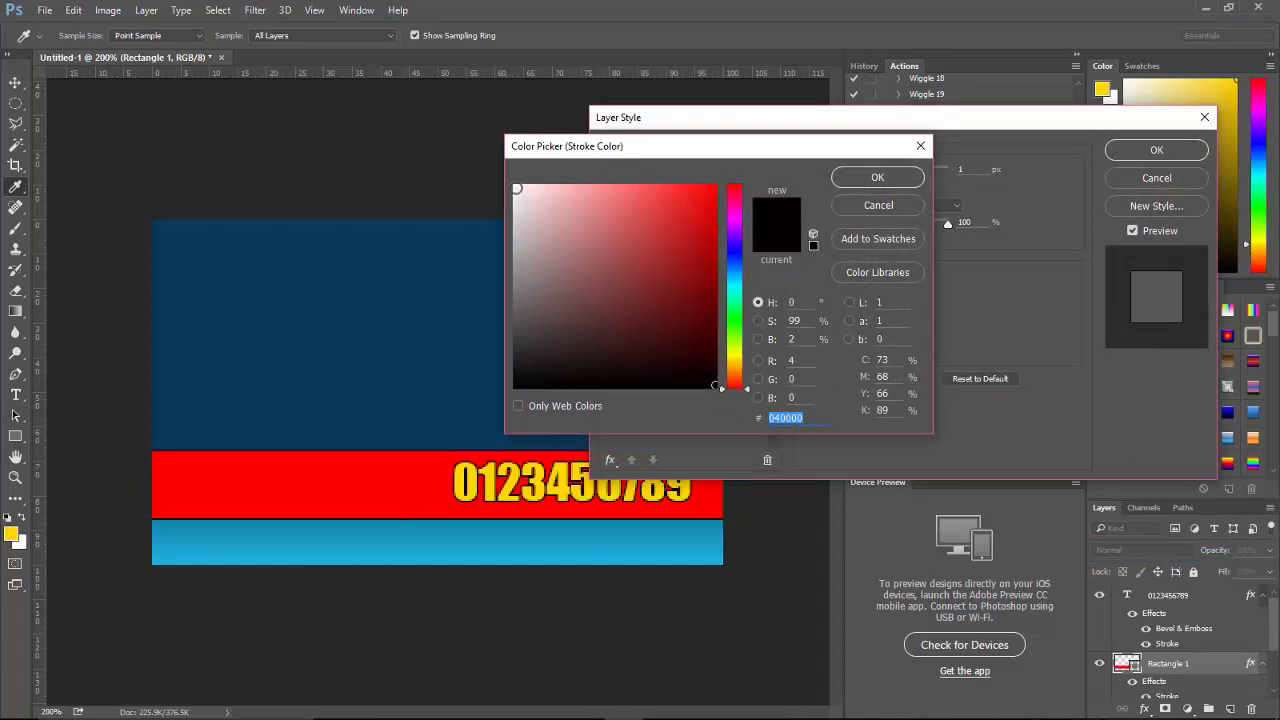
pyautogui.click(876, 176)
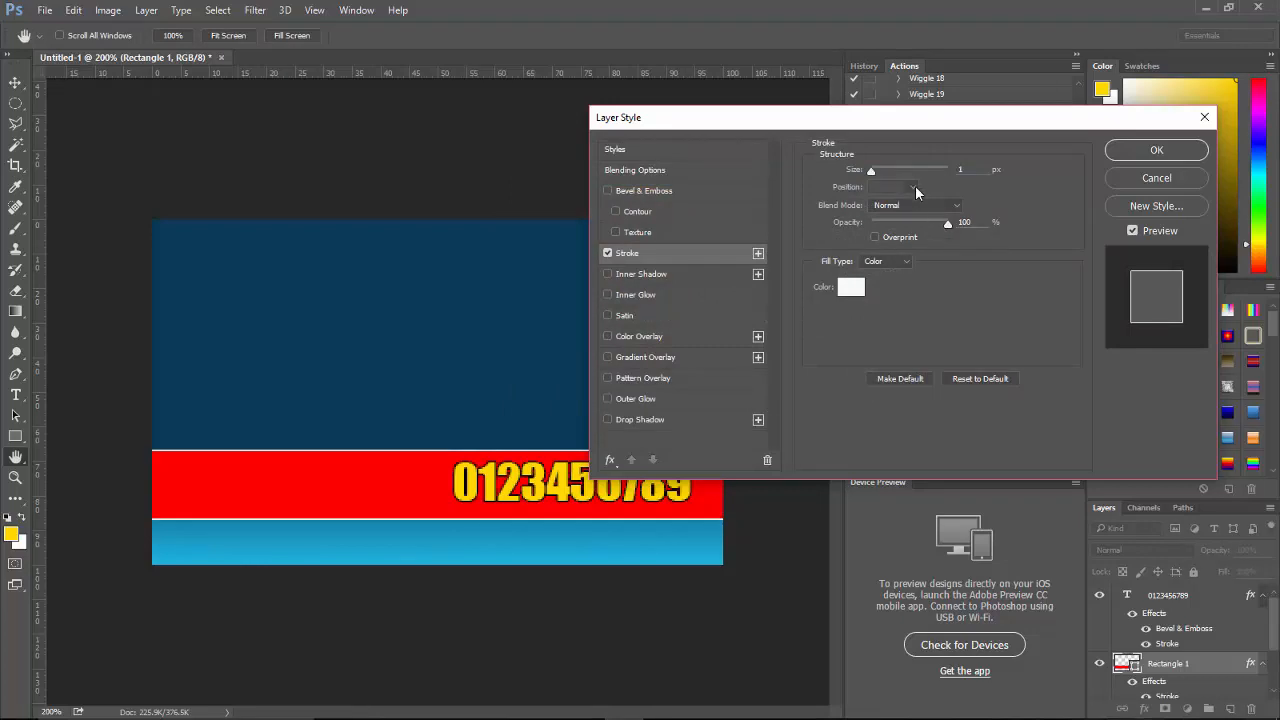
pyautogui.click(892, 188)
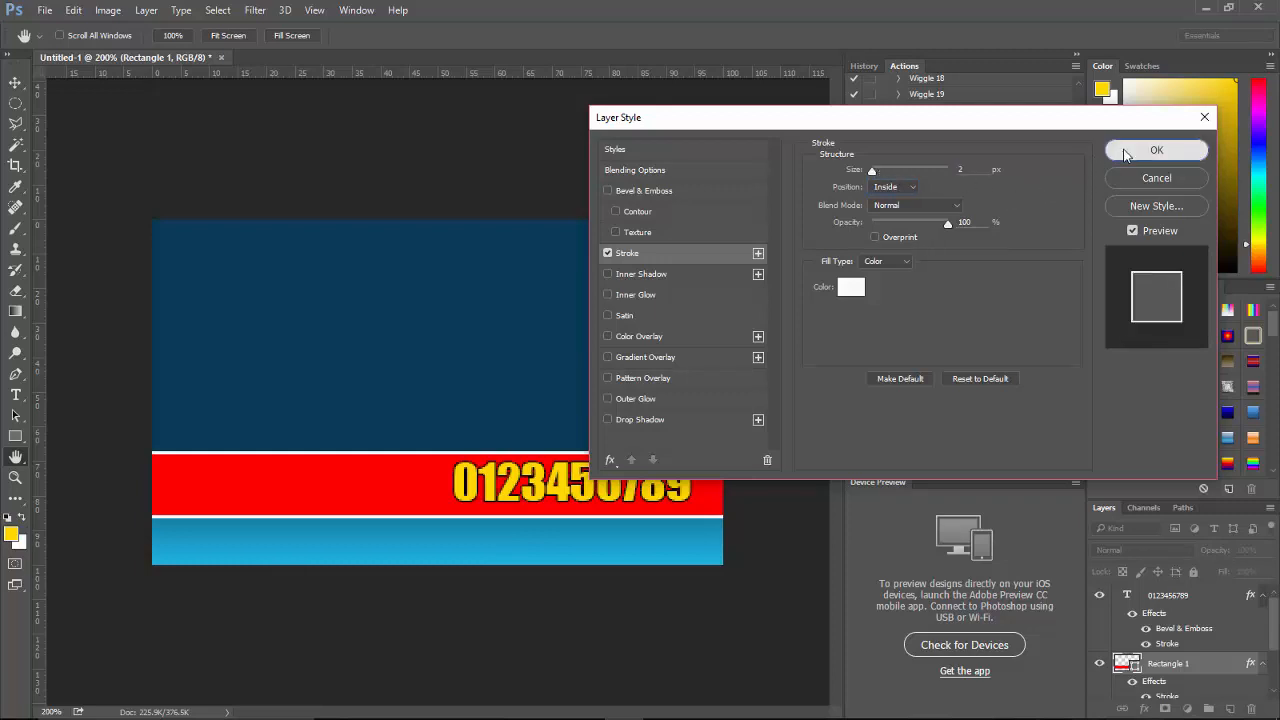
pyautogui.click(1156, 150)
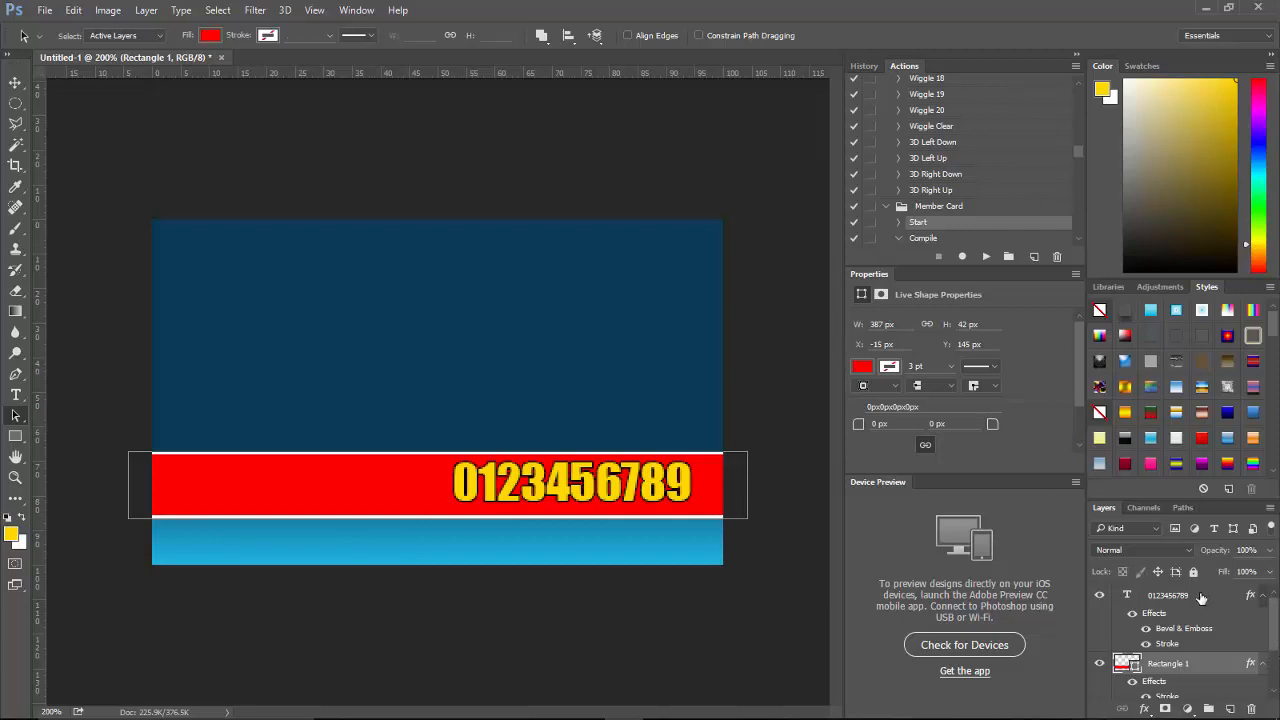
# Step: Type 'Membership Card' at 36 pt in yellow on a new layer in the upper blue area
pyautogui.click(1168, 596)
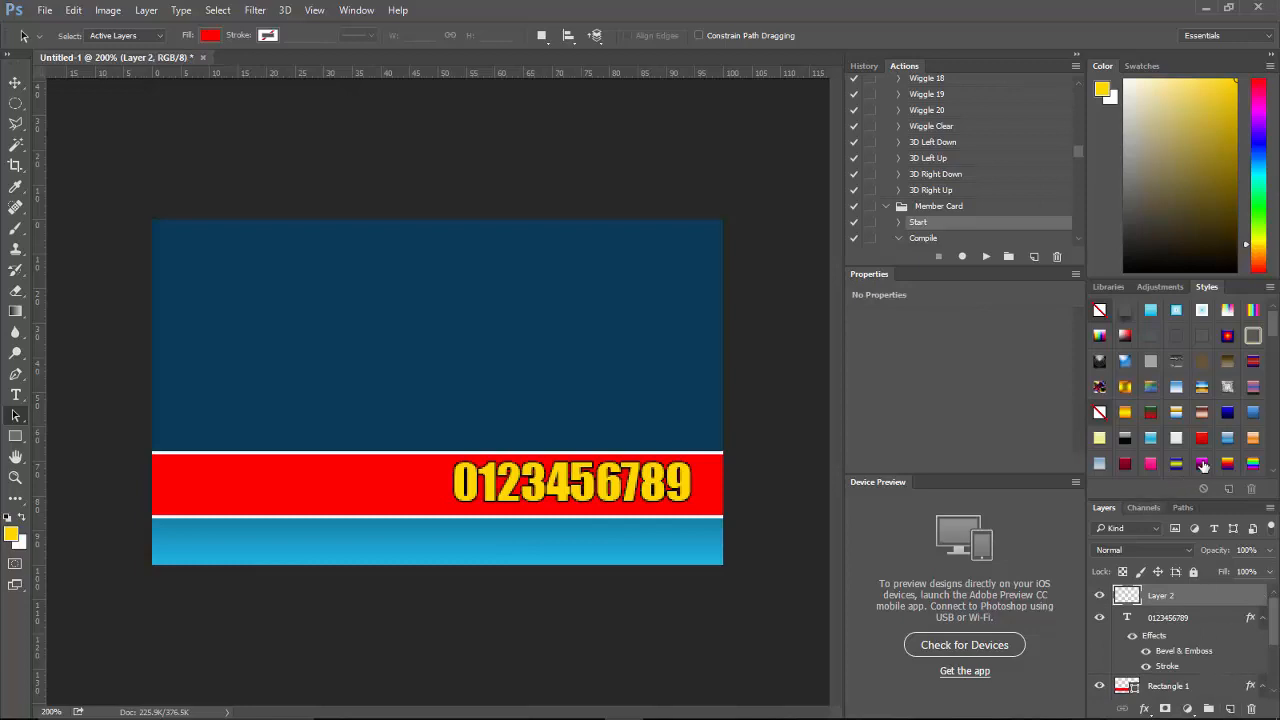
pyautogui.click(16, 392)
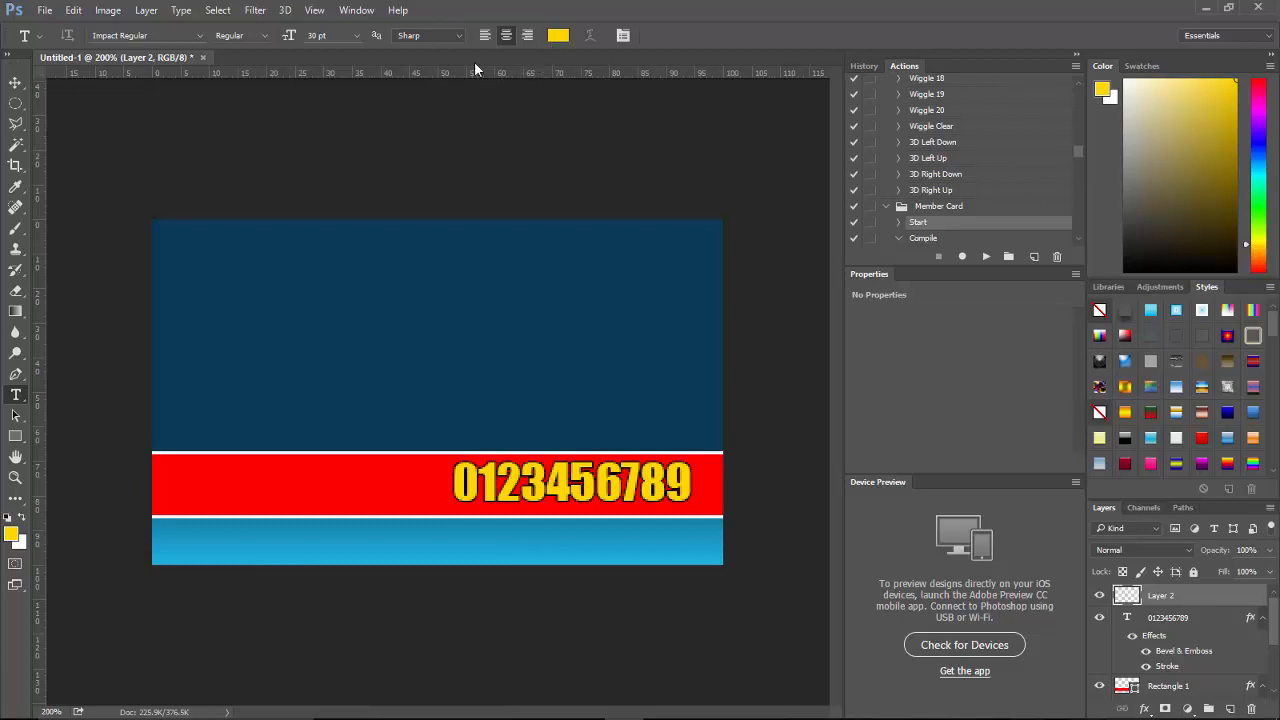
pyautogui.click(344, 36)
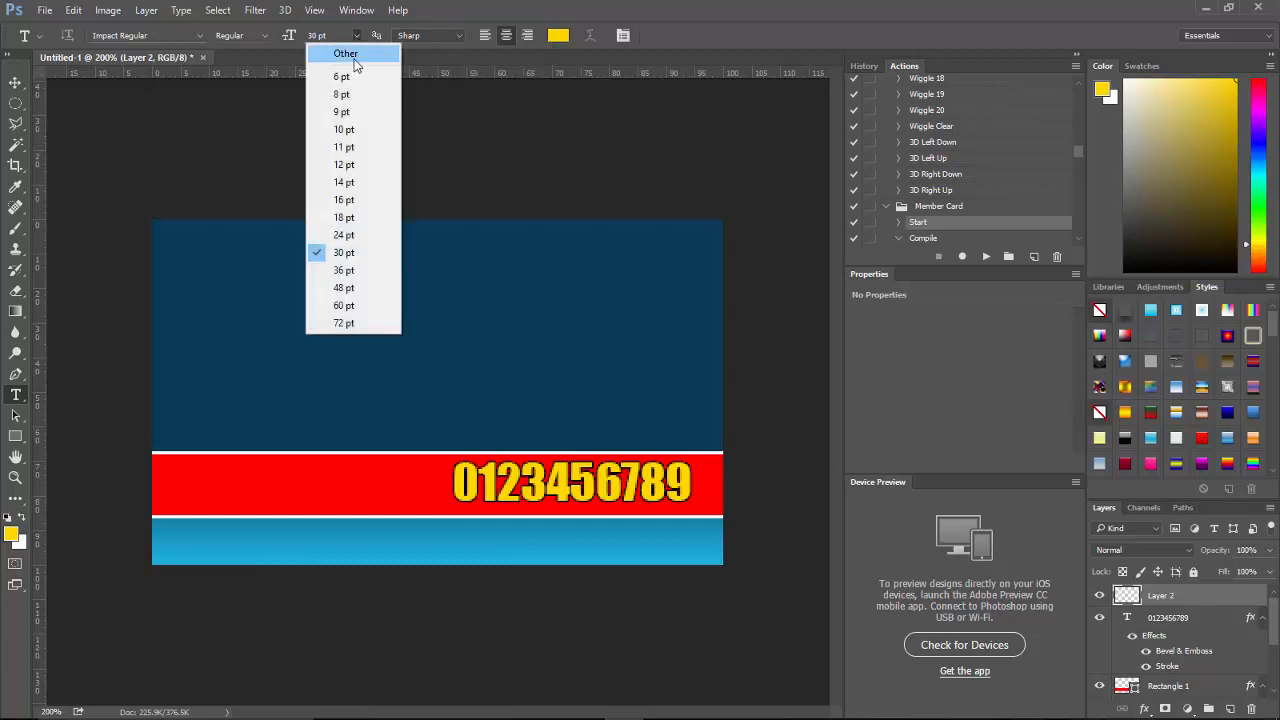
pyautogui.moveTo(344, 270)
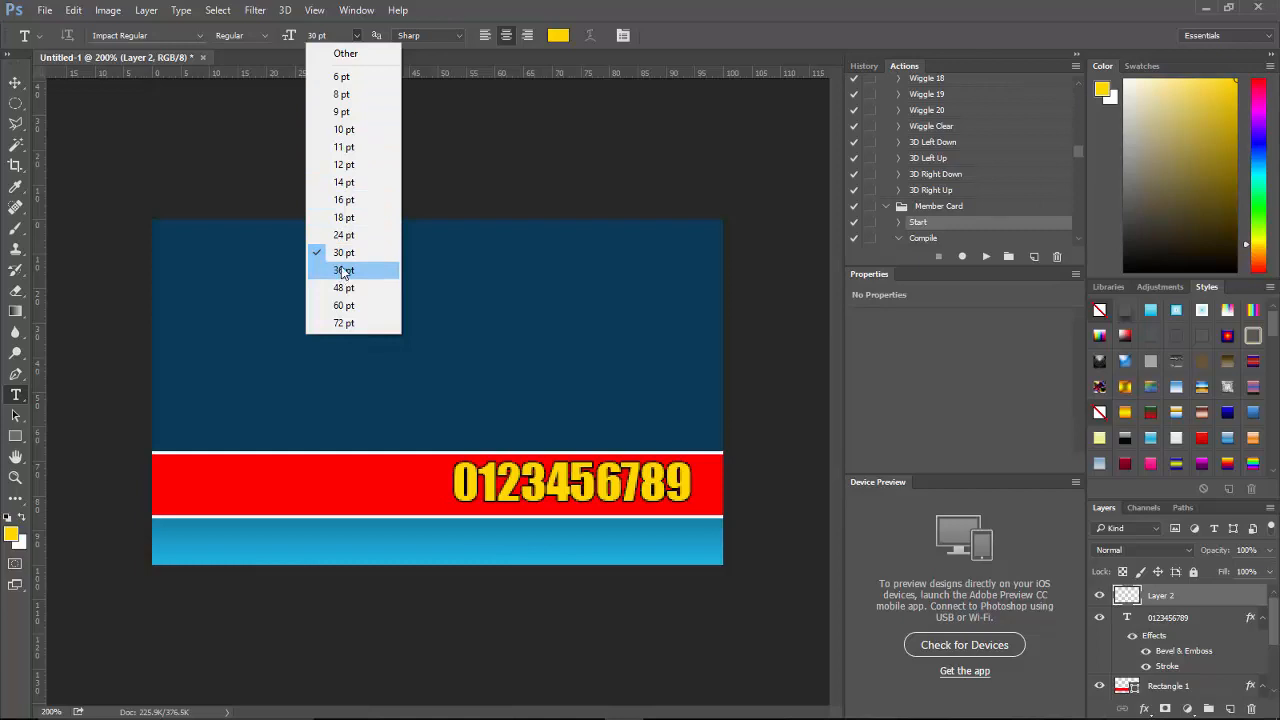
pyautogui.click(344, 270)
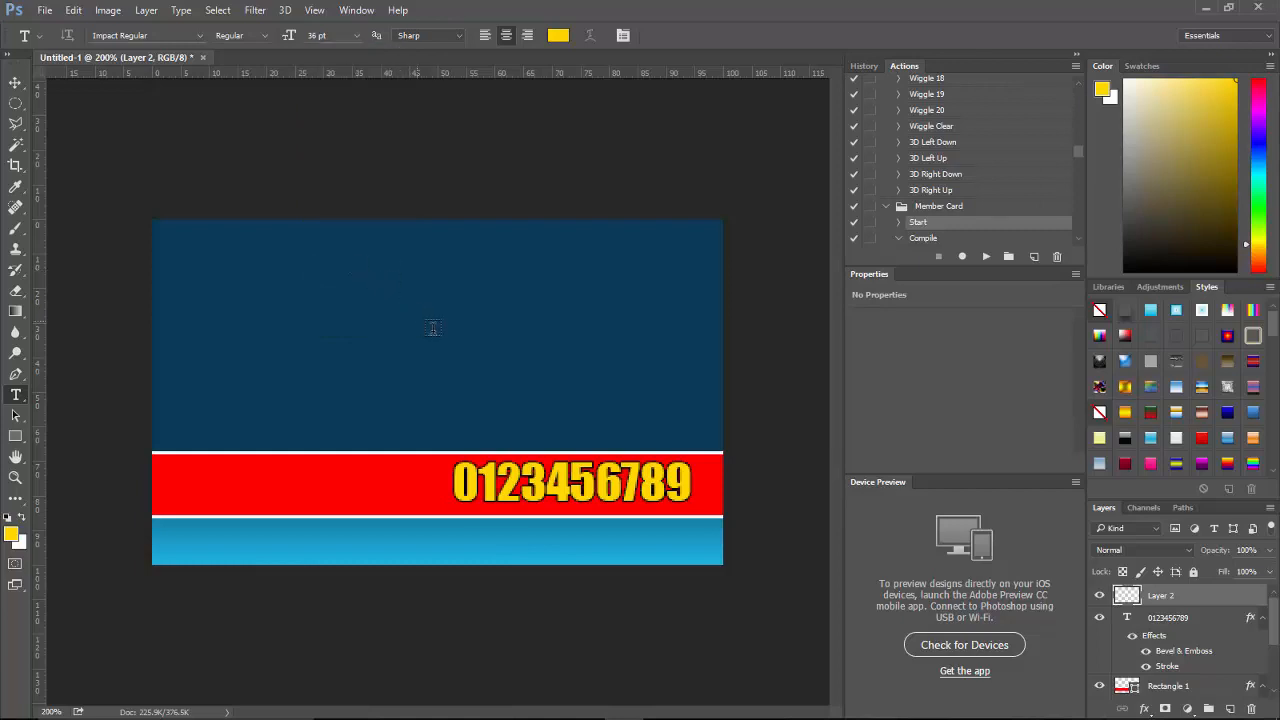
pyautogui.moveTo(430, 388)
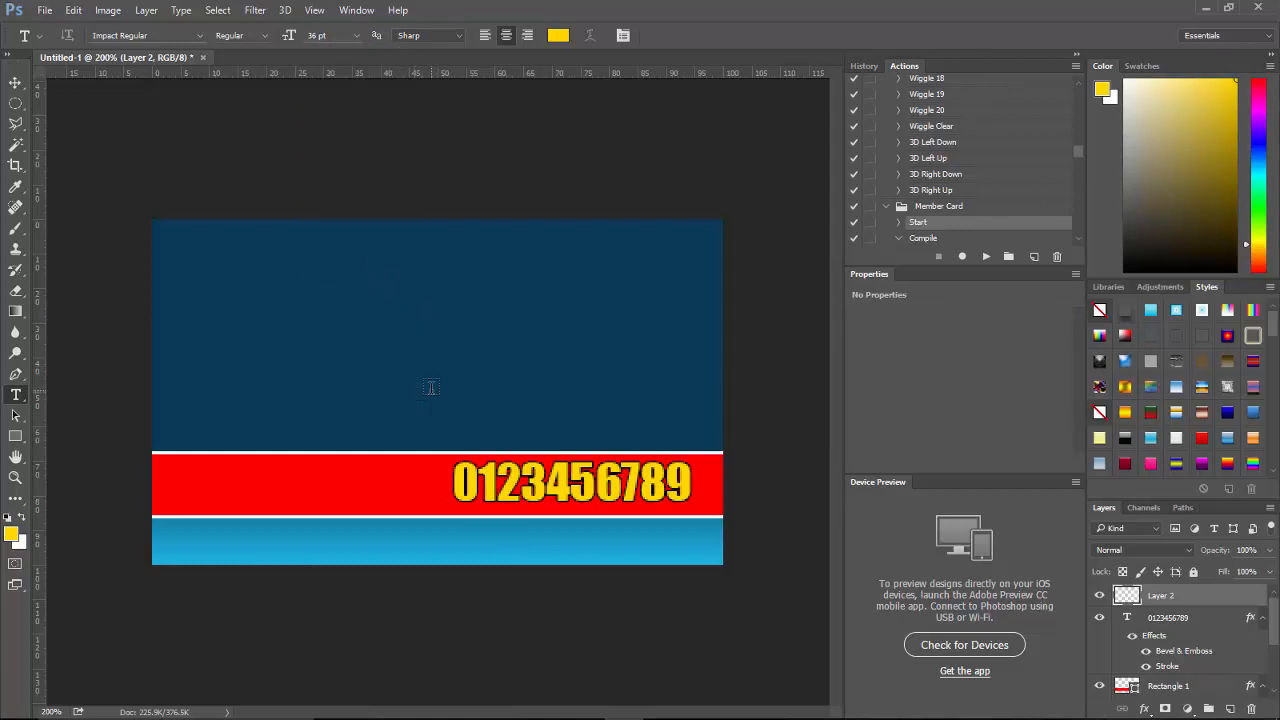
pyautogui.click(432, 388)
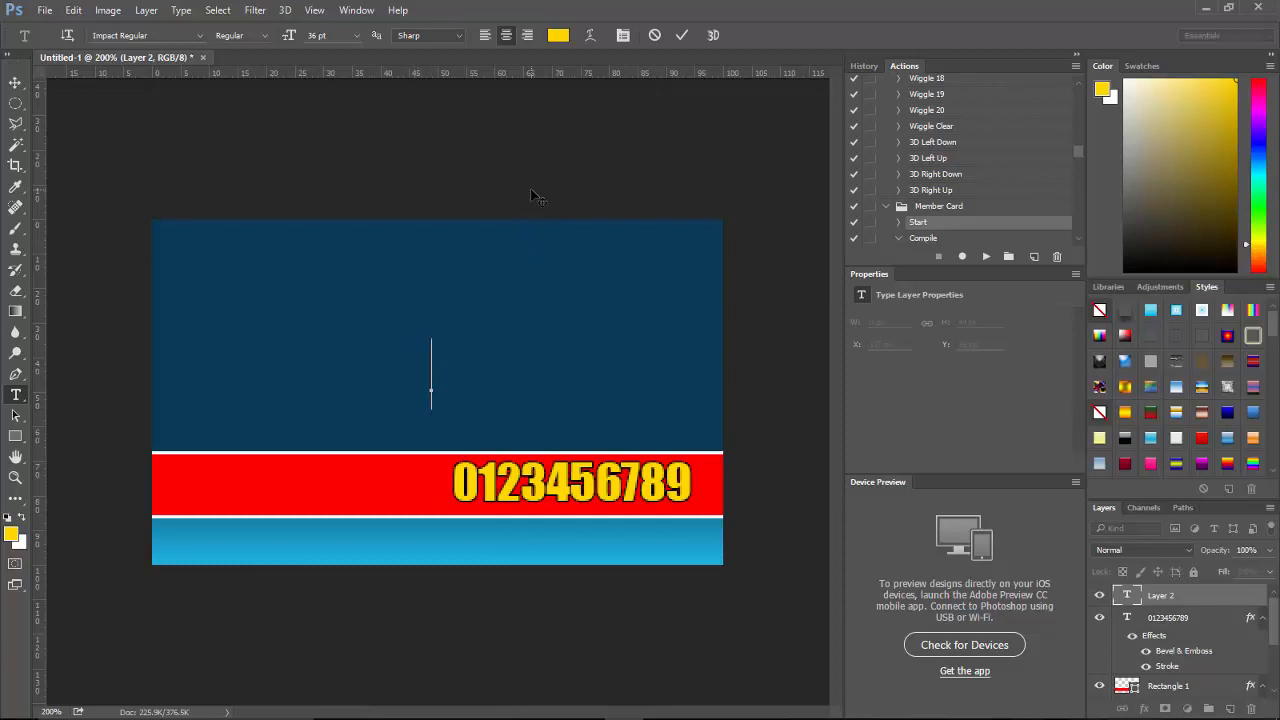
pyautogui.write('Membership Card')
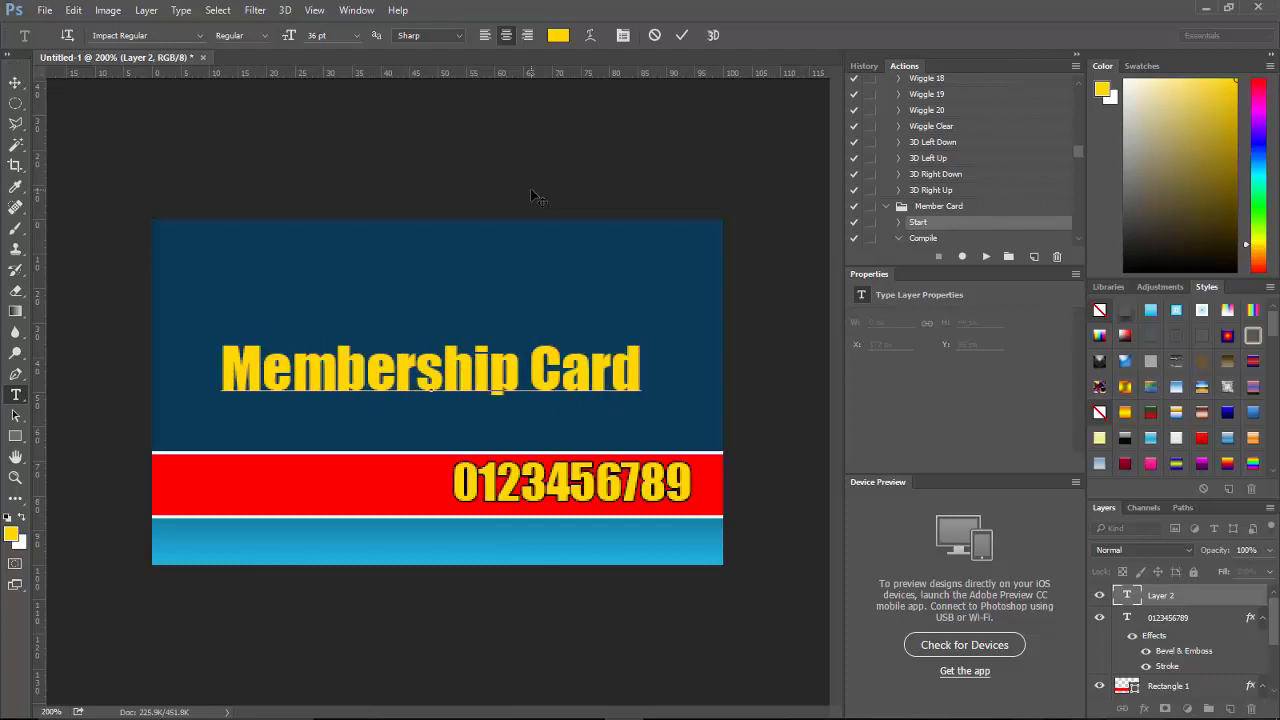
pyautogui.moveTo(88, 470)
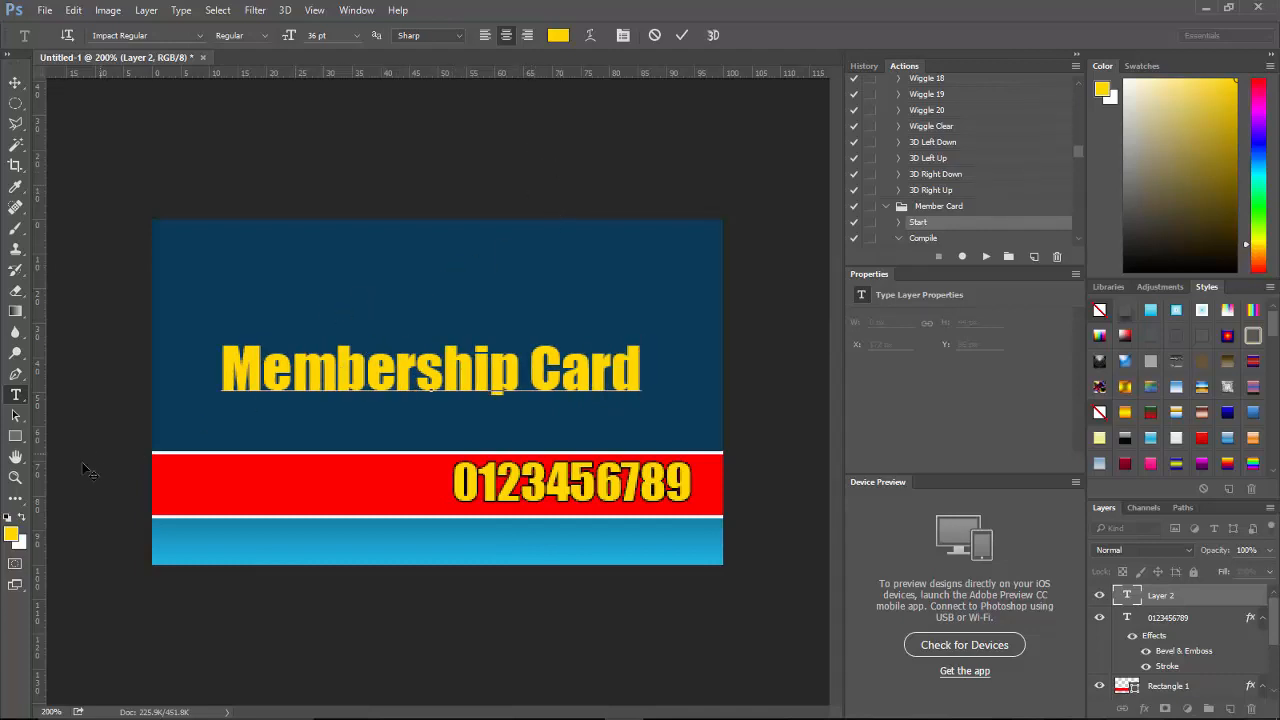
# Step: Finish the title text and align Membership Card to the card's horizontal centre
pyautogui.click(16, 418)
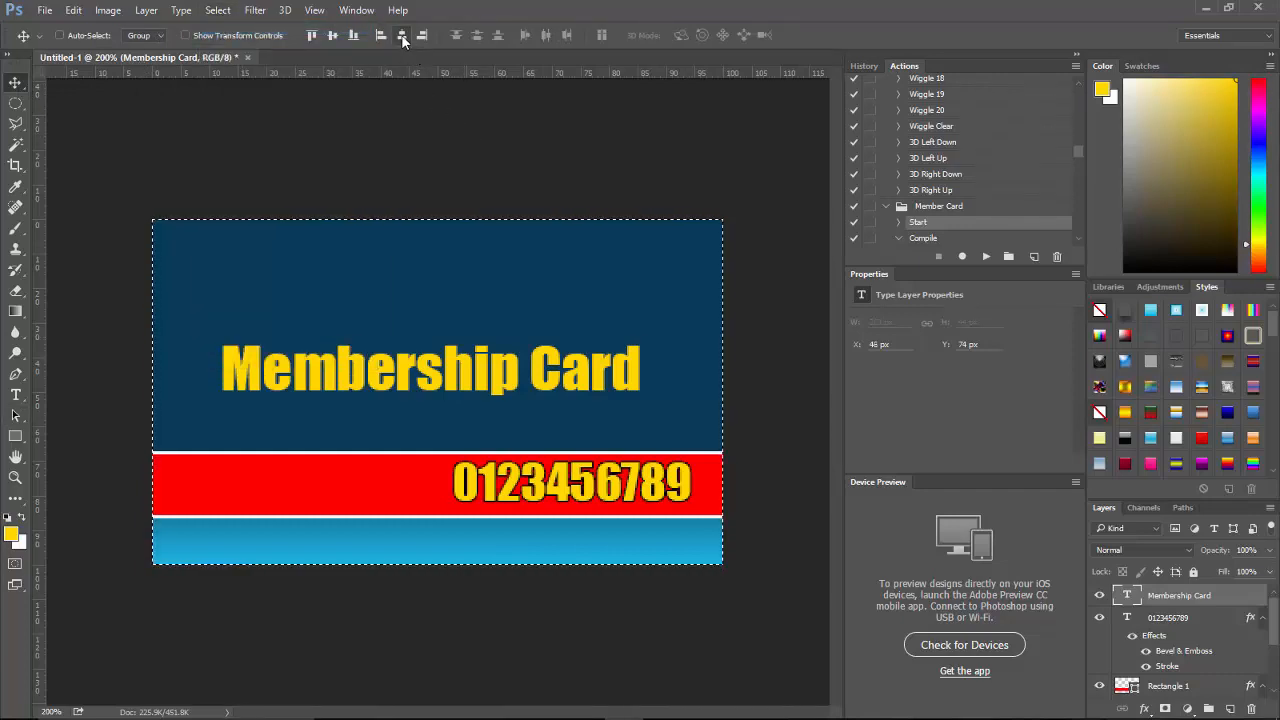
pyautogui.click(402, 36)
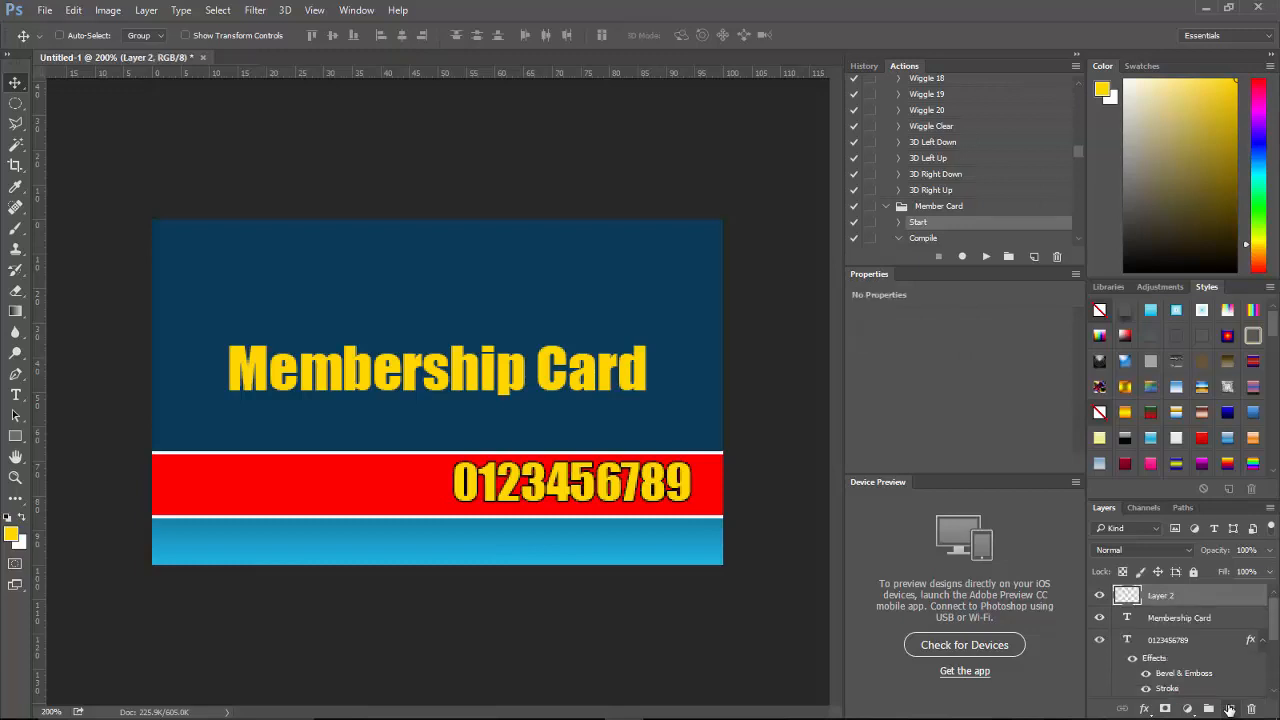
pyautogui.moveTo(1228, 708)
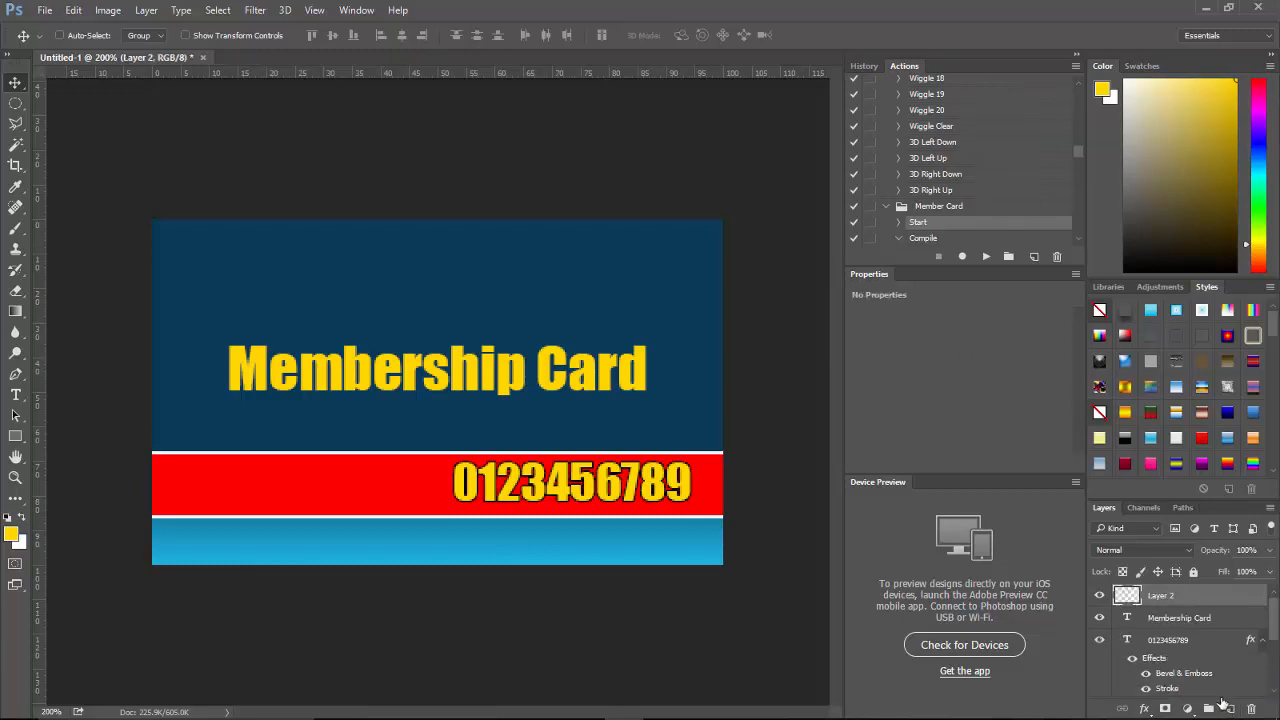
pyautogui.moveTo(222, 510)
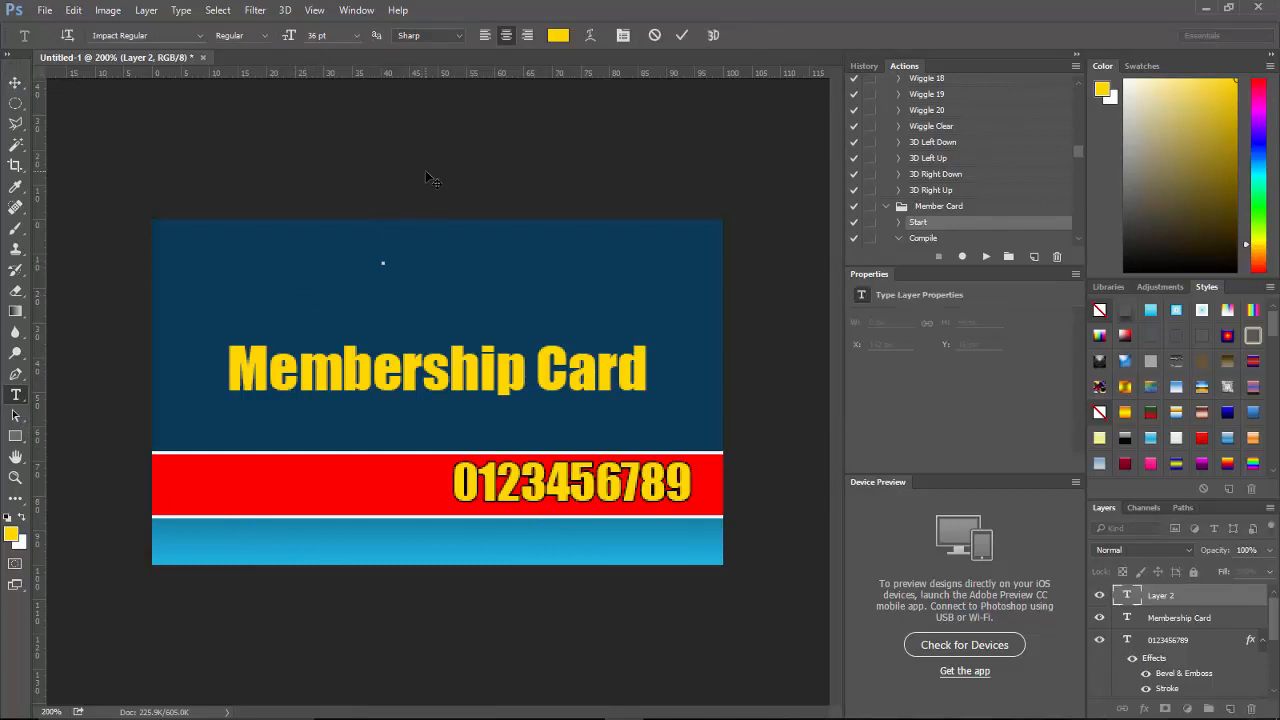
# Step: Add yellow RRW lettering above the title, scaled larger and stretched wider
pyautogui.write('RRW')
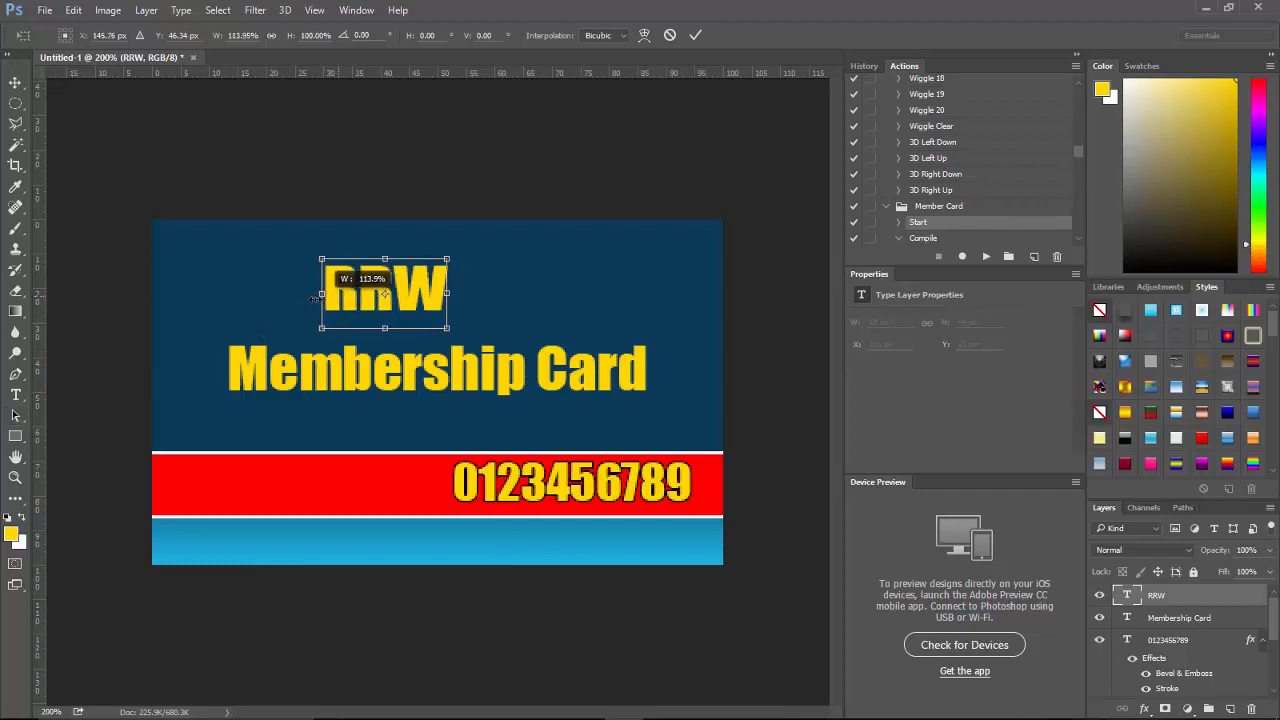
pyautogui.moveTo(322, 292); pyautogui.dragTo(230, 292)
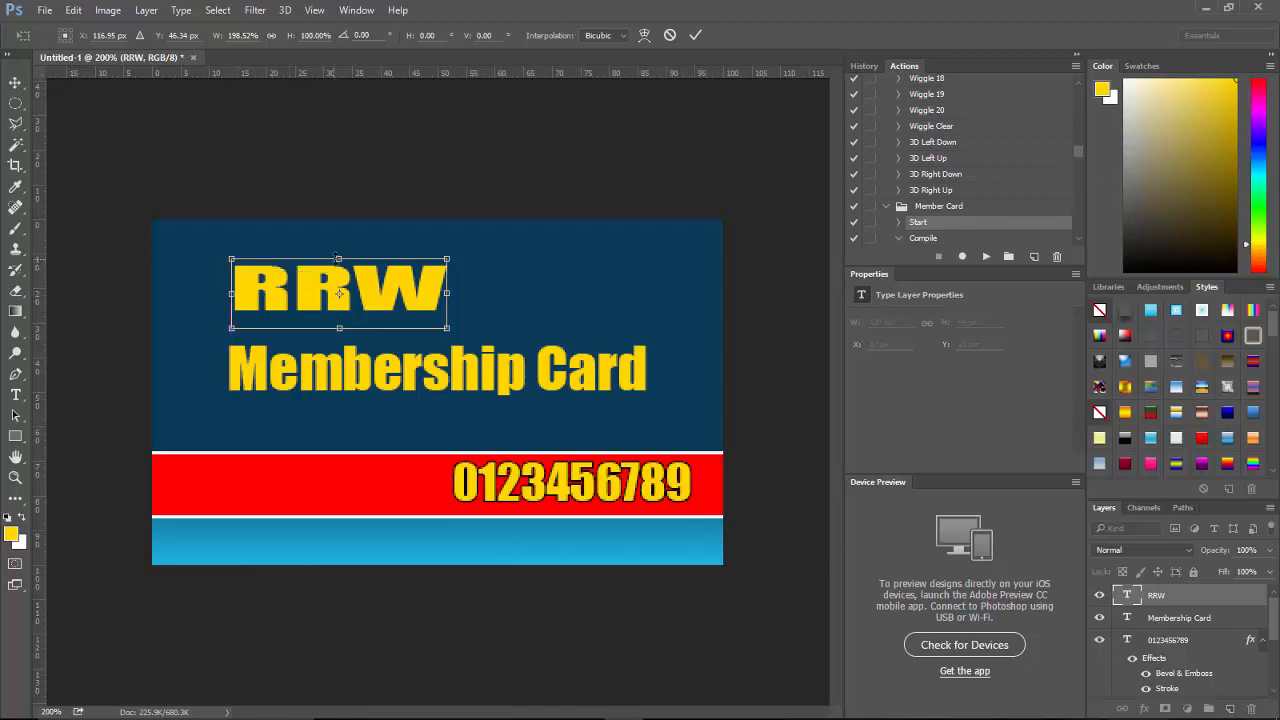
pyautogui.moveTo(336, 258); pyautogui.dragTo(336, 254)
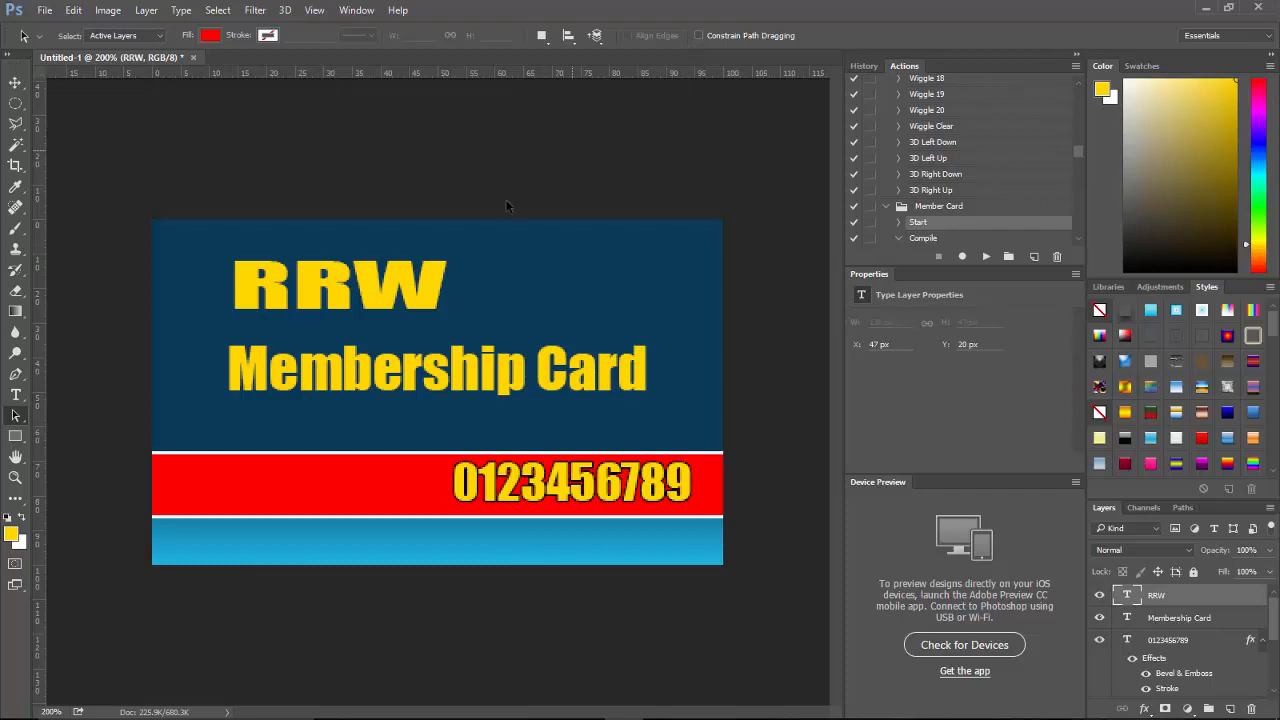
pyautogui.moveTo(1152, 572)
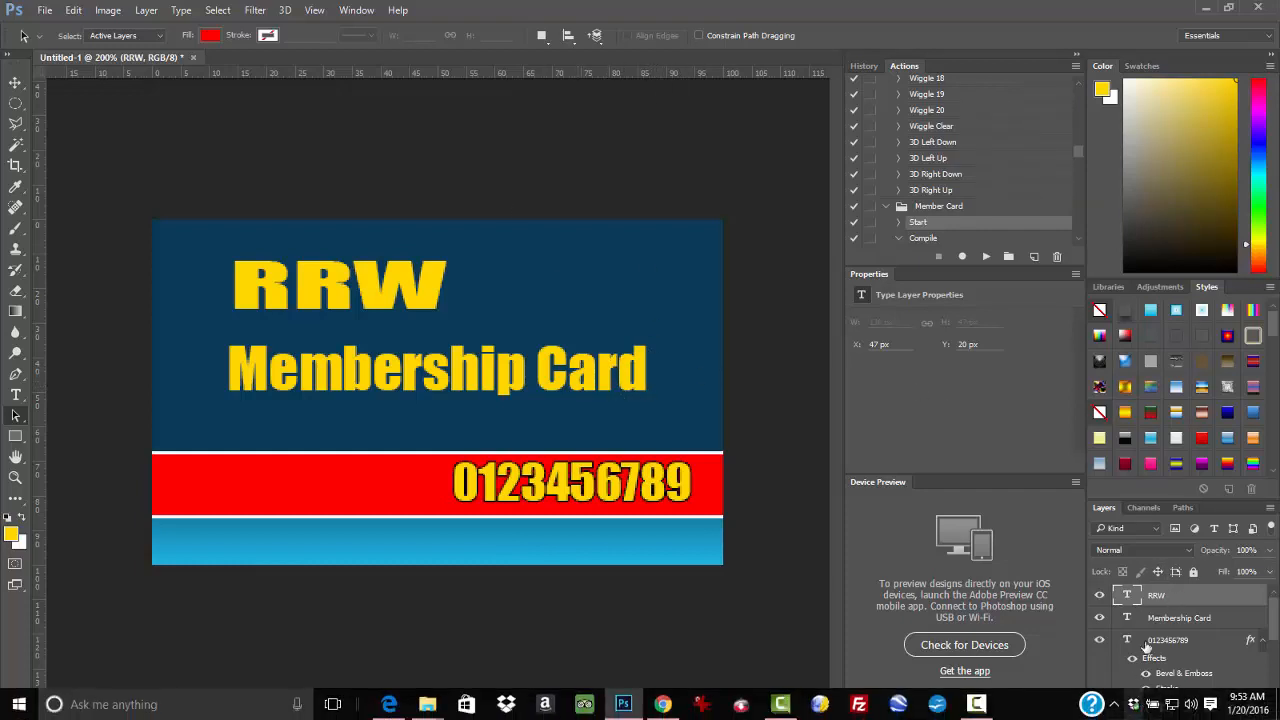
# Step: Add an outside stroke layer effect to the RRW text
pyautogui.click(1248, 640)
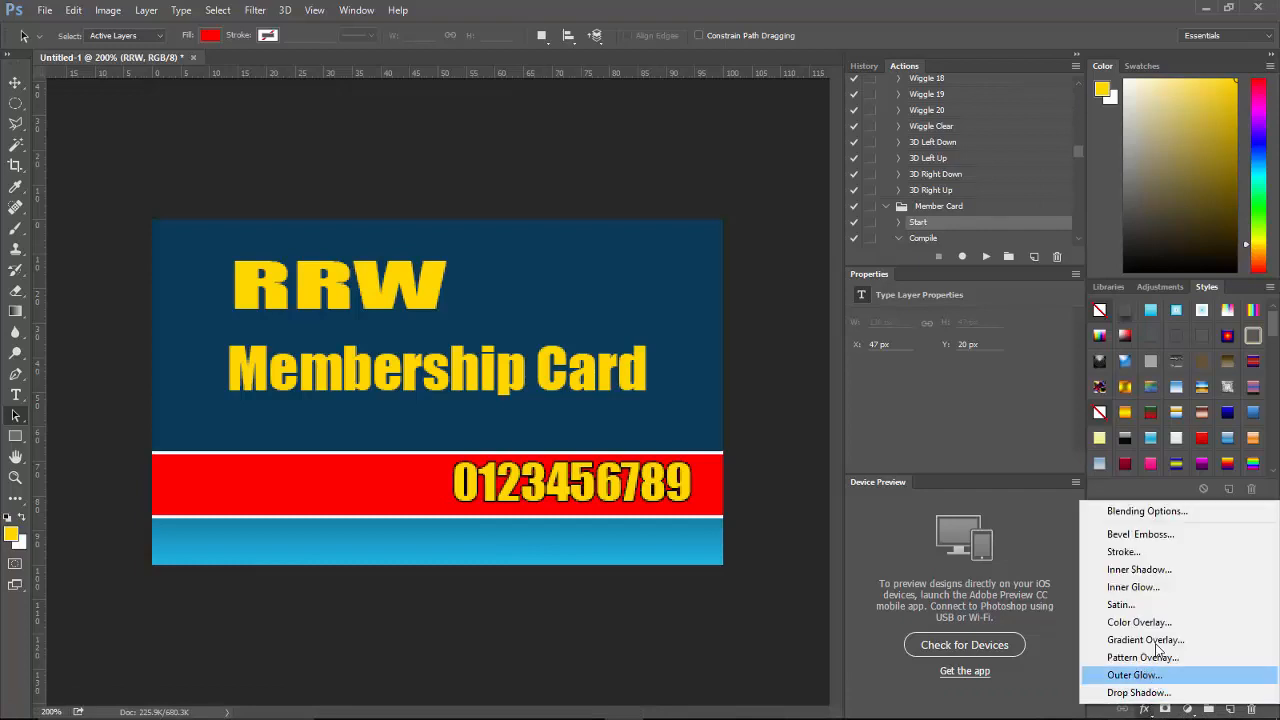
pyautogui.click(1140, 534)
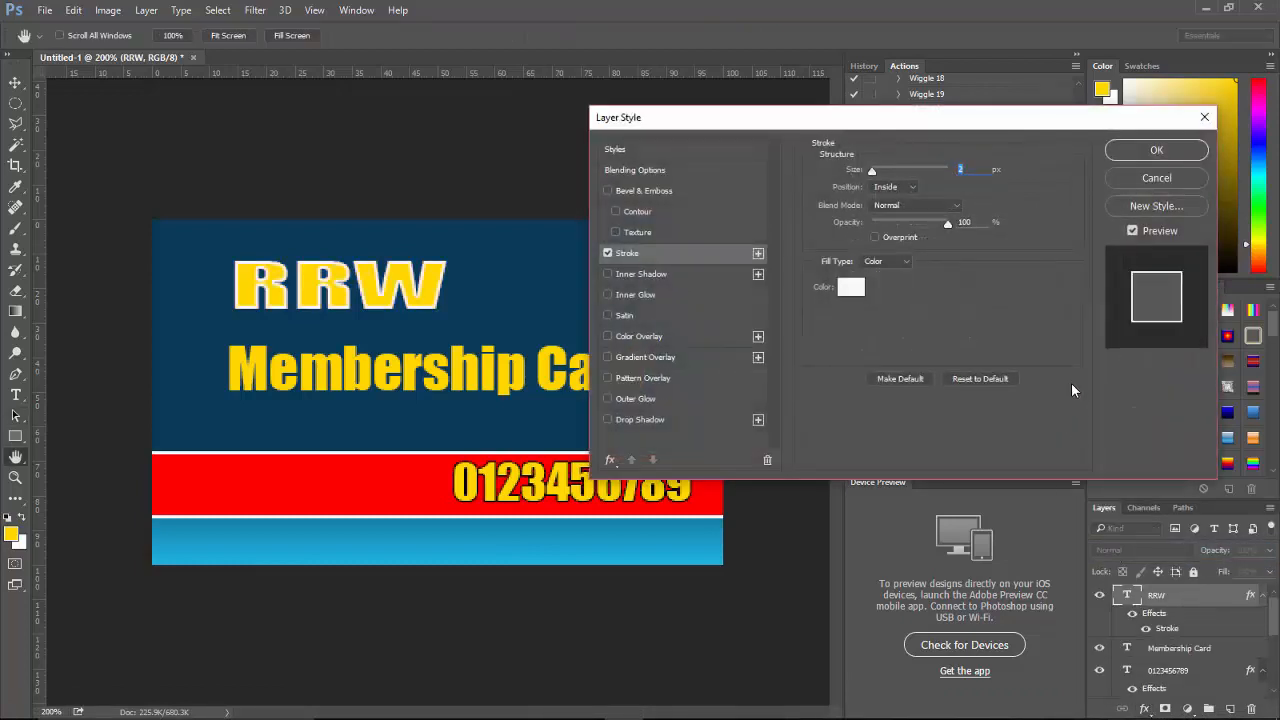
pyautogui.click(912, 188)
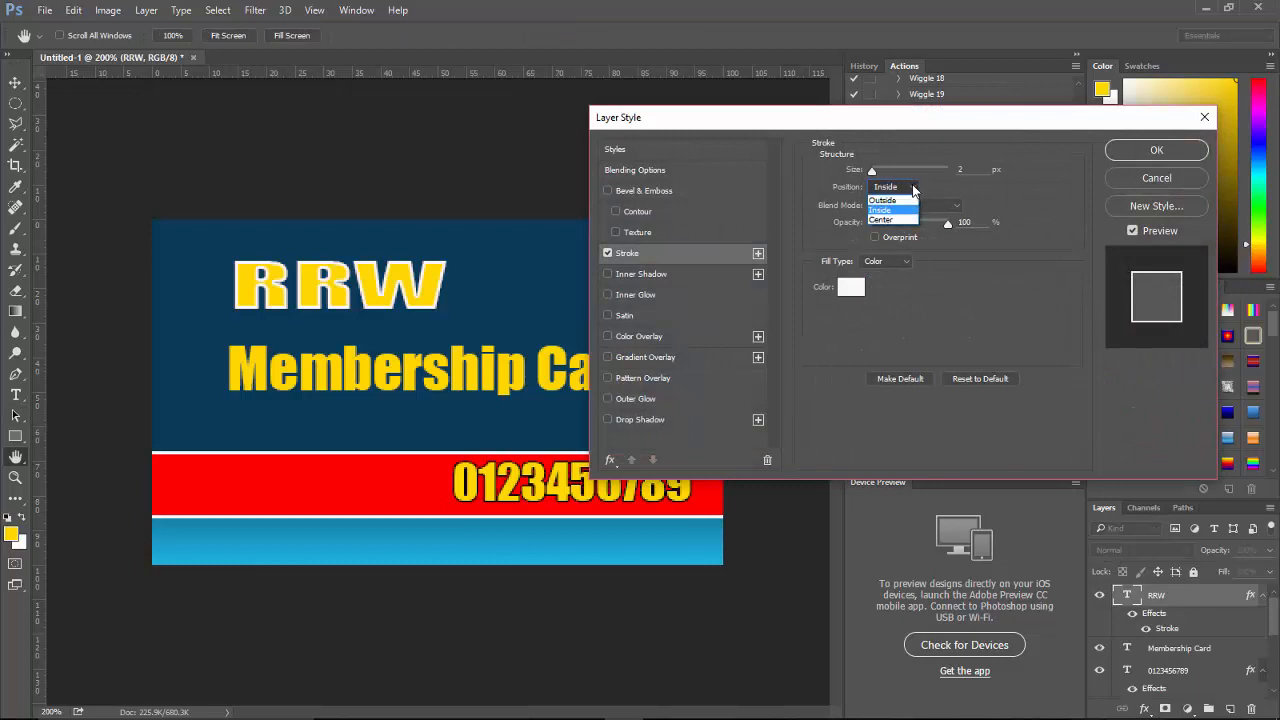
pyautogui.click(884, 200)
pyautogui.write('1')
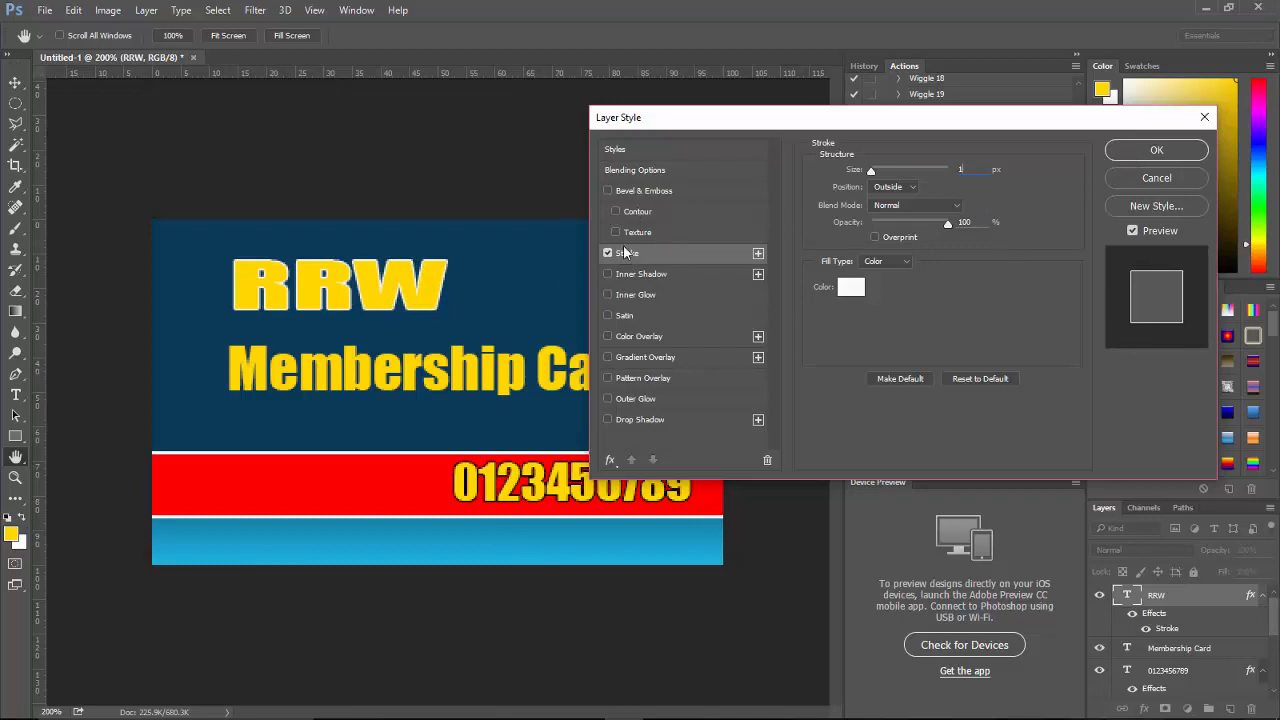
# Step: Add a Bevel & Emboss effect to RRW and confirm the layer style
pyautogui.click(608, 190)
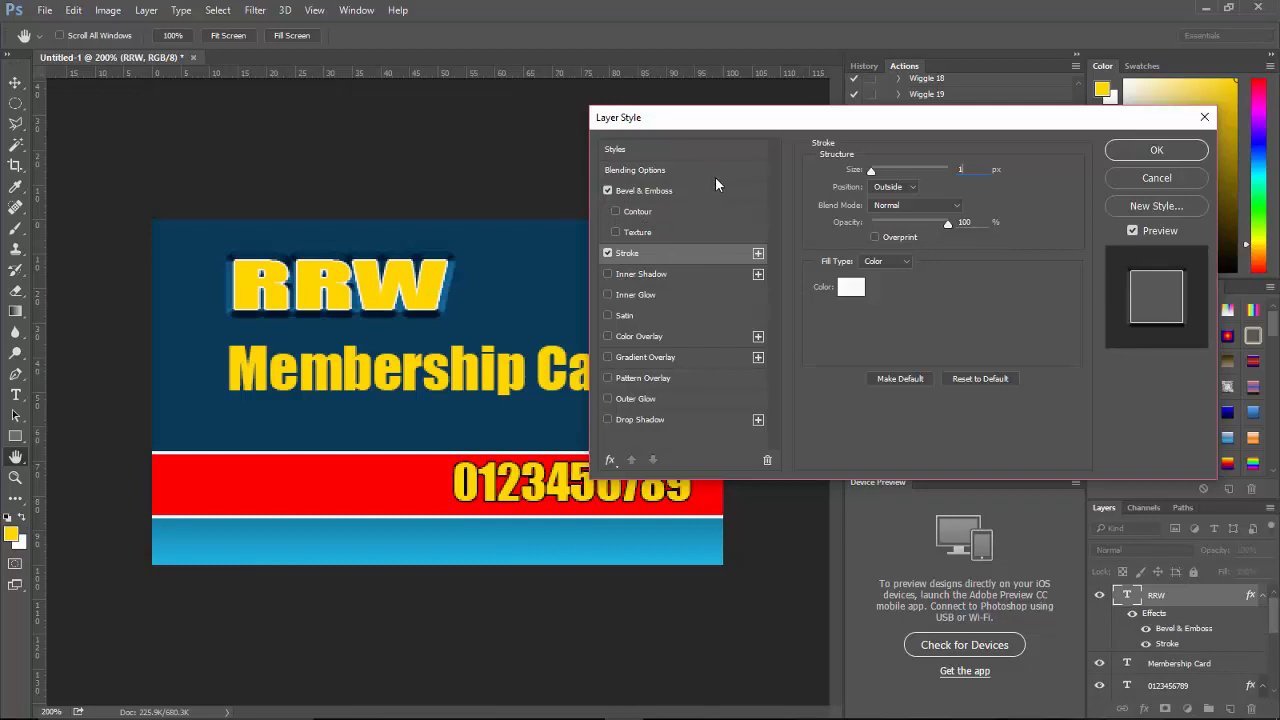
pyautogui.click(644, 190)
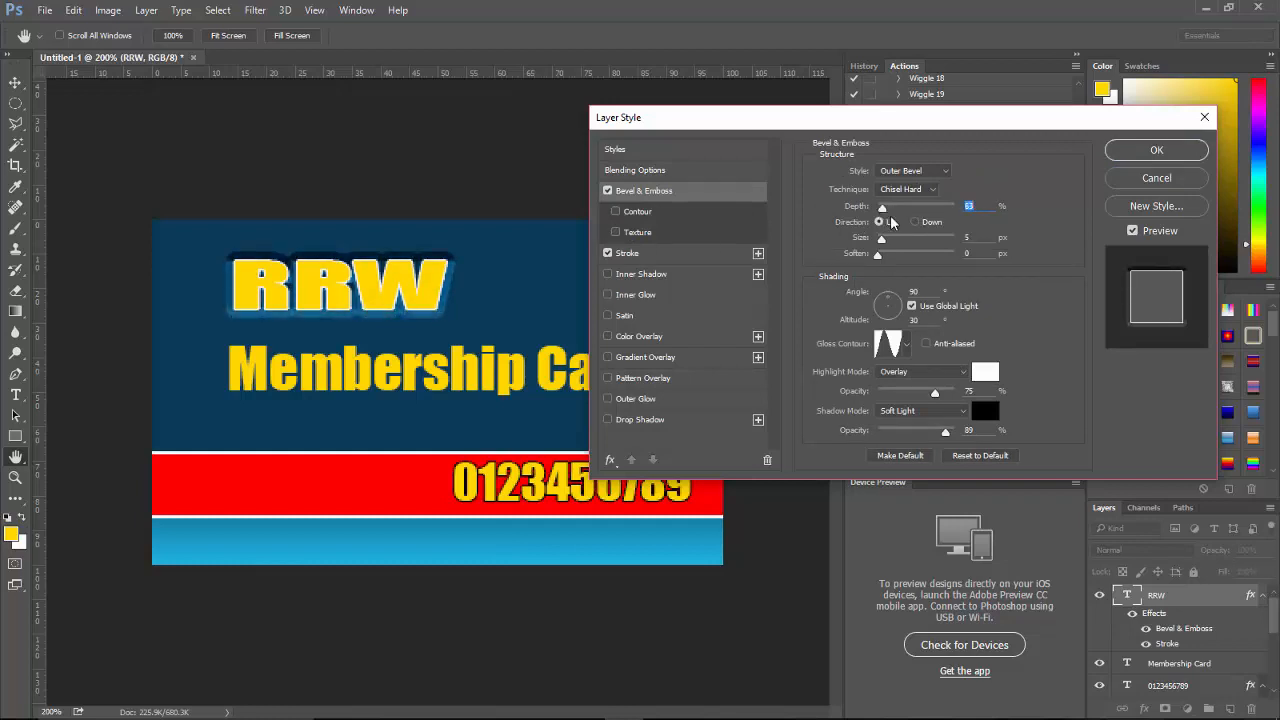
pyautogui.click(1156, 150)
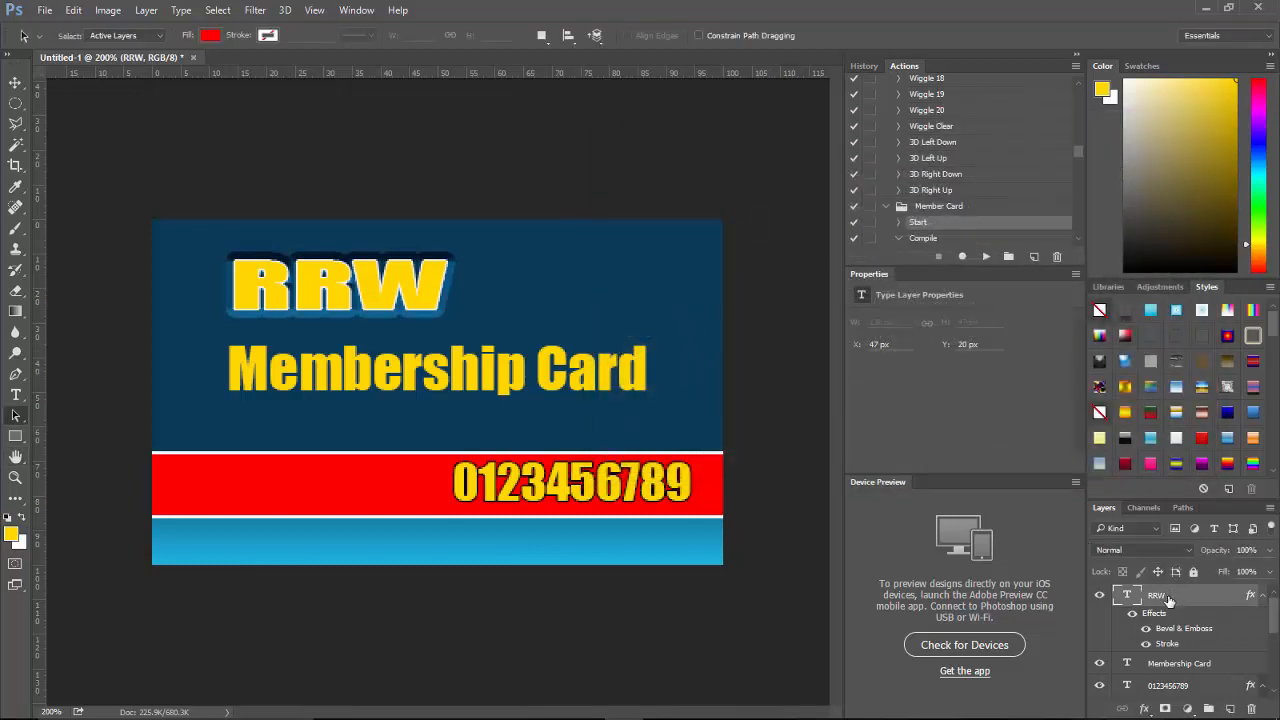
pyautogui.rightClick(1156, 596)
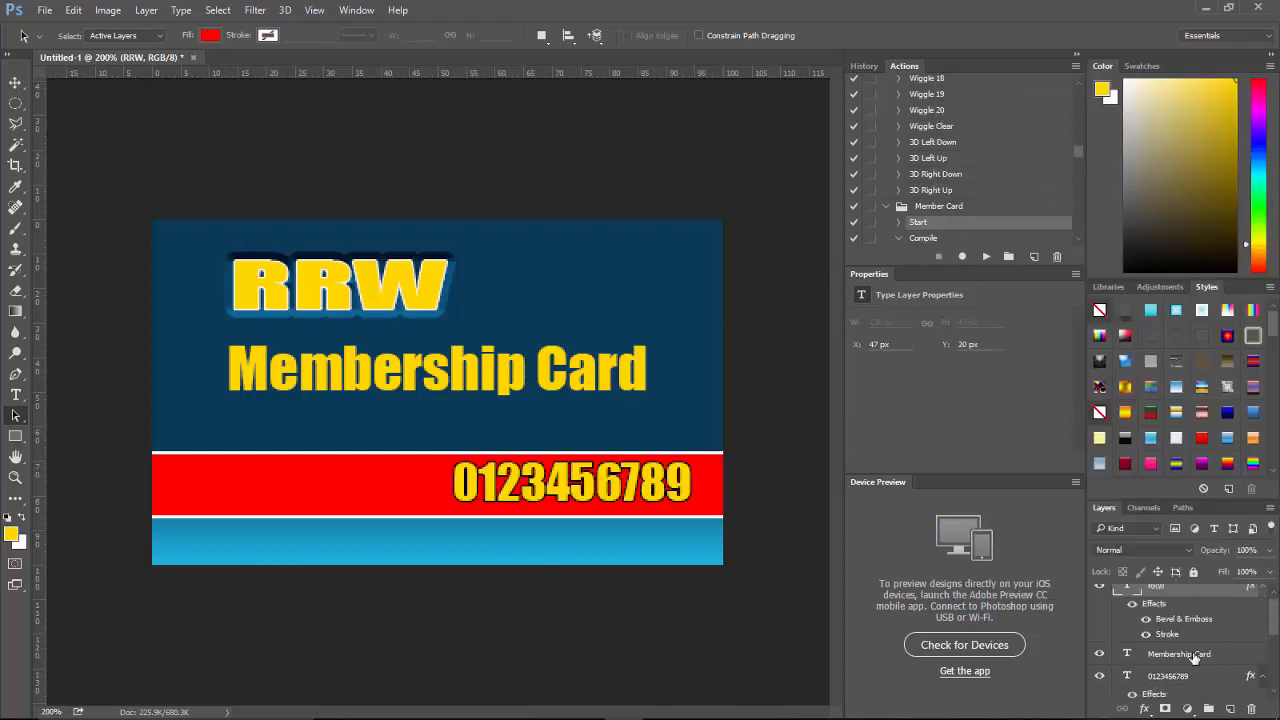
pyautogui.rightClick(1180, 652)
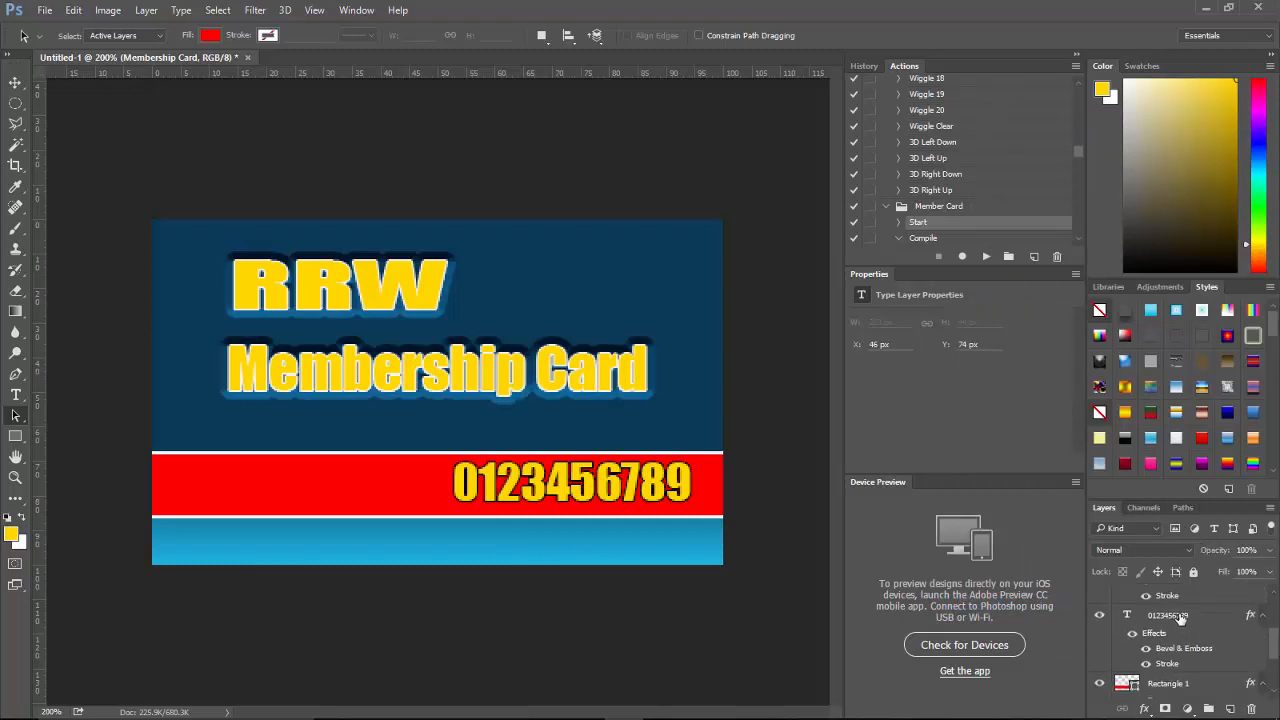
pyautogui.rightClick(1168, 616)
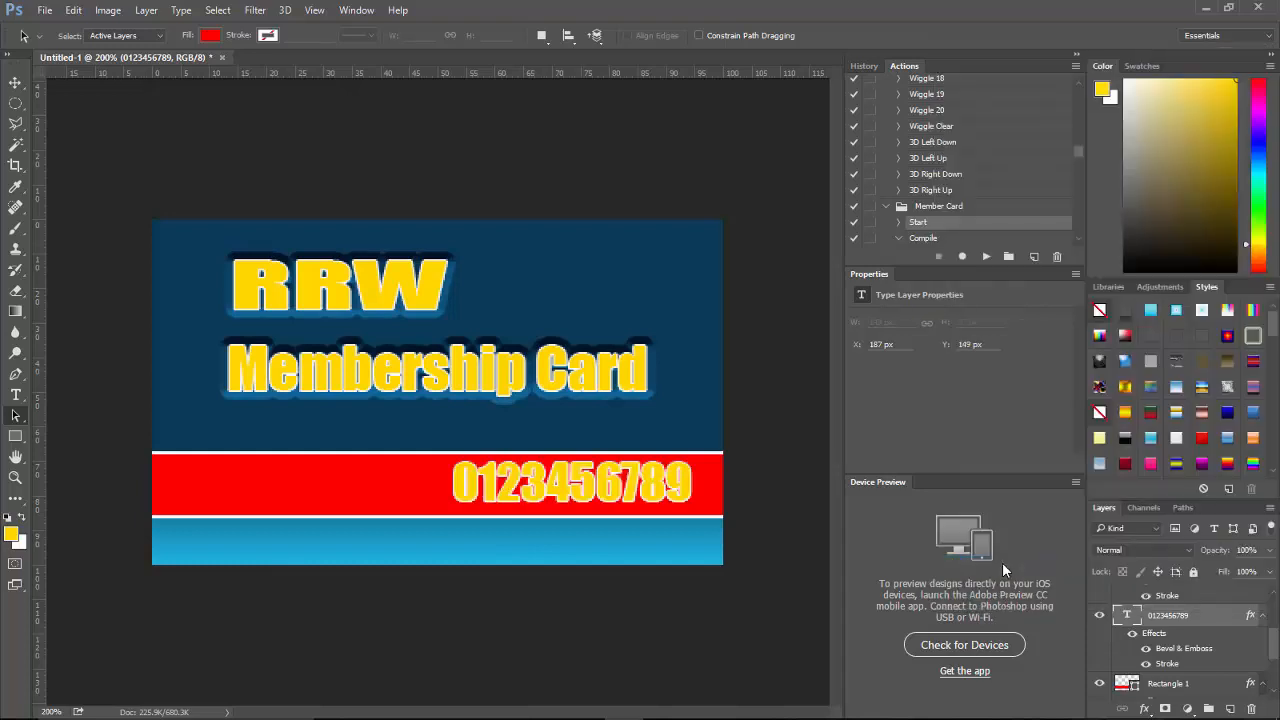
pyautogui.moveTo(1032, 584)
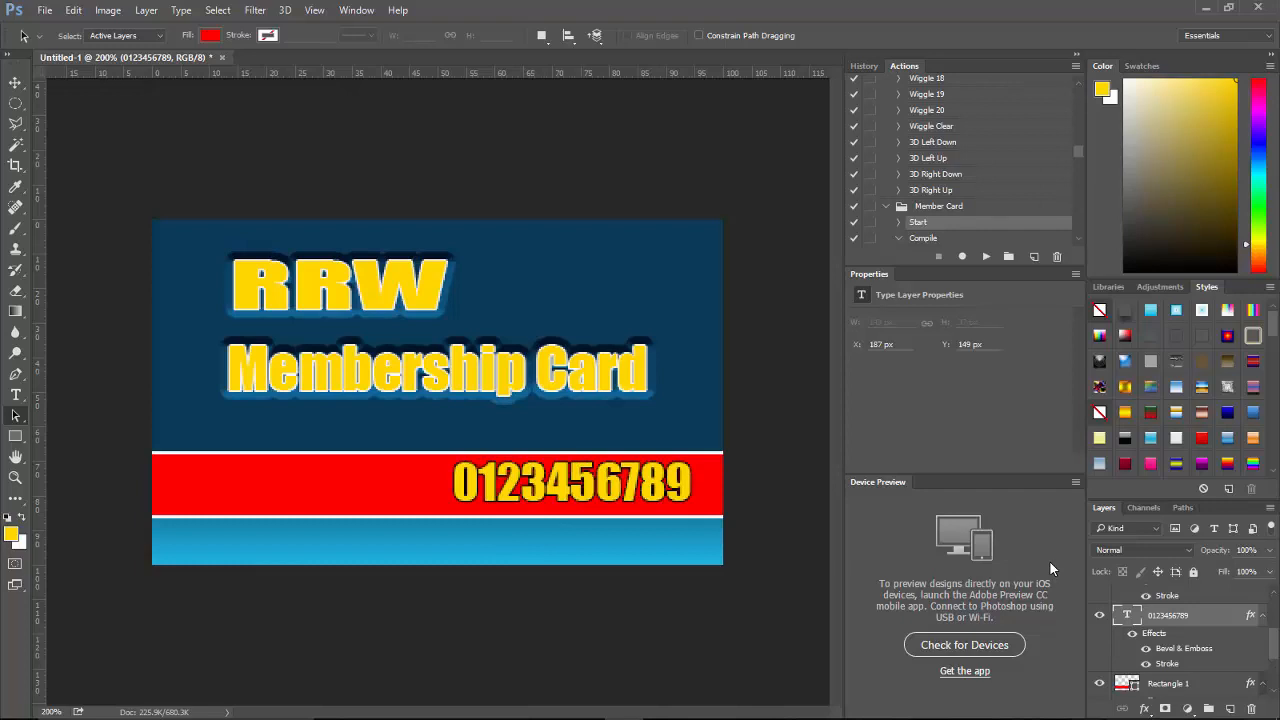
pyautogui.moveTo(1076, 530)
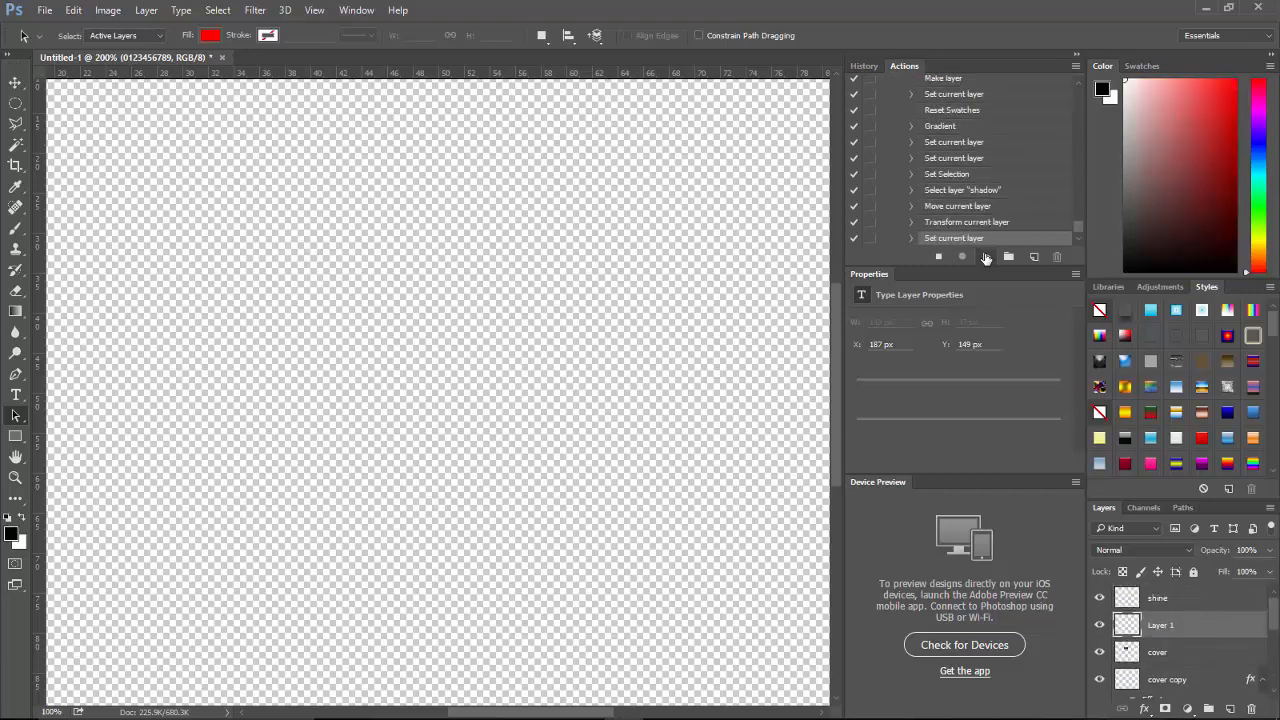
# Step: Run the card mockup action and hide the white Background layer for transparency
pyautogui.click(962, 256)
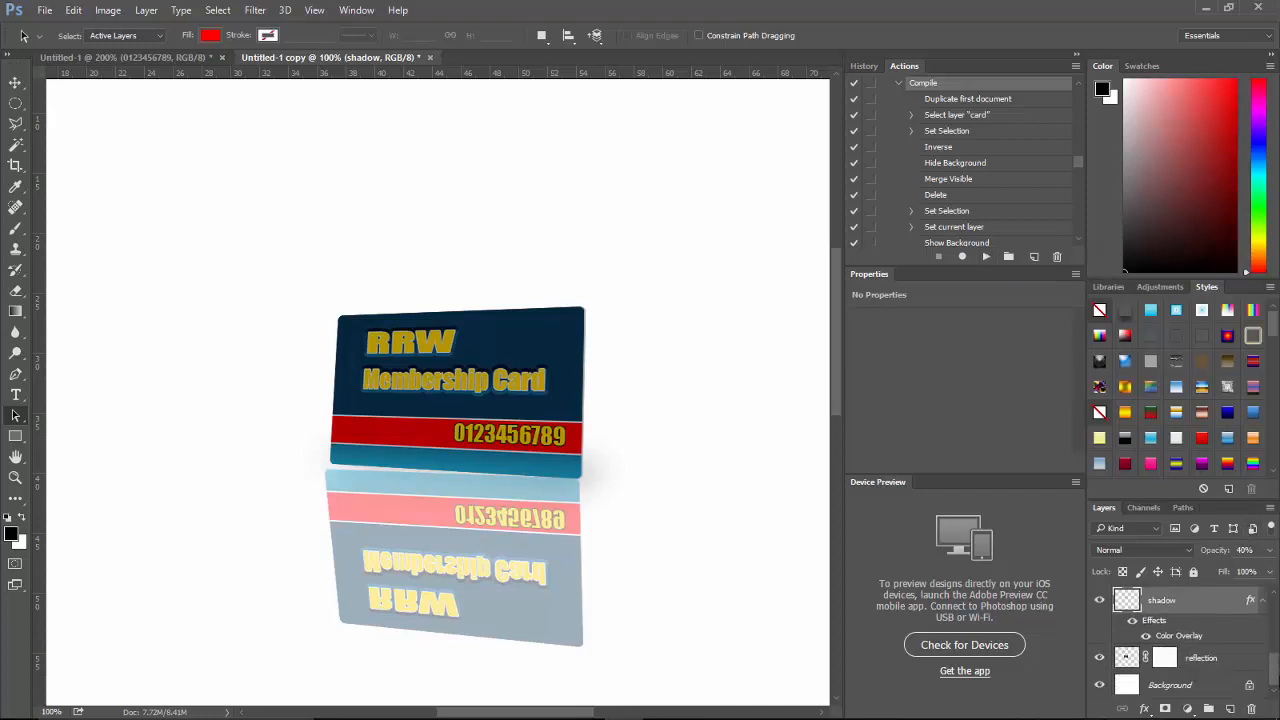
pyautogui.click(1100, 684)
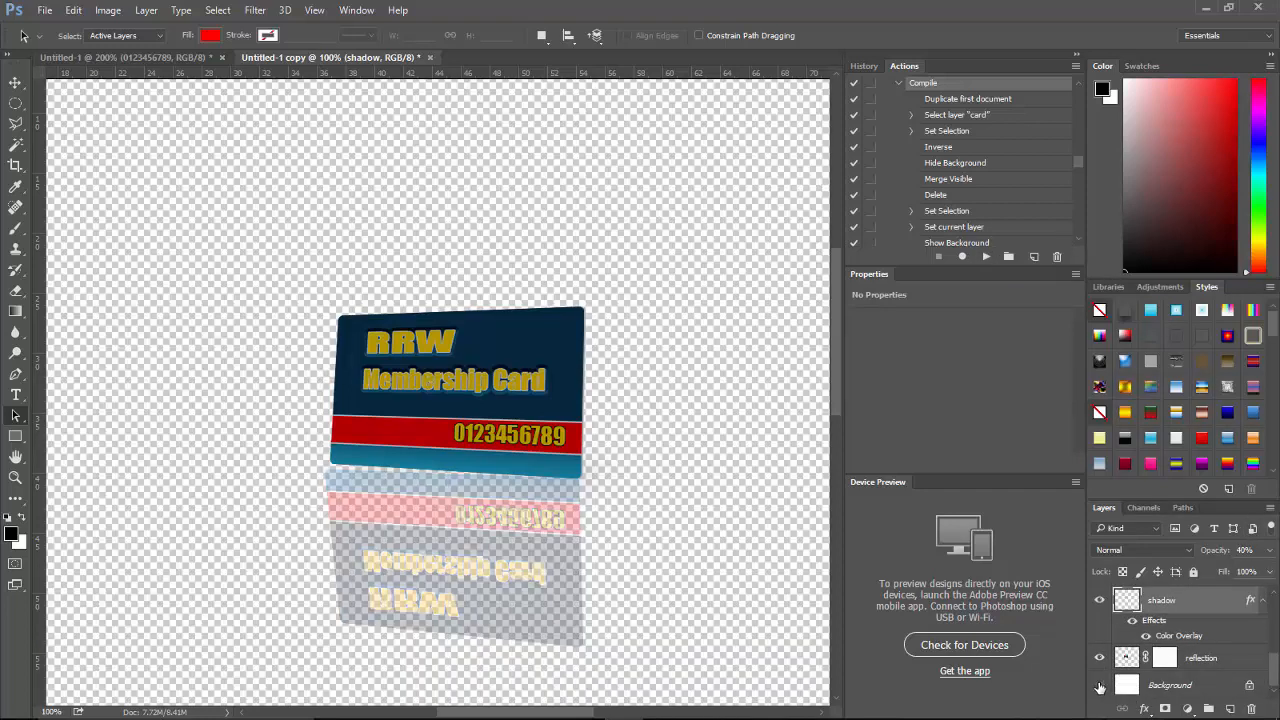
pyautogui.moveTo(1100, 684)
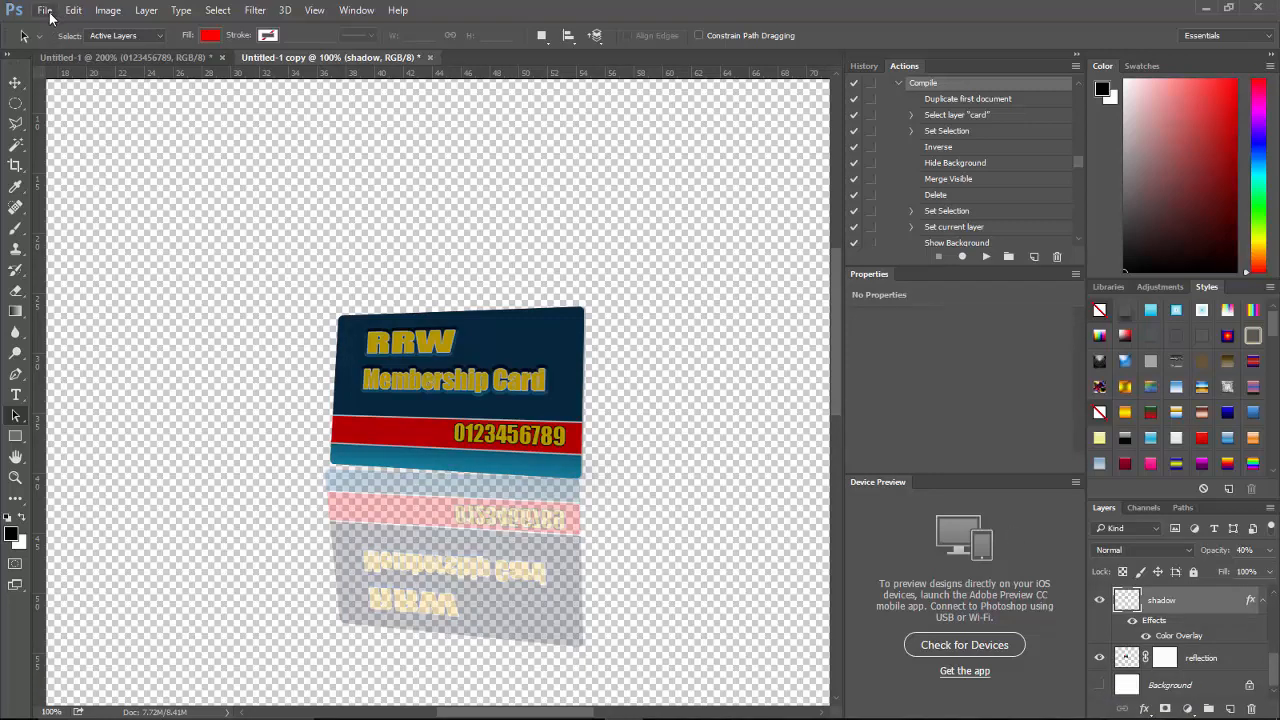
# Step: Start Save As and name the document RRW-MembershipCard
pyautogui.click(44, 10)
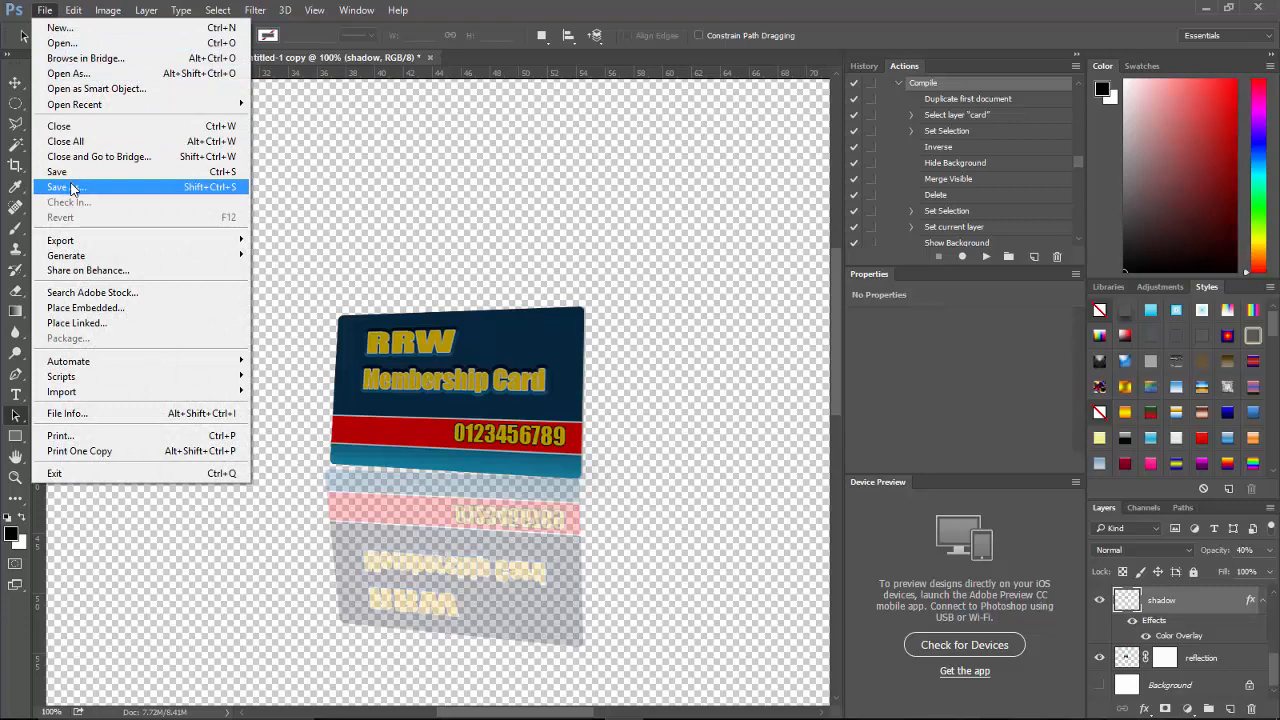
pyautogui.click(56, 188)
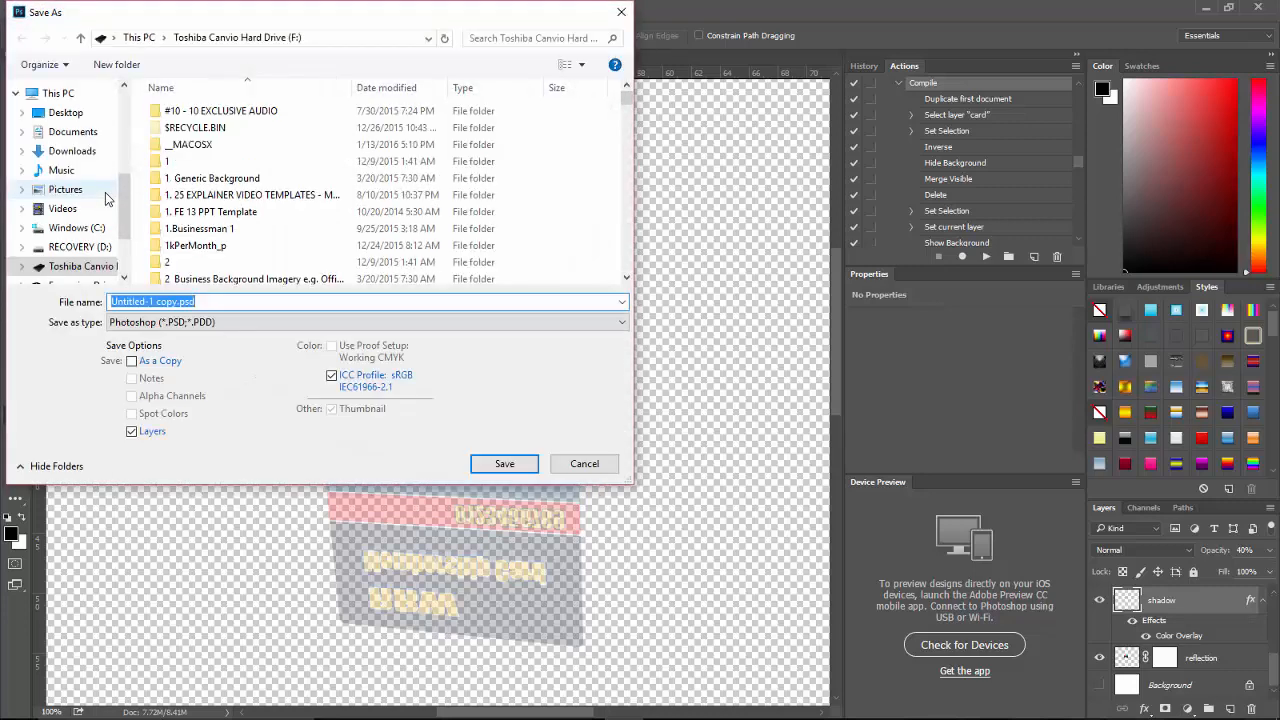
pyautogui.write('RRW')
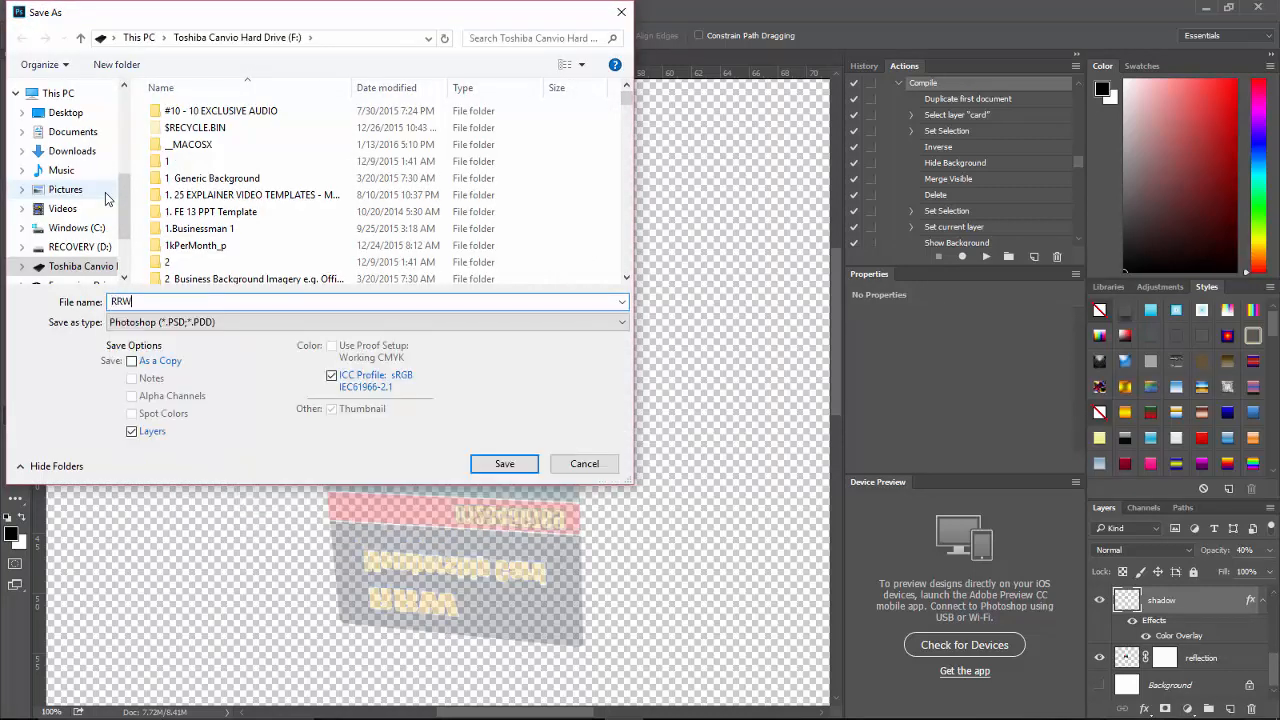
pyautogui.write('-MembershipCard')
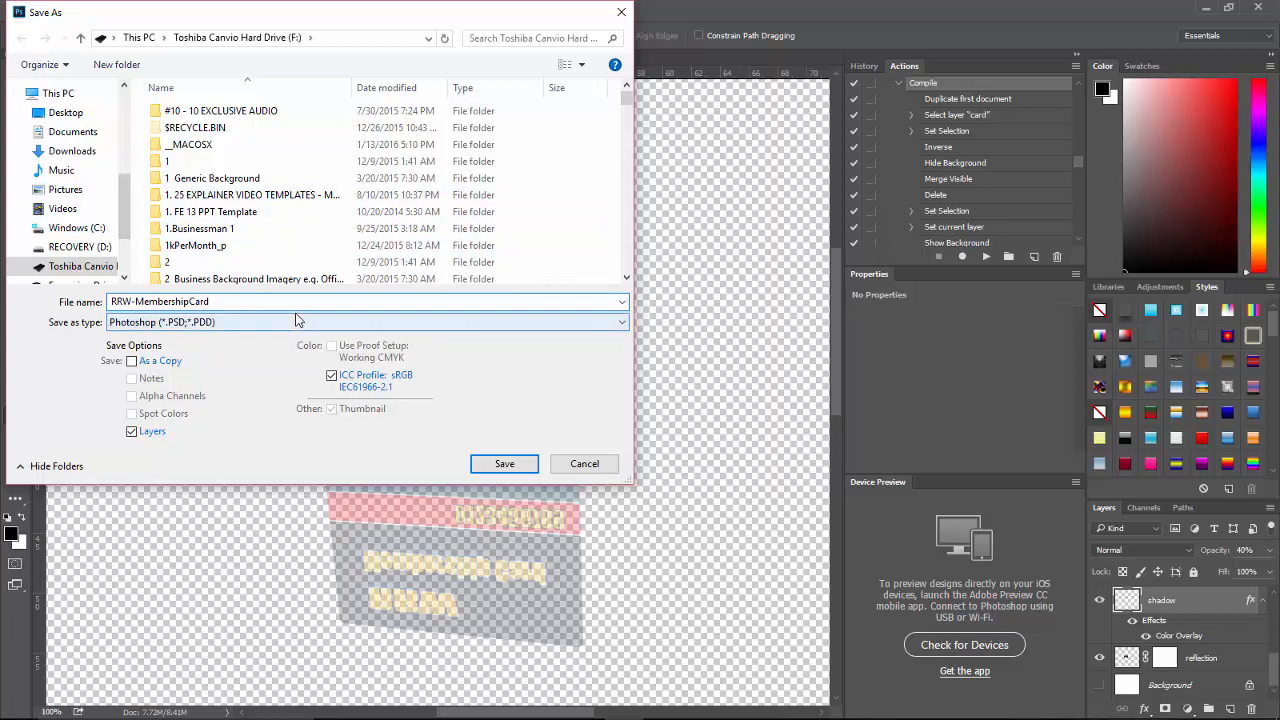
# Step: Keep Photoshop PSD format, save, and accept maximize compatibility
pyautogui.click(620, 322)
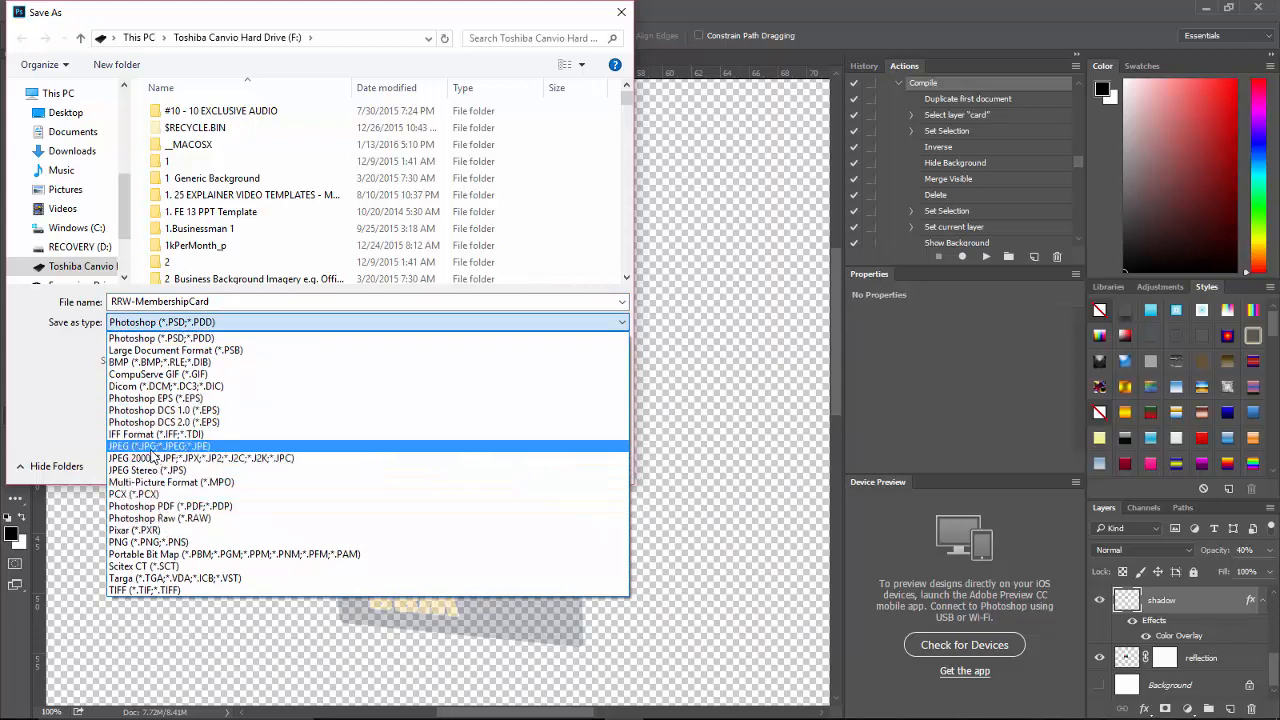
pyautogui.moveTo(200, 458)
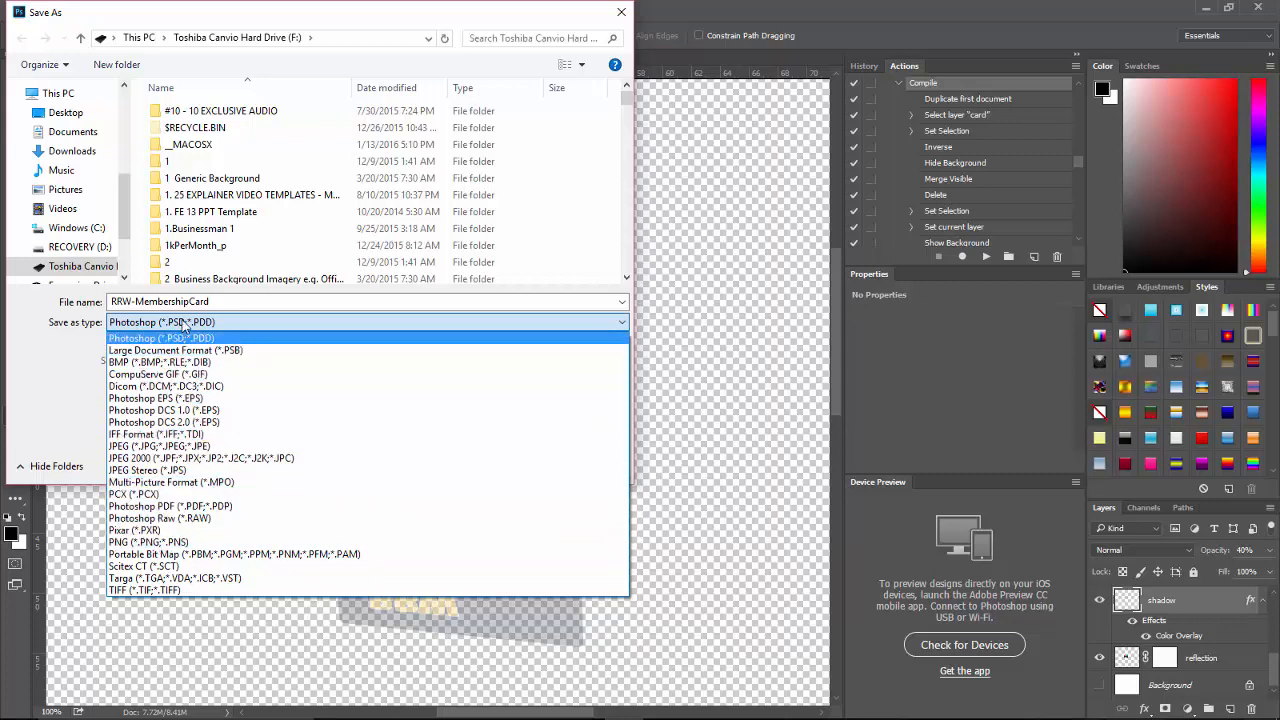
pyautogui.click(160, 338)
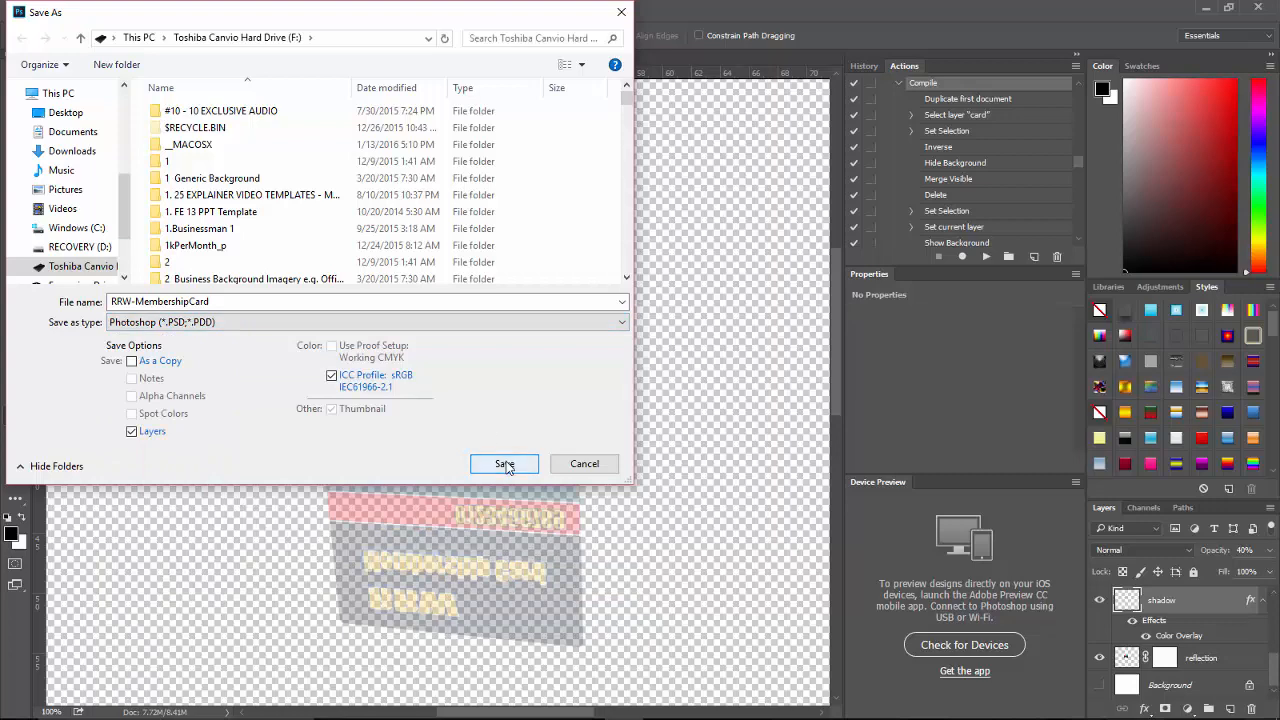
pyautogui.click(504, 464)
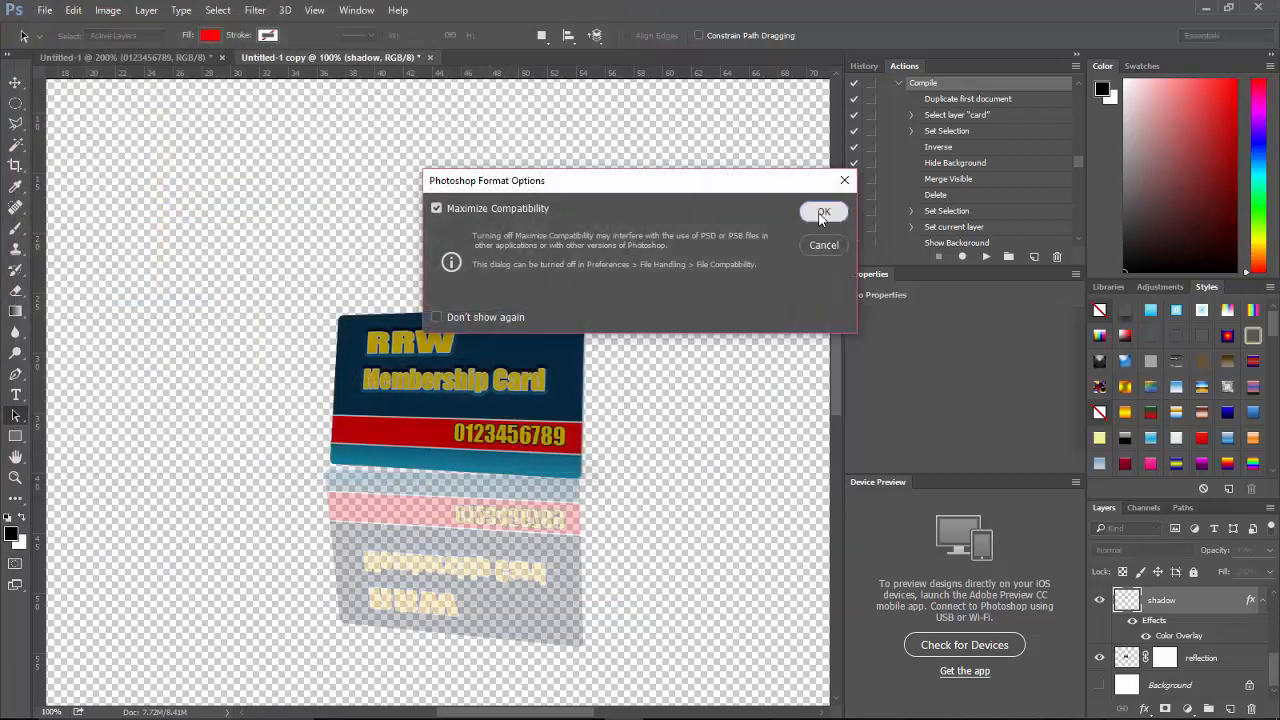
pyautogui.click(824, 212)
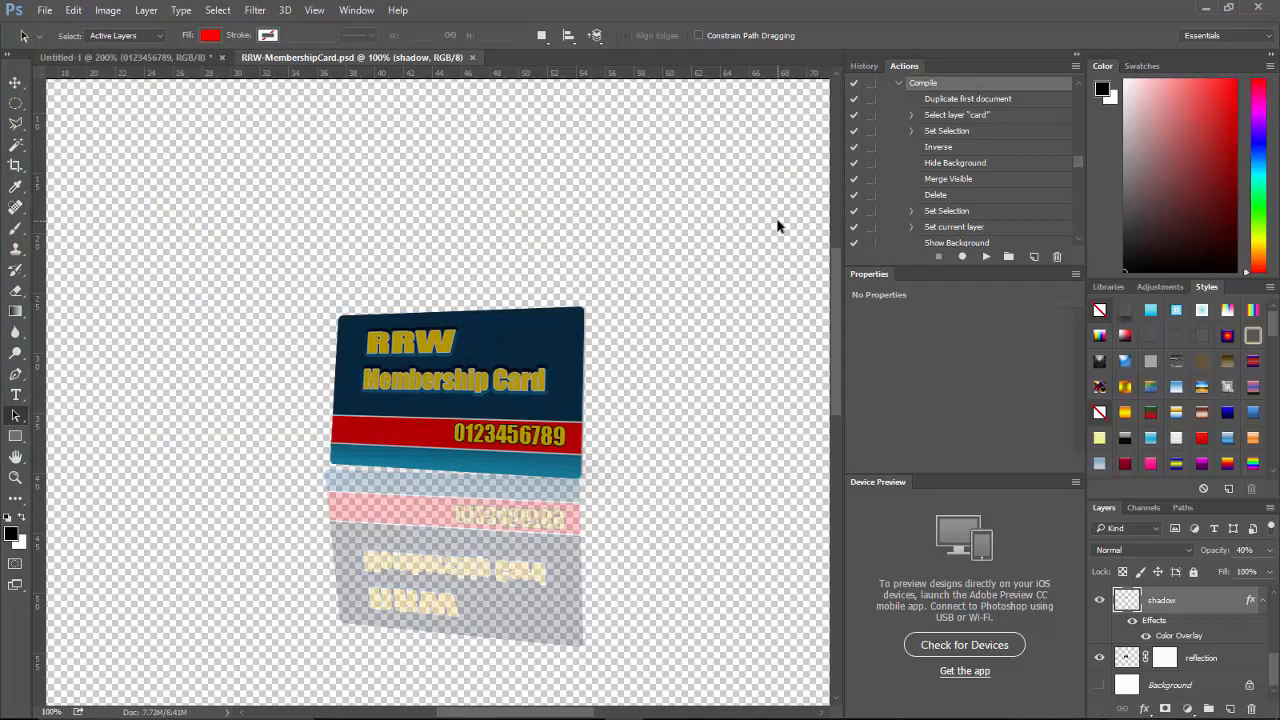
pyautogui.moveTo(770, 232)
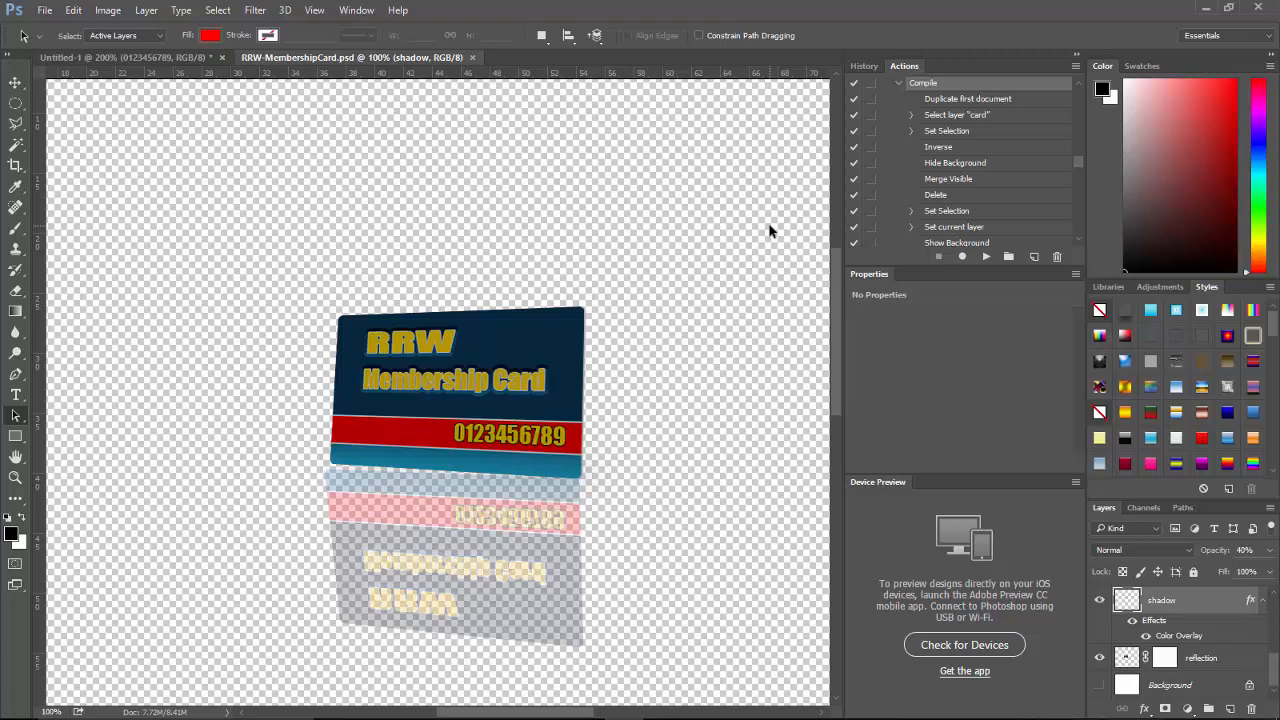
pyautogui.moveTo(760, 240)
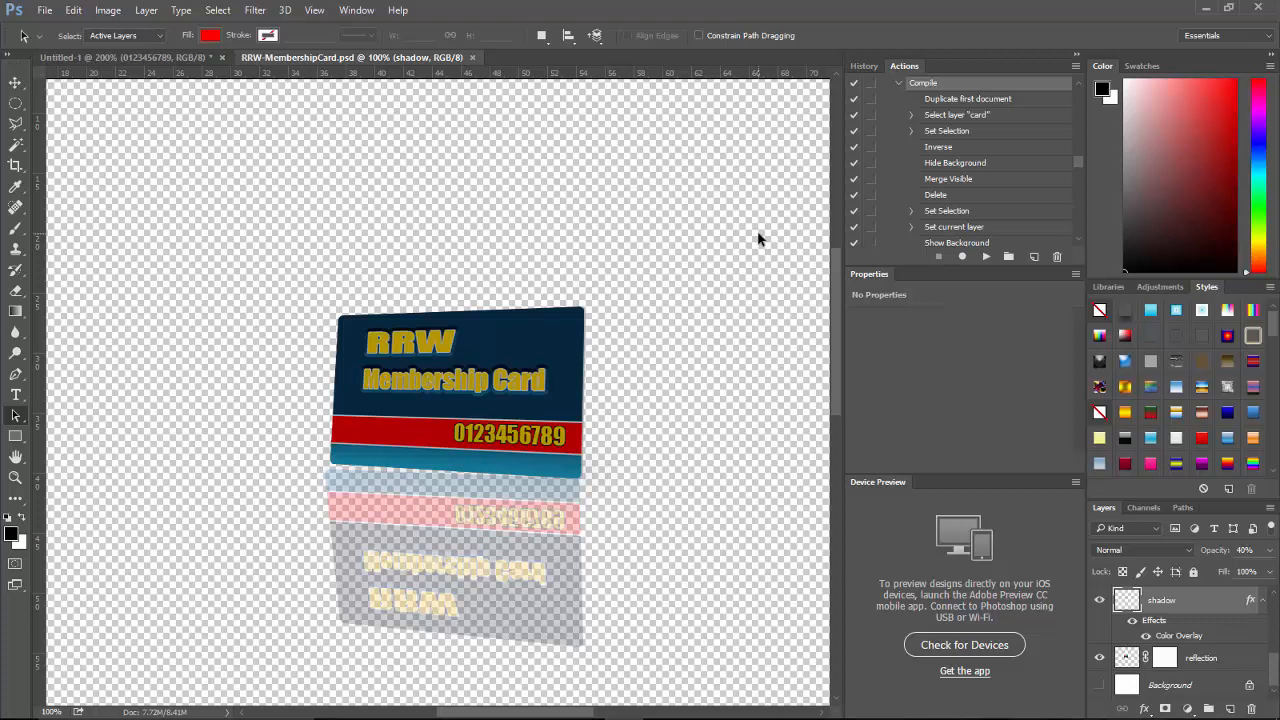
pyautogui.moveTo(864, 284)
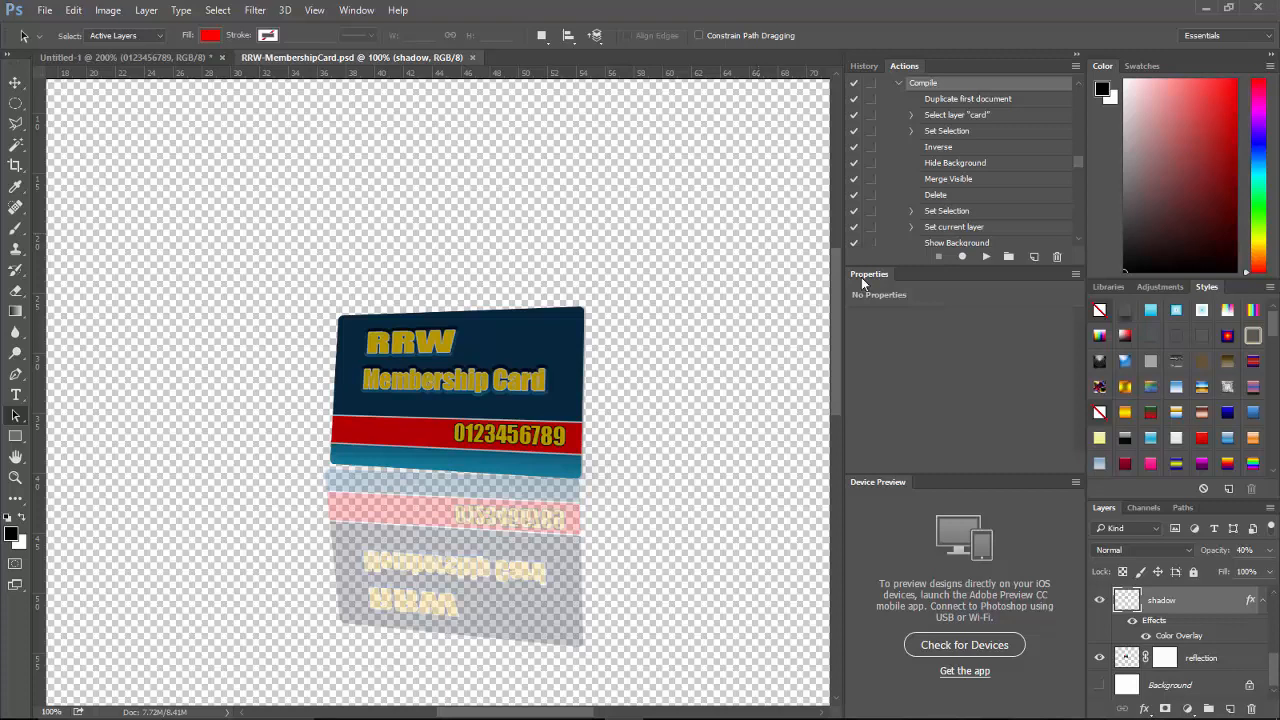